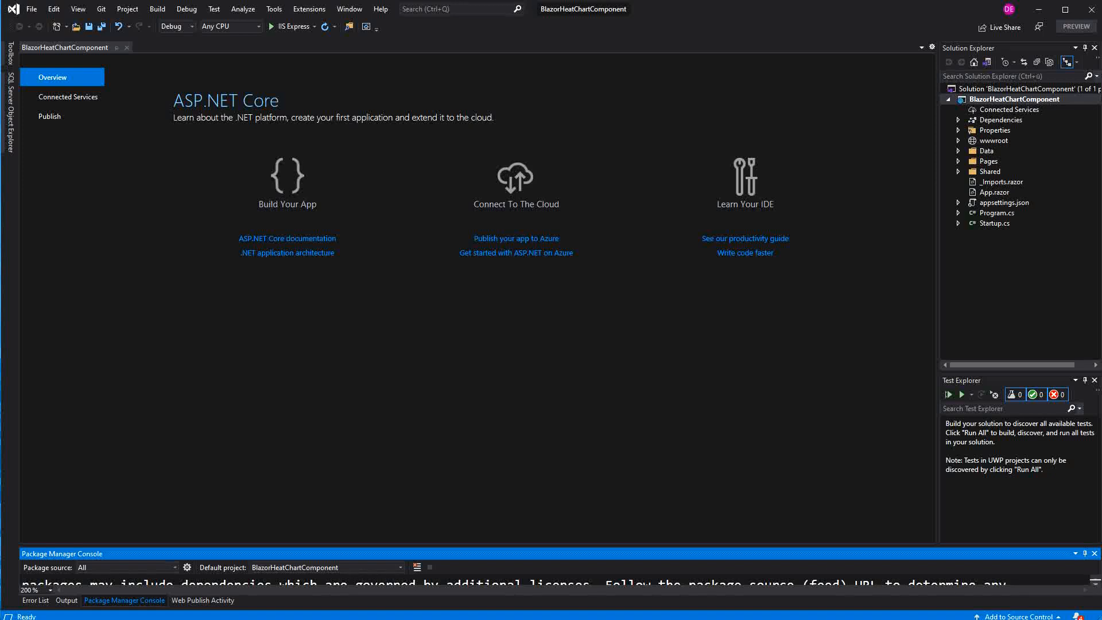
mouse_move(973, 191)
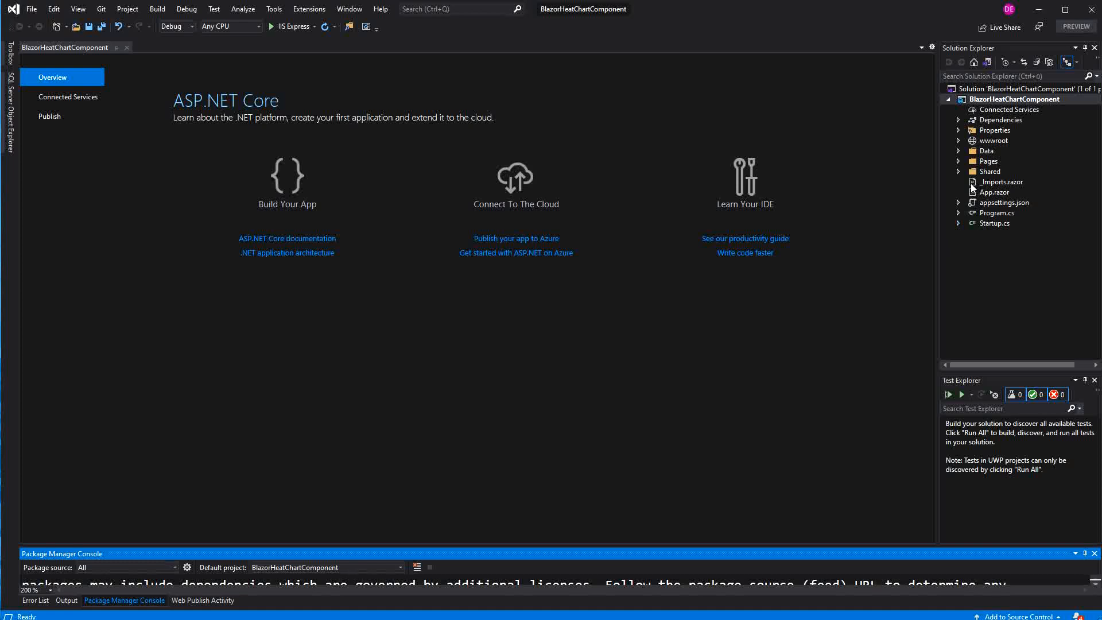
mouse_move(959, 156)
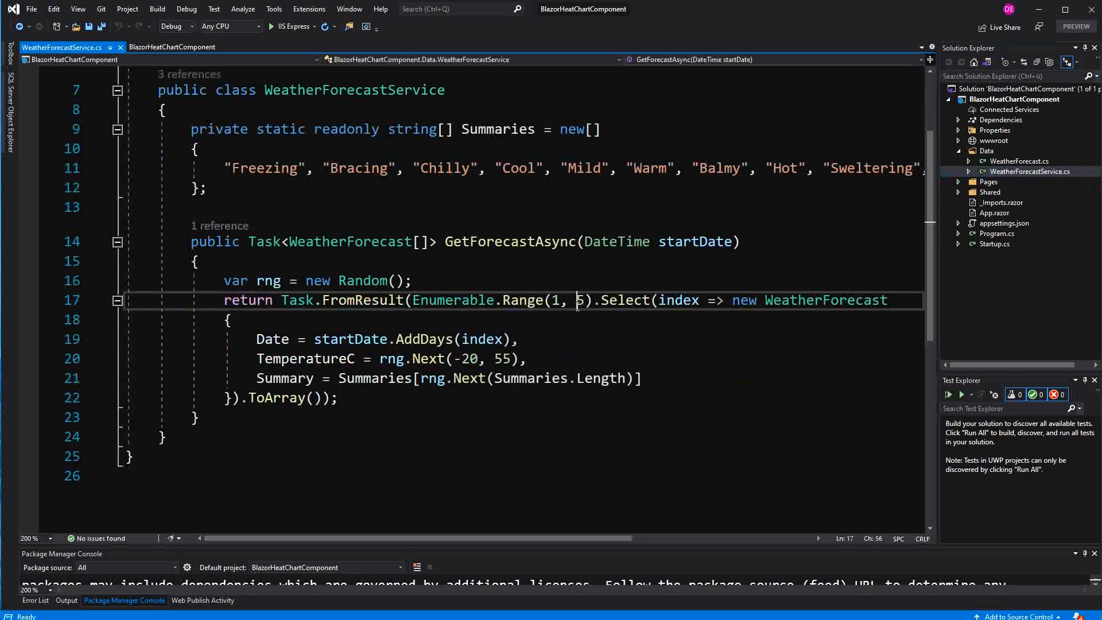
mouse_move(587, 300)
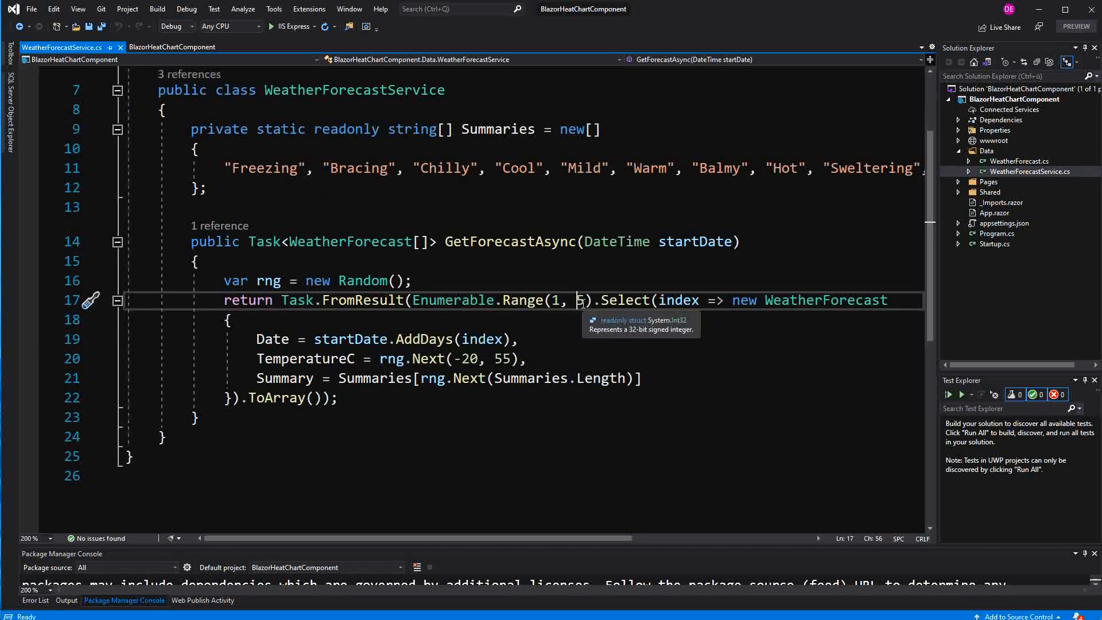
- Change Enumerable.Range(1, 5) to Range(1, 35) in WeatherForecastService.cs
text(3)
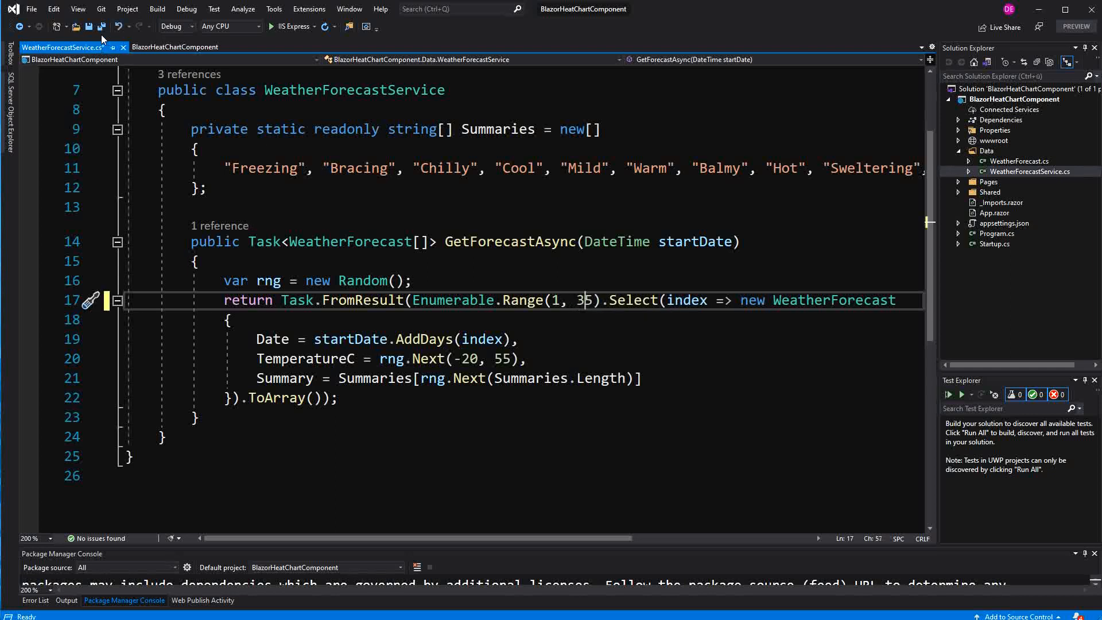
mouse_move(590, 300)
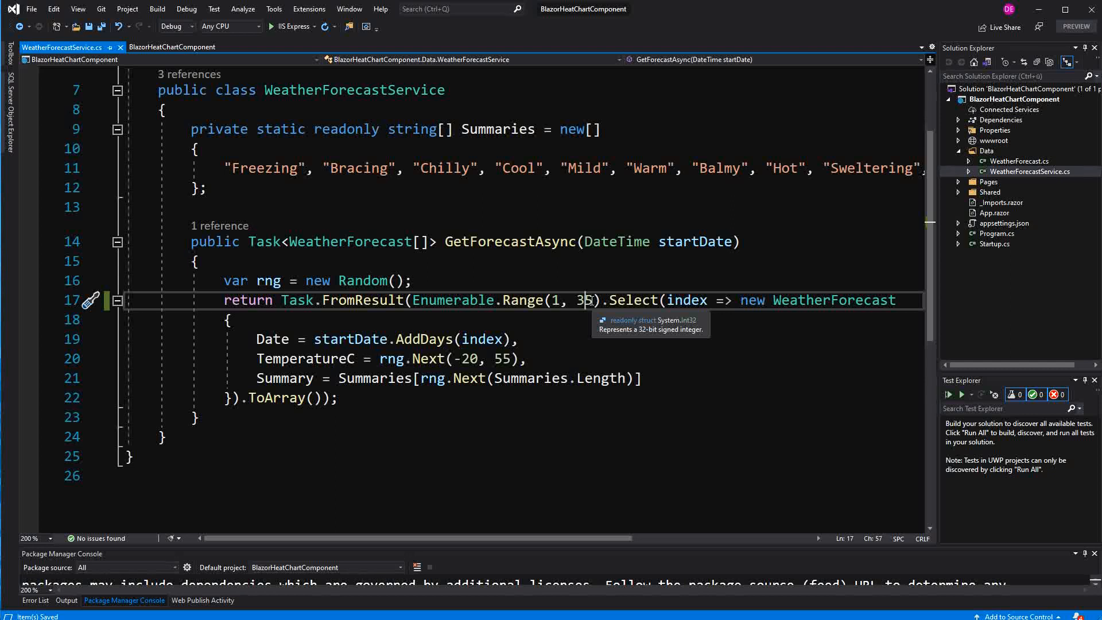
- Open _Host.cshtml from the Pages folder in Solution Explorer
click(959, 192)
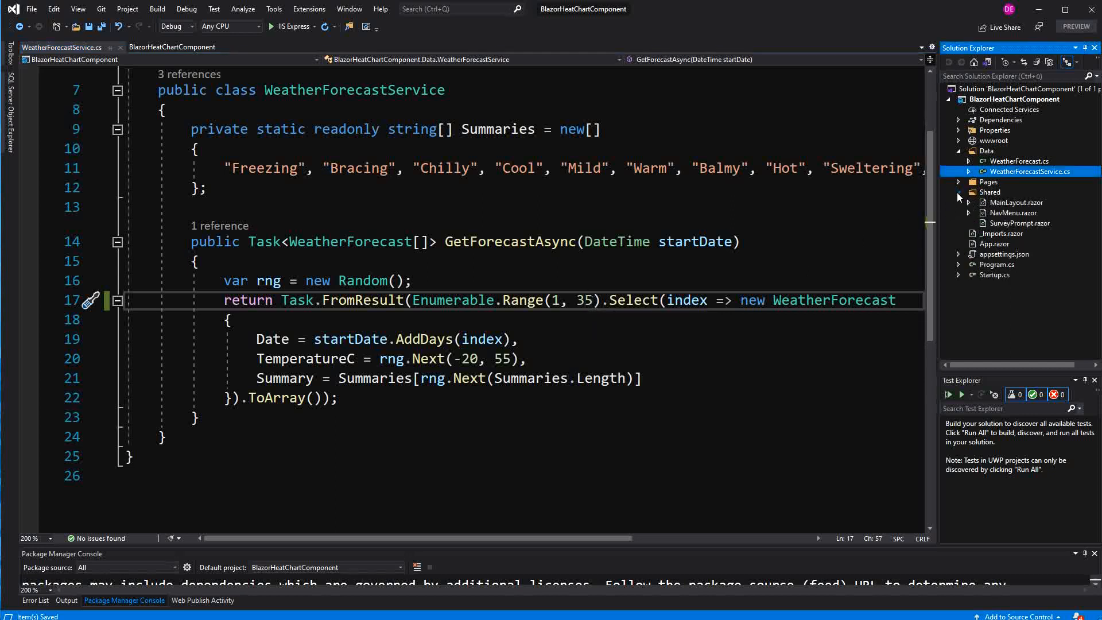
click(960, 182)
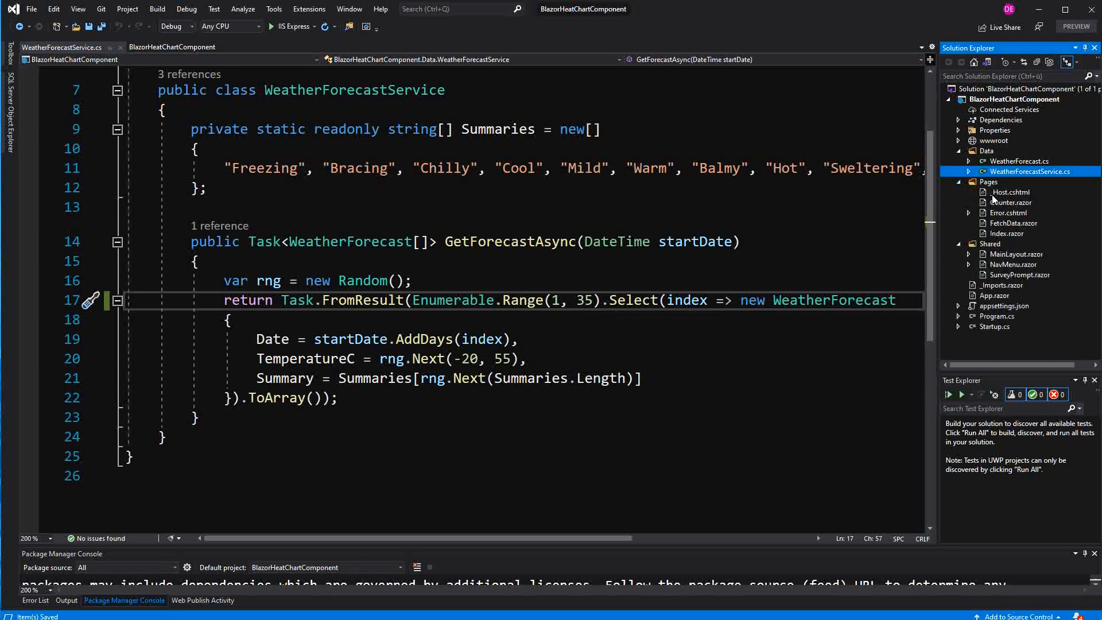
double_click(1010, 192)
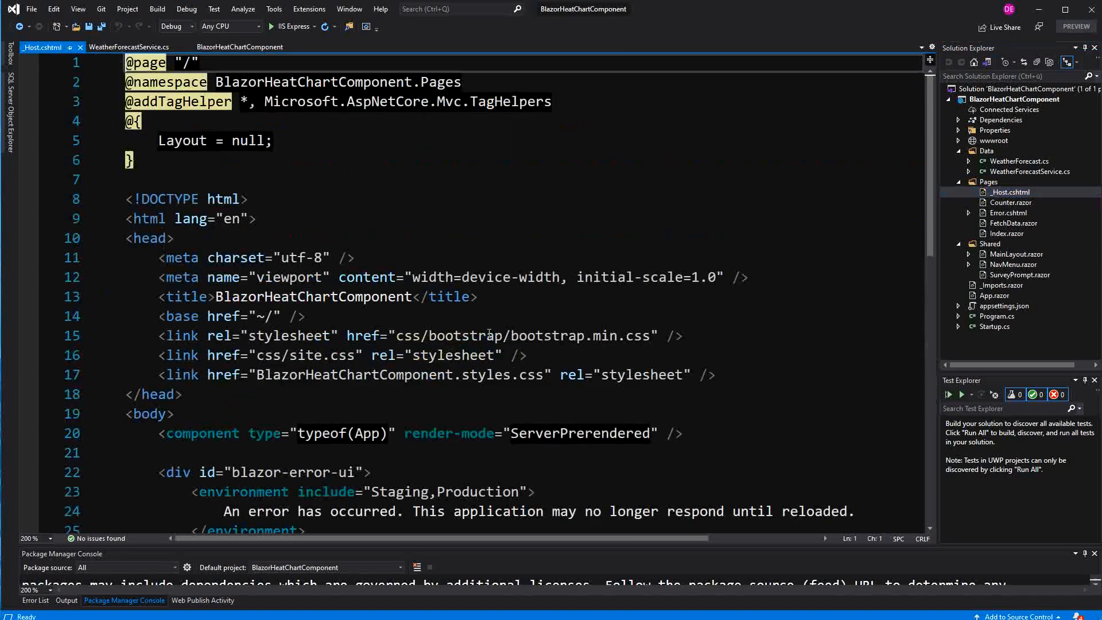
- Delete the three stylesheet links and style the blazor-error-ui div display:none
scroll(down, 3)
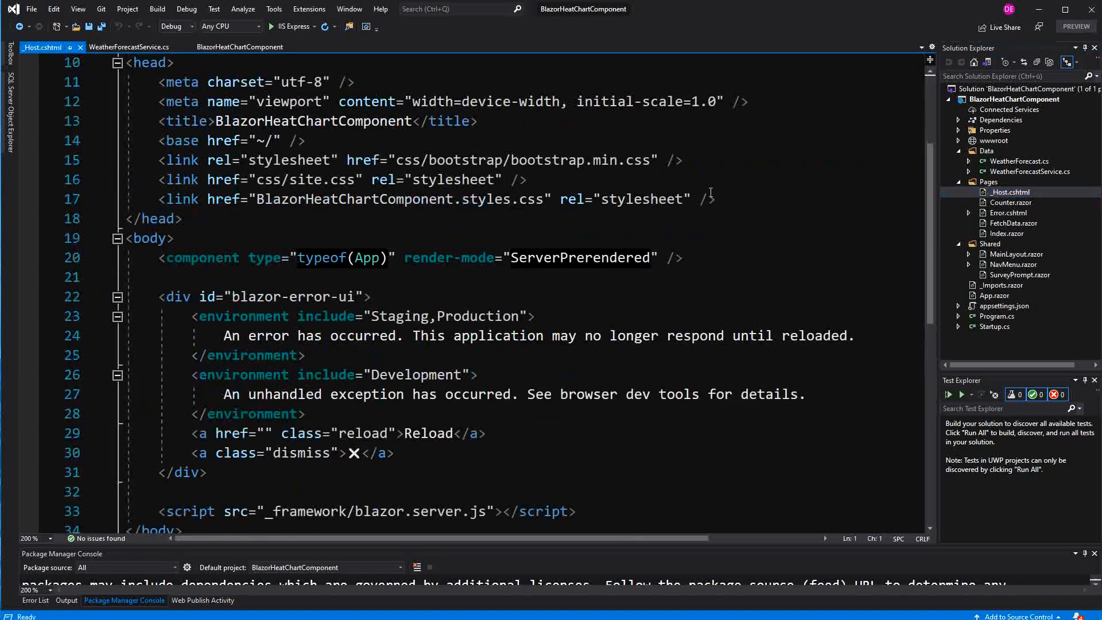
drag(158, 160, 716, 199)
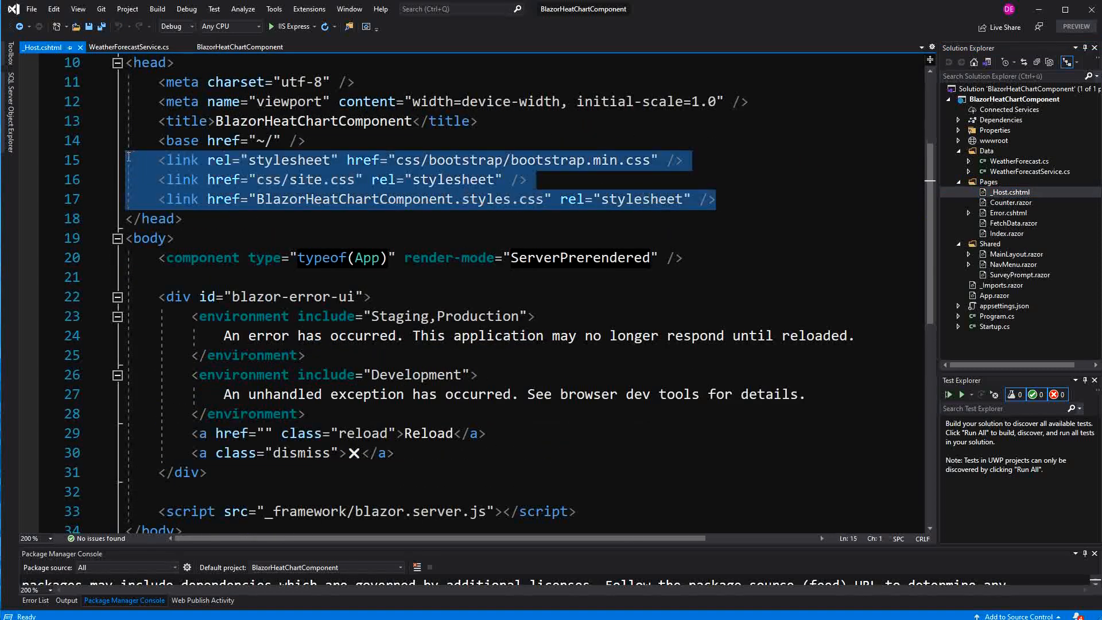
key(Delete)
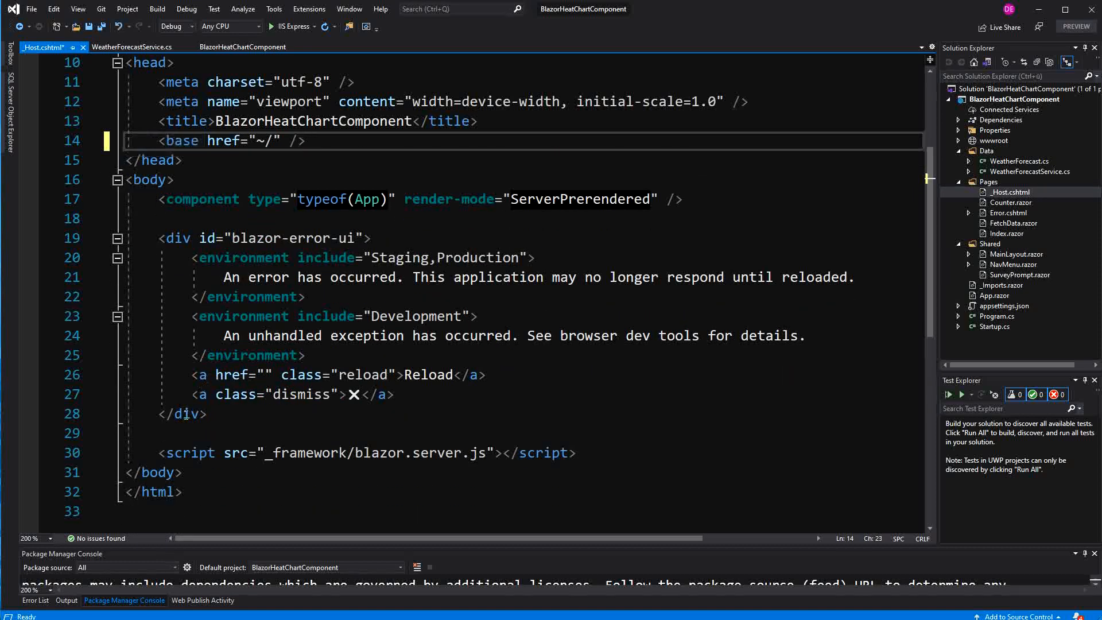
text(style="display:)
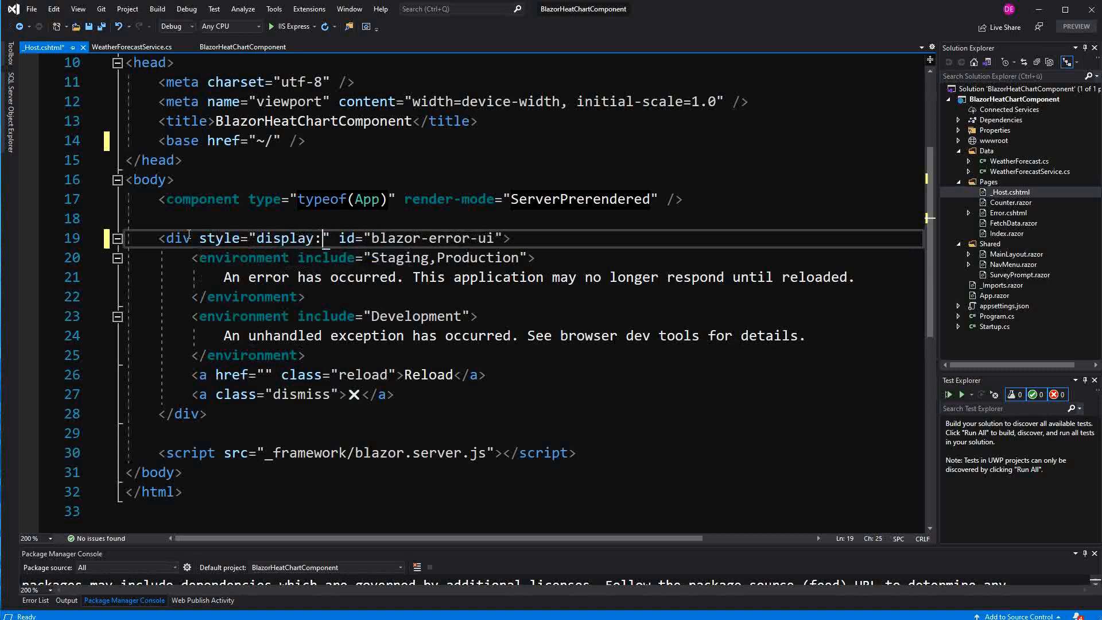
text(none;)
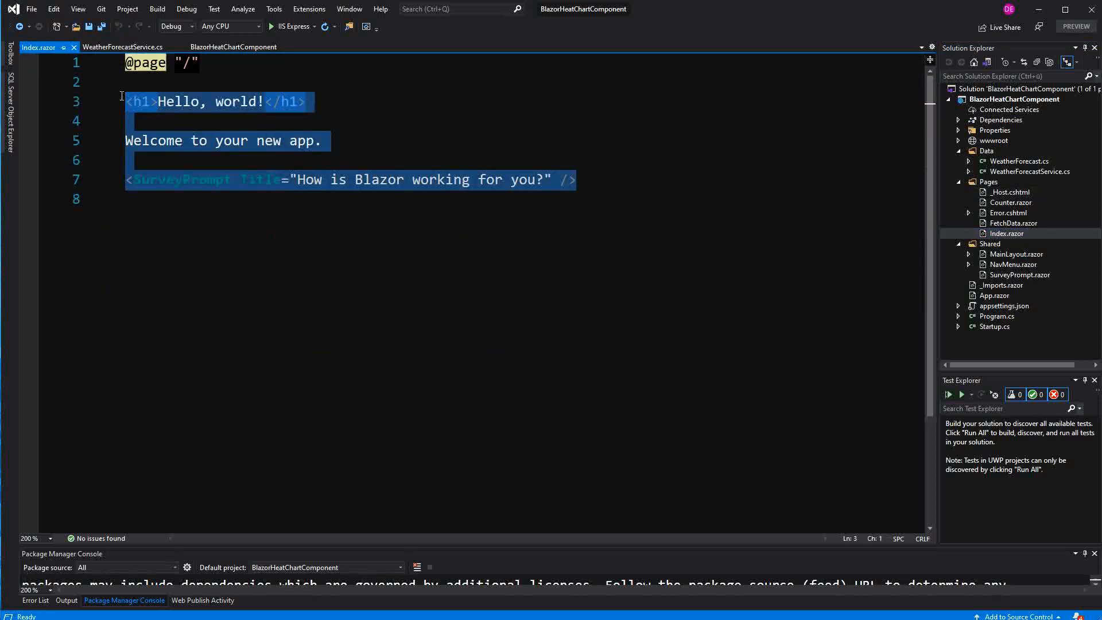
key(Delete)
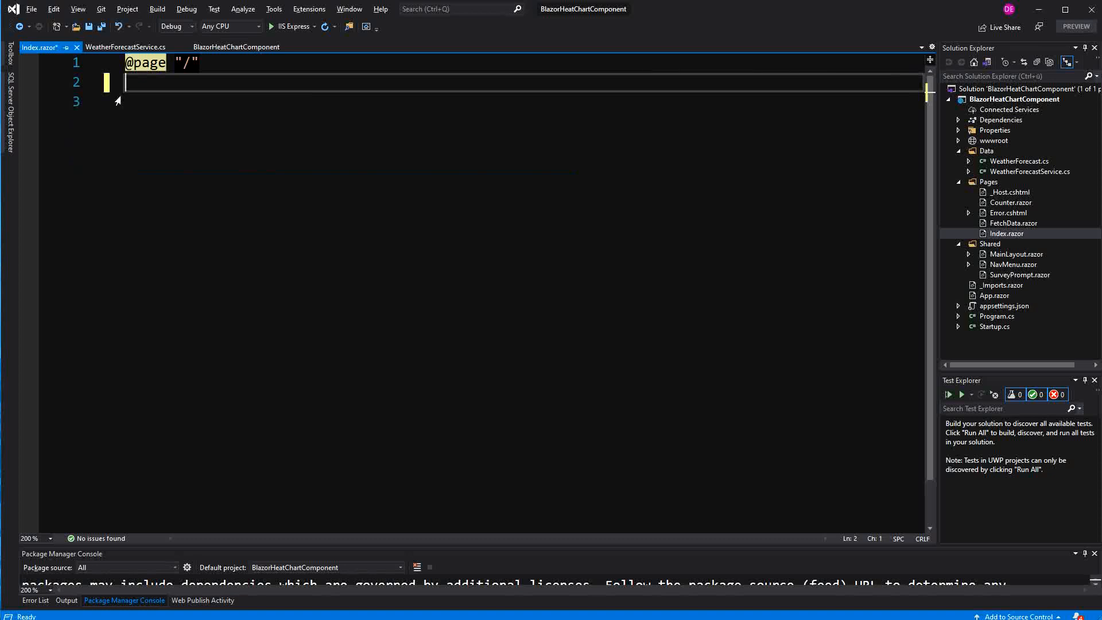
text(@inje)
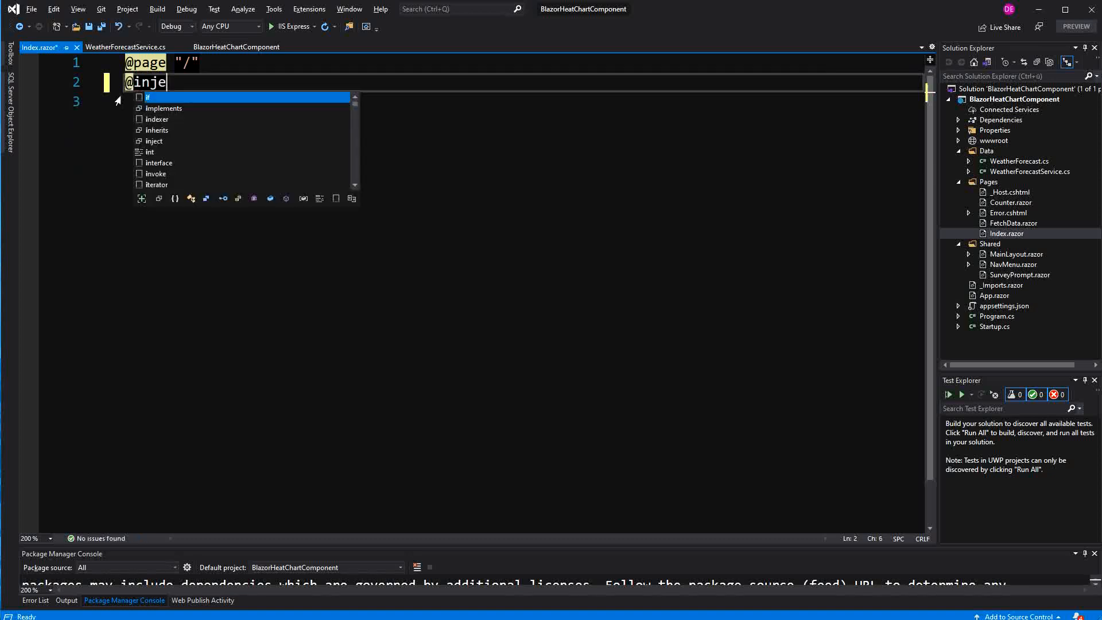
text(ct W)
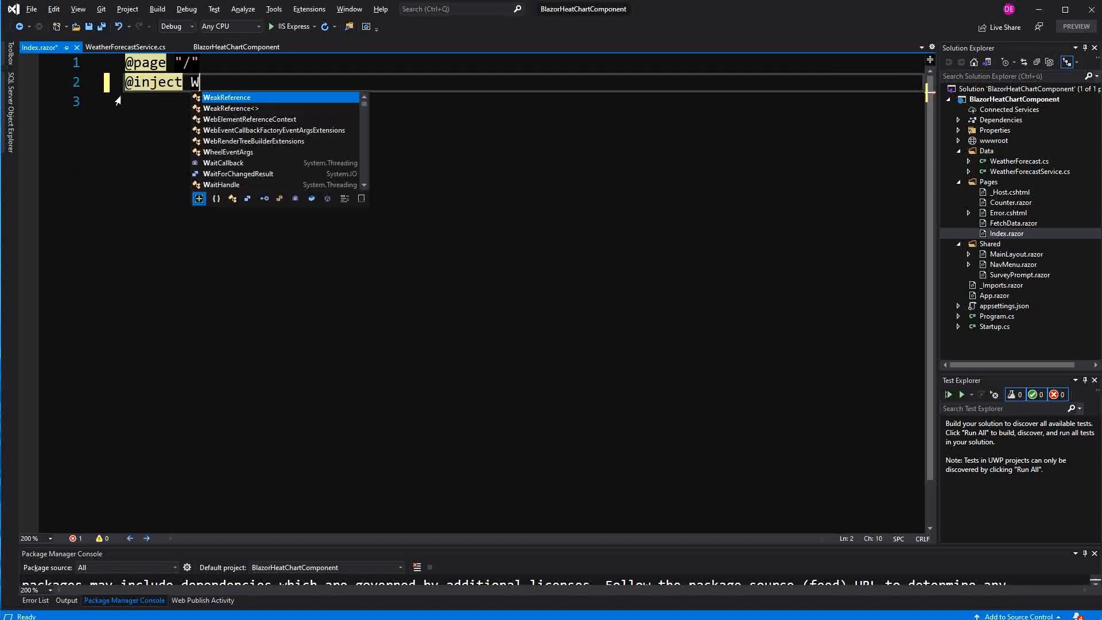
text(eatherForecastService service)
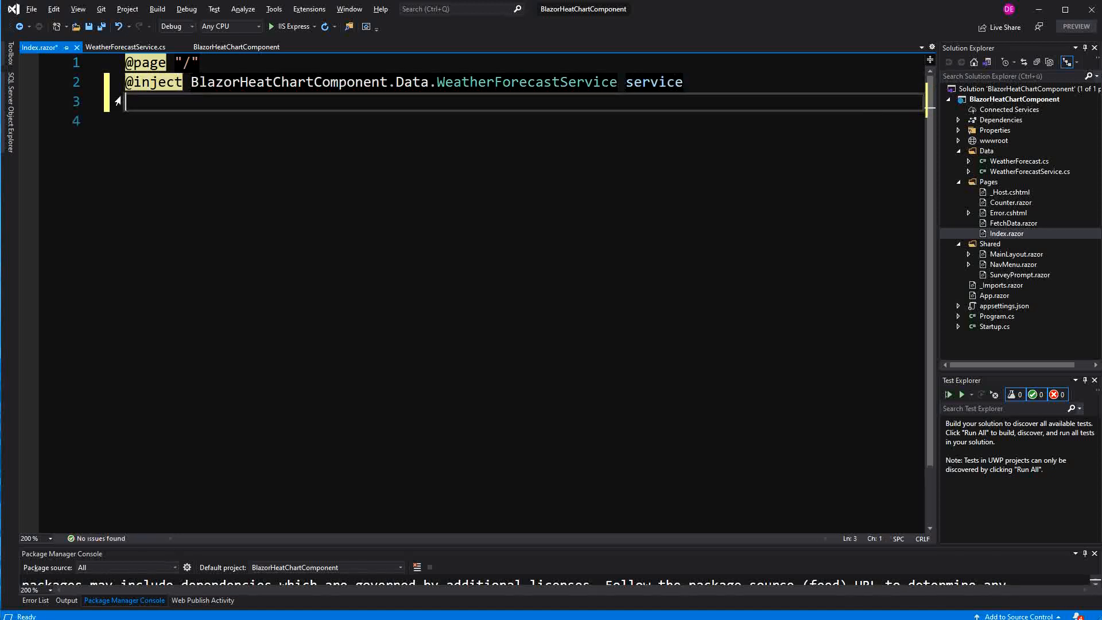
- Start a style block with a body rule: margin 0, Arial/Helvetica/sans-serif font
text(<style>)
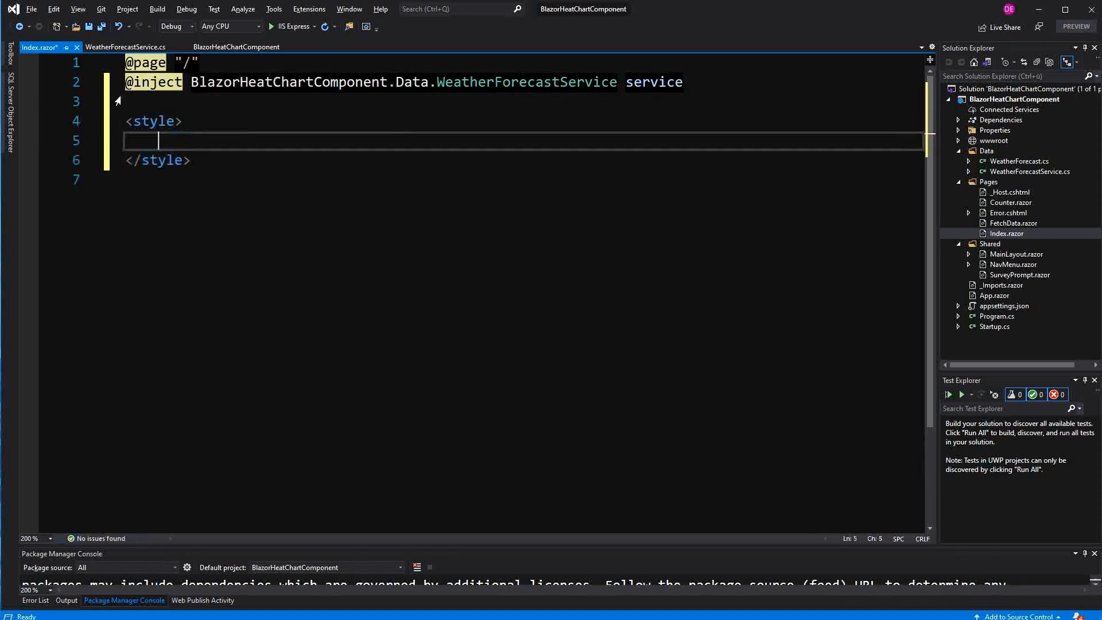
text(body{)
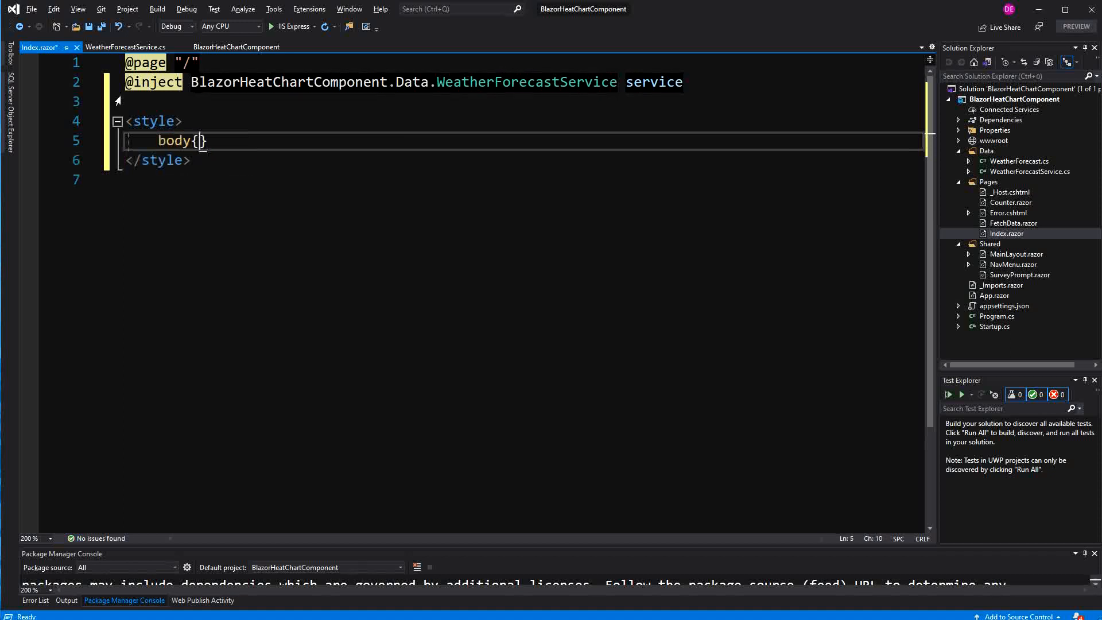
text(margin: 0;)
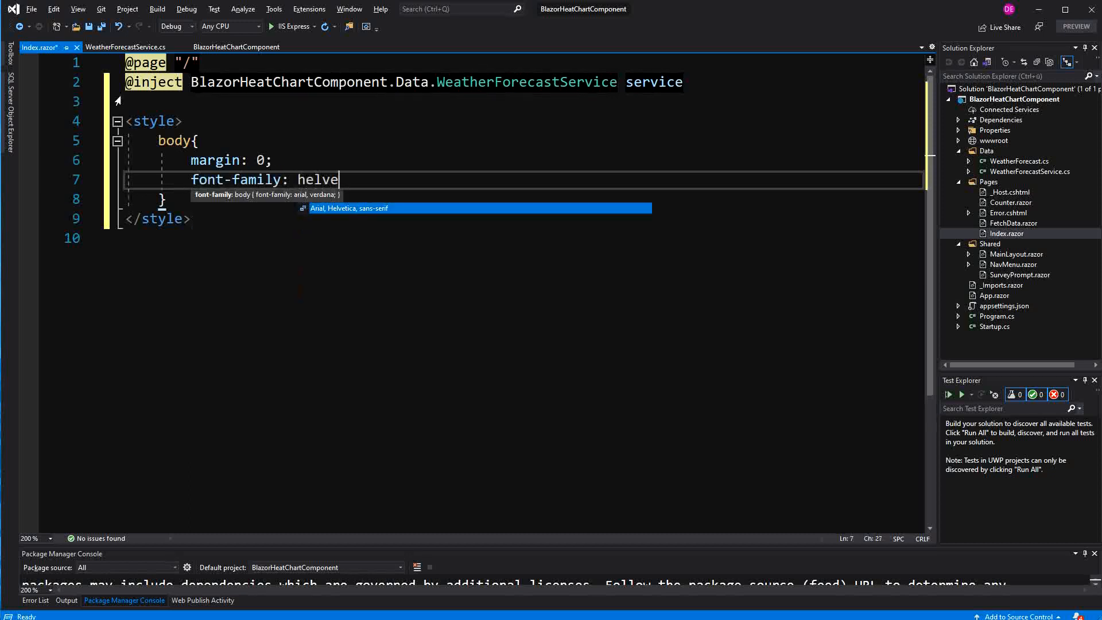
key(Tab)
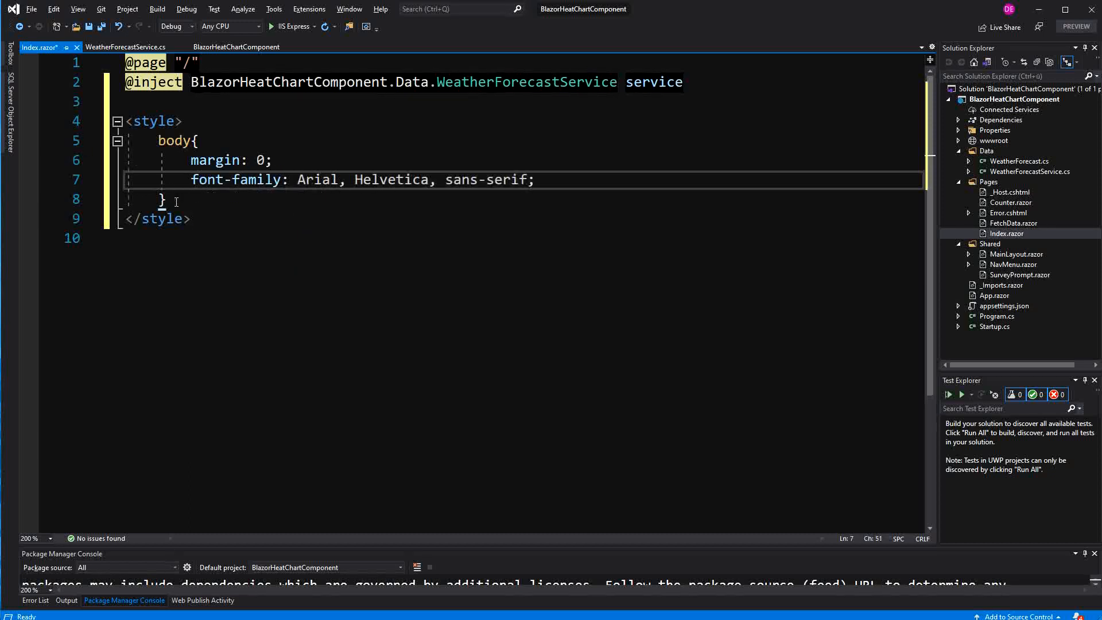
- Add a .container rule: height 100vh, display grid, grid-template-columns 1fr 5fr
text(.c)
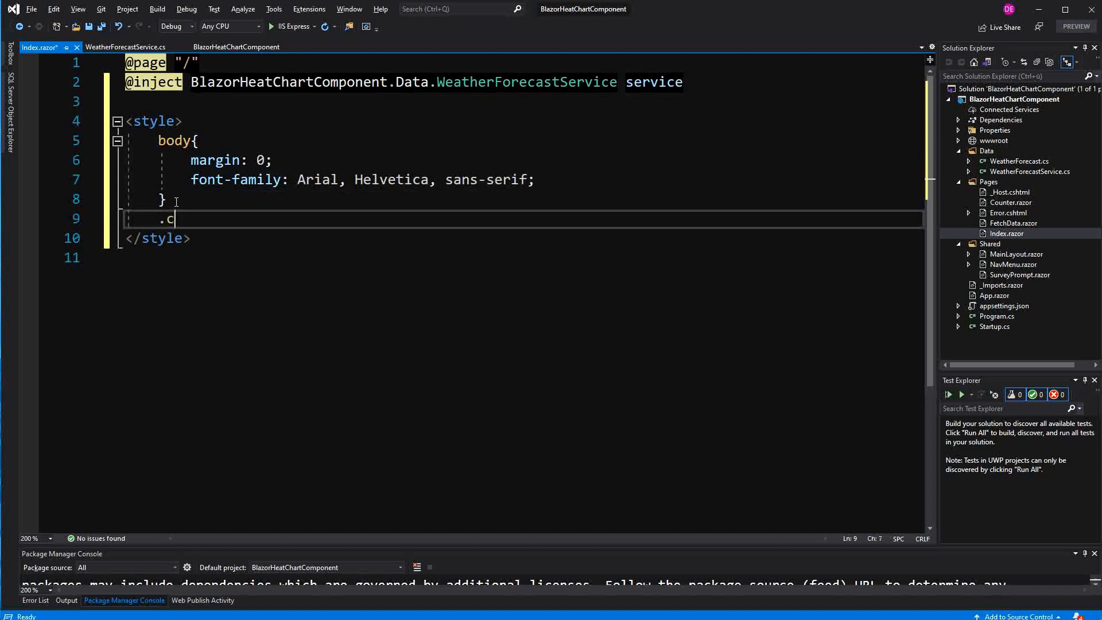
text(ontainer{)
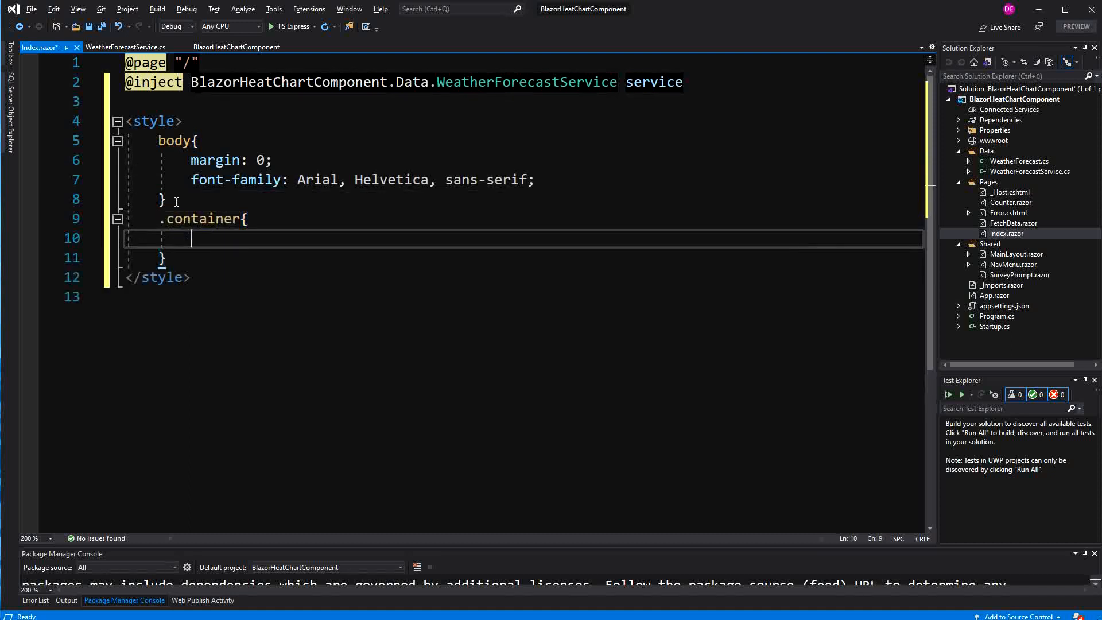
text(height: 1)
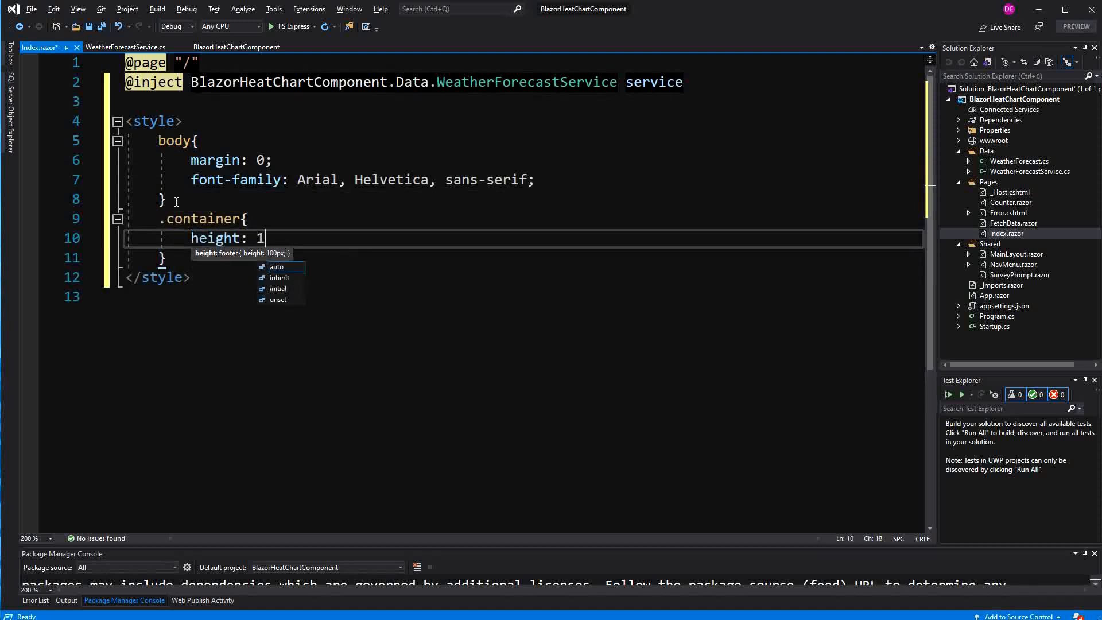
text(00vh;)
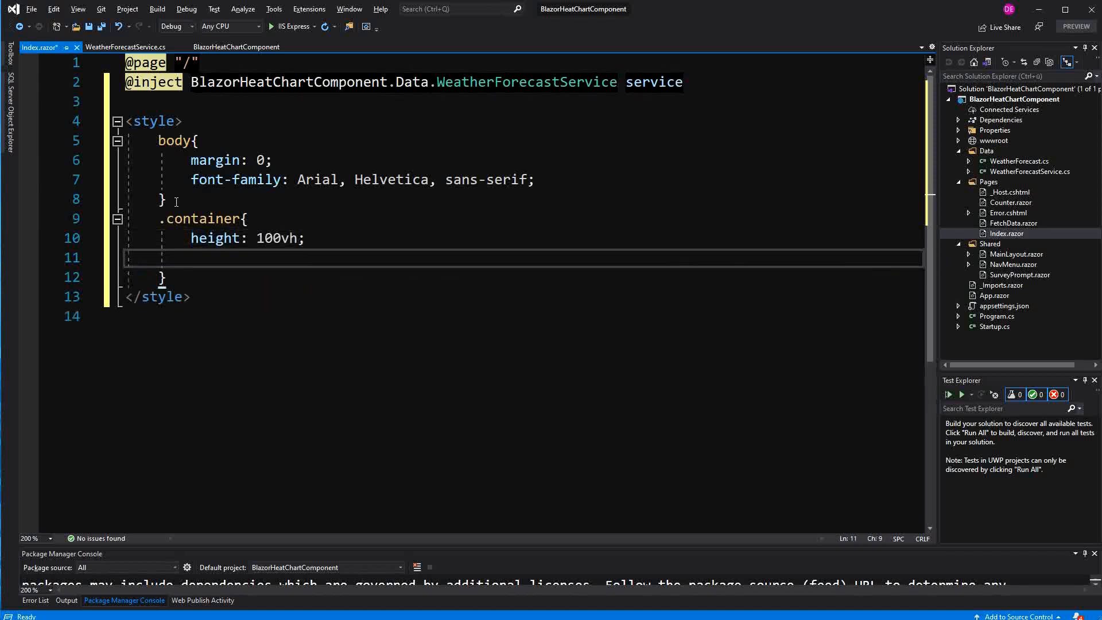
text(display:)
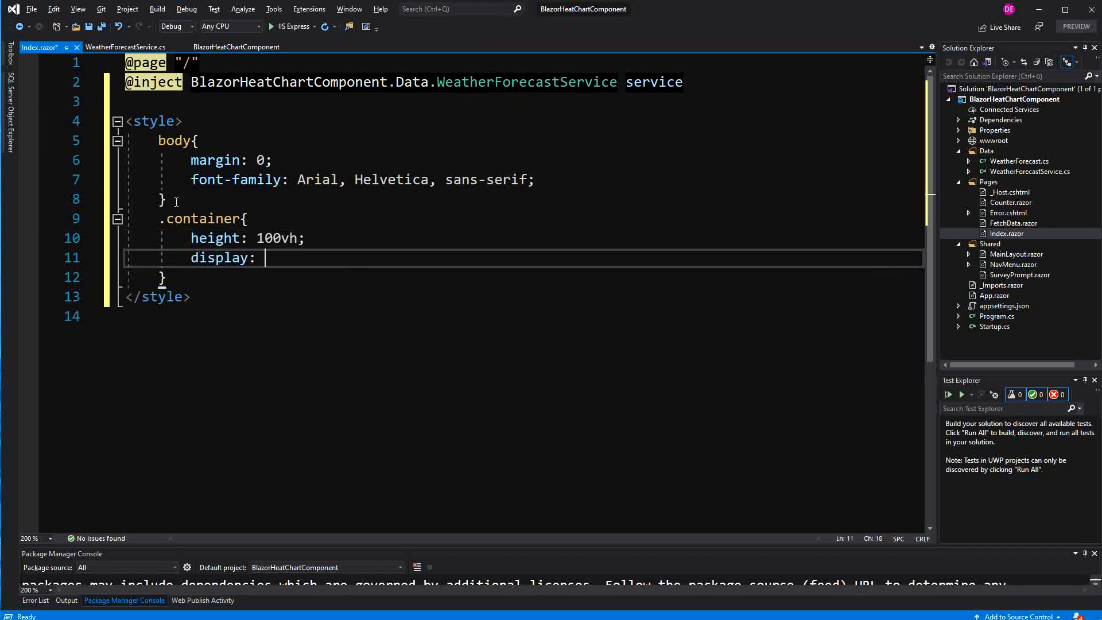
text(grid;)
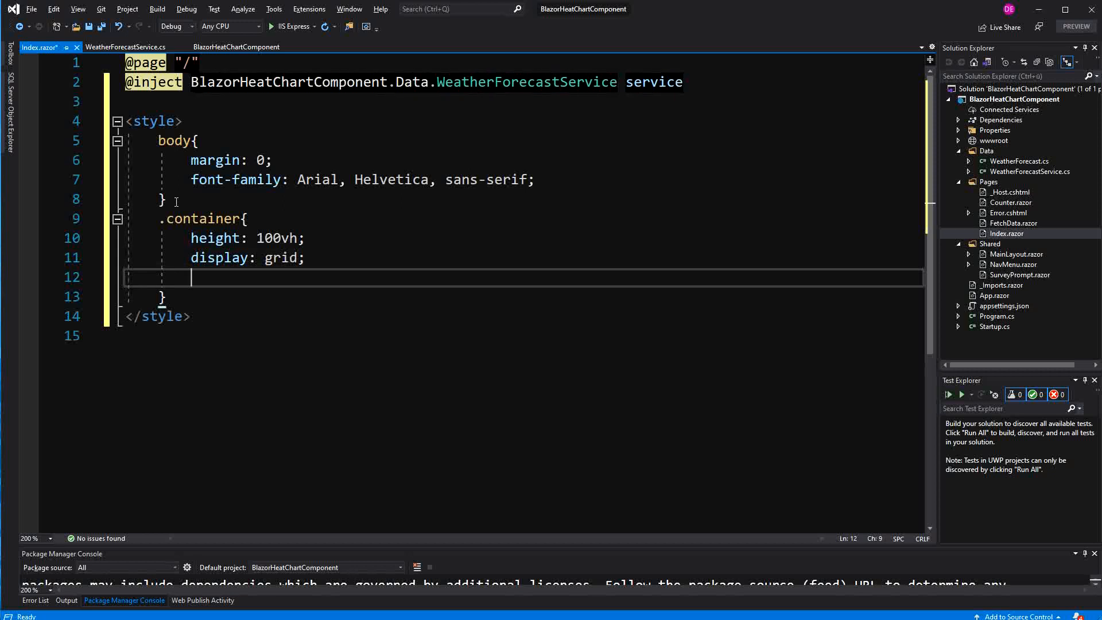
text(grid-template-columns:)
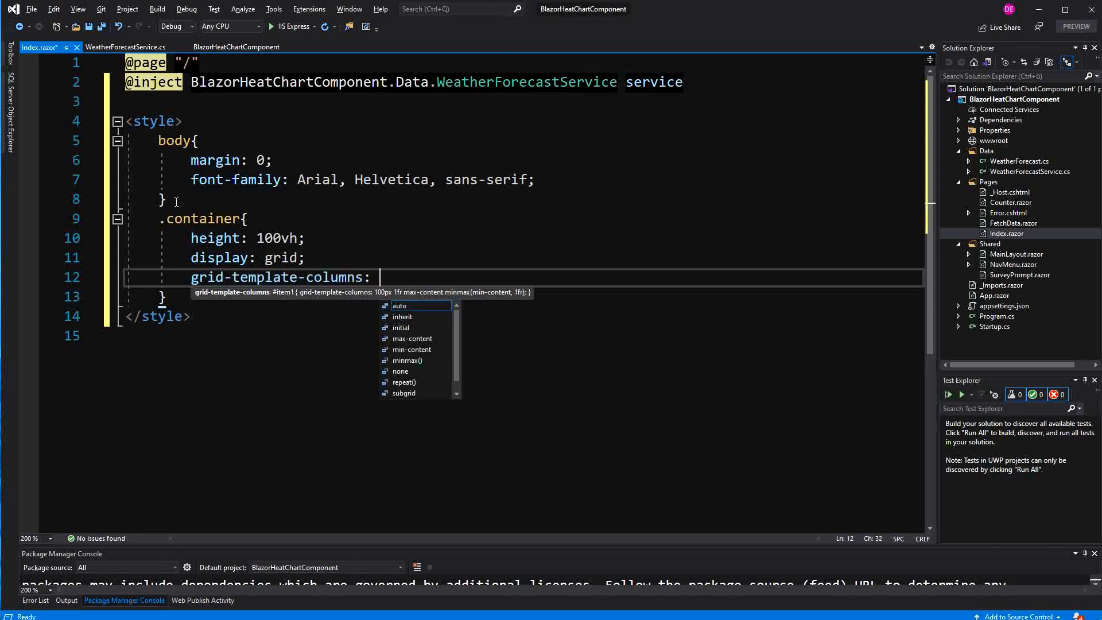
text(1fr)
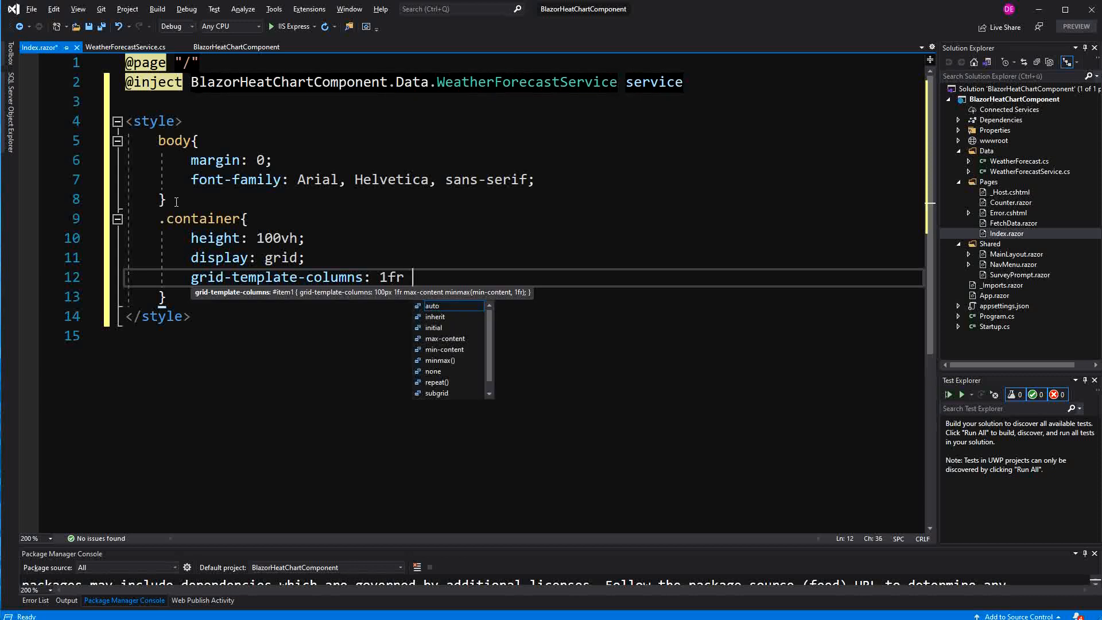
text(5fr;)
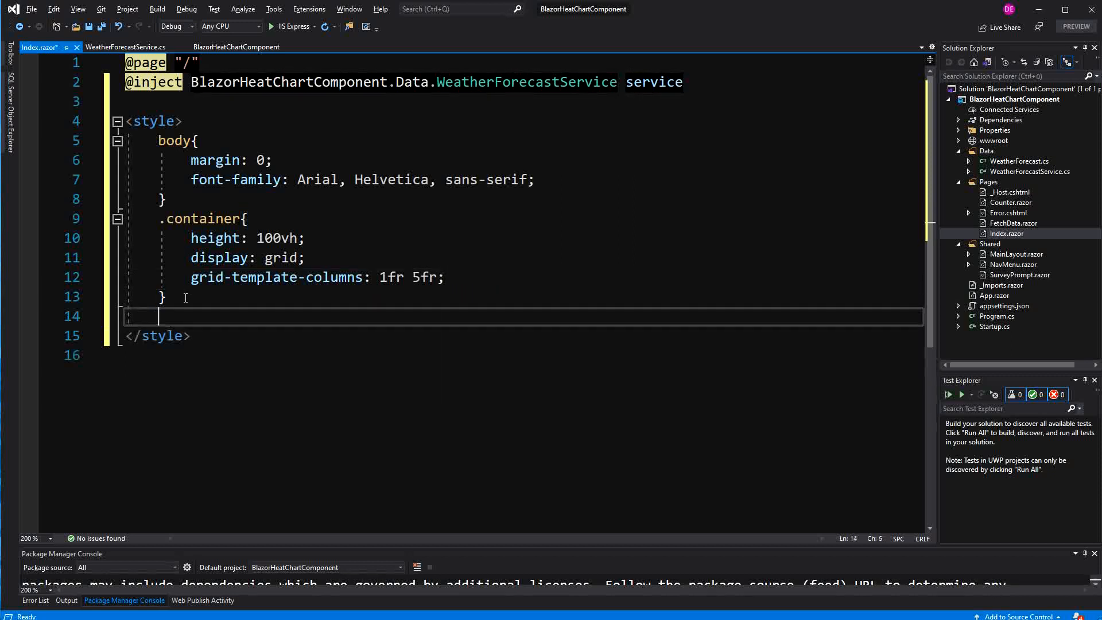
text(main{)
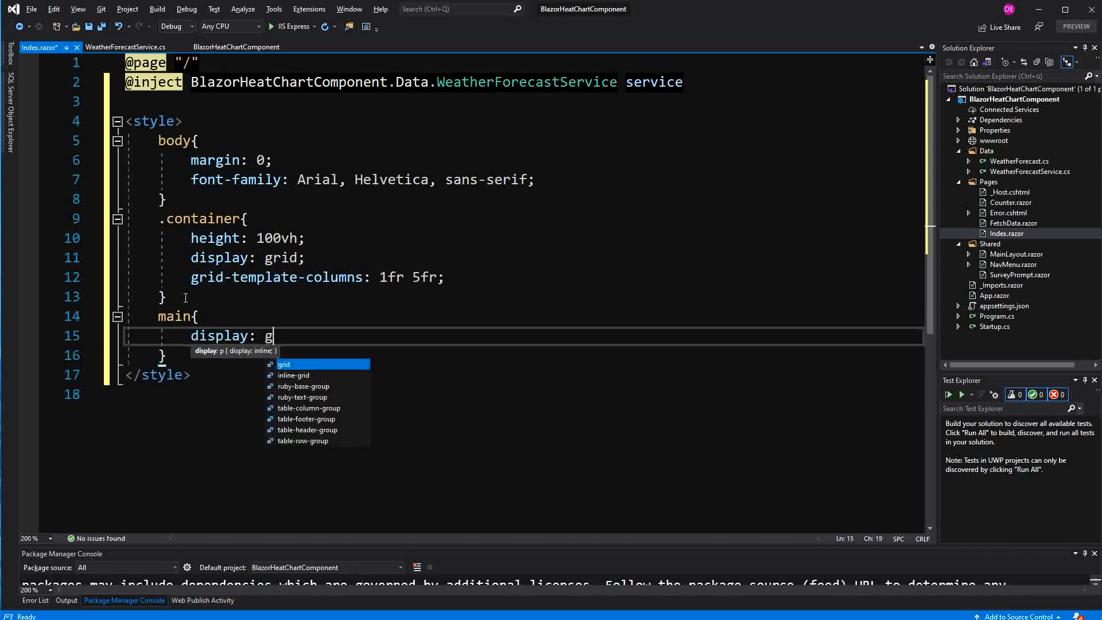
- Give main grid-template-columns repeat(5, 1fr) and grid-template-rows repeat(7, 1fr)
key(Enter)
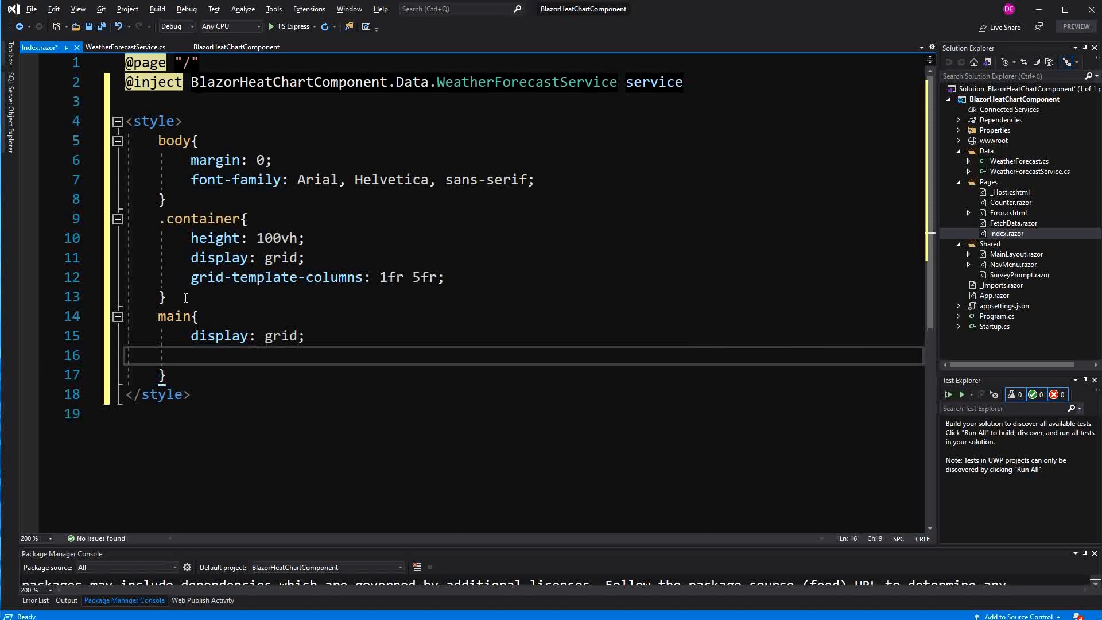
text(grid-)
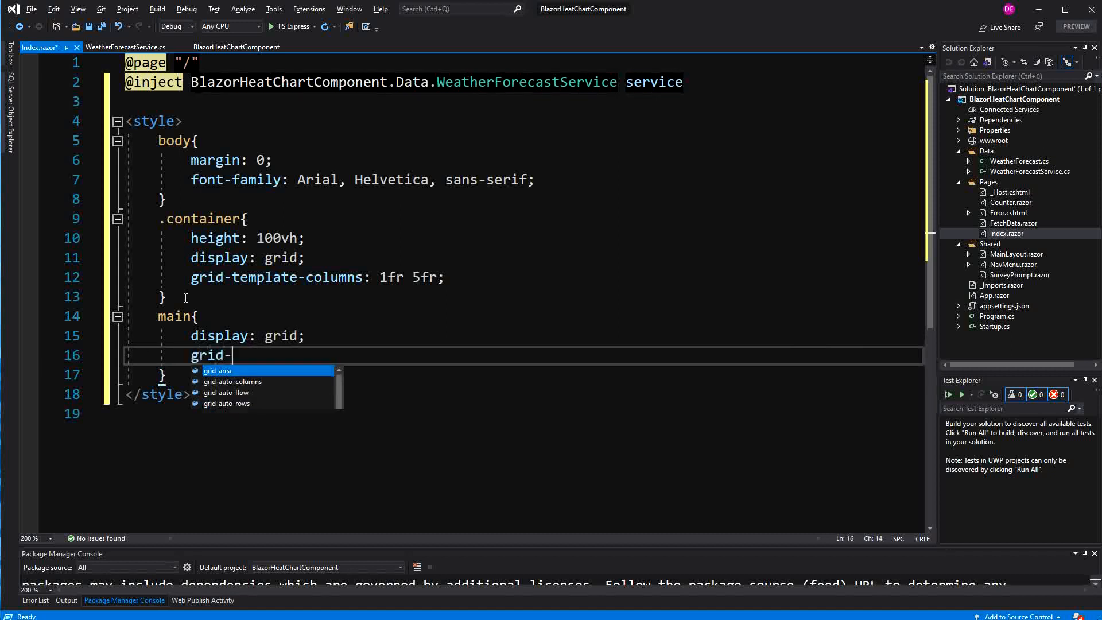
text(template-columns)
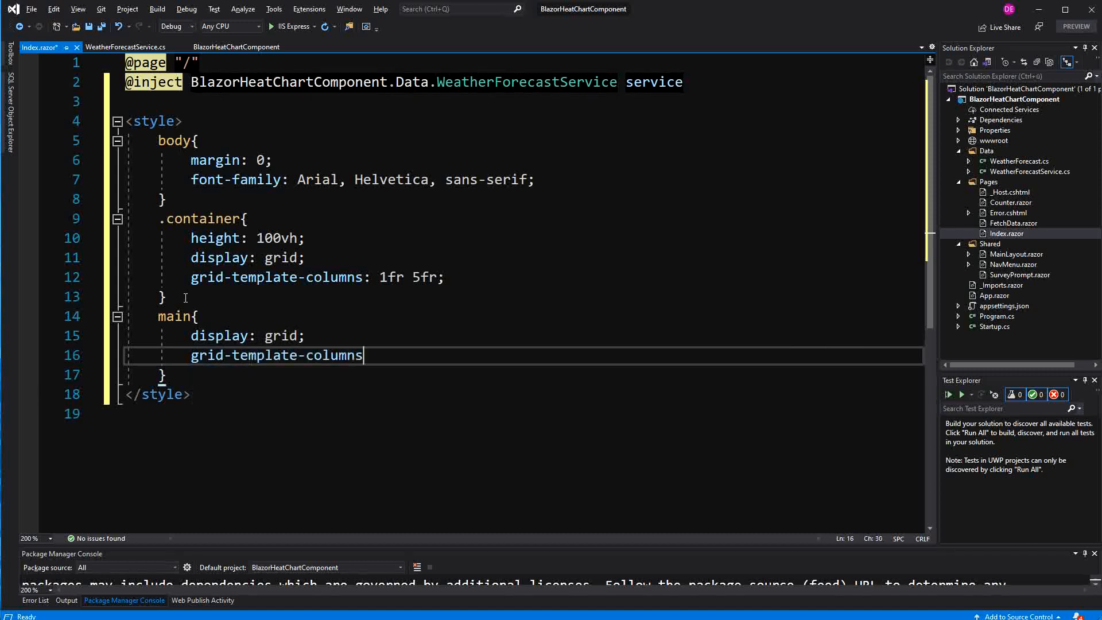
text(: repeat()
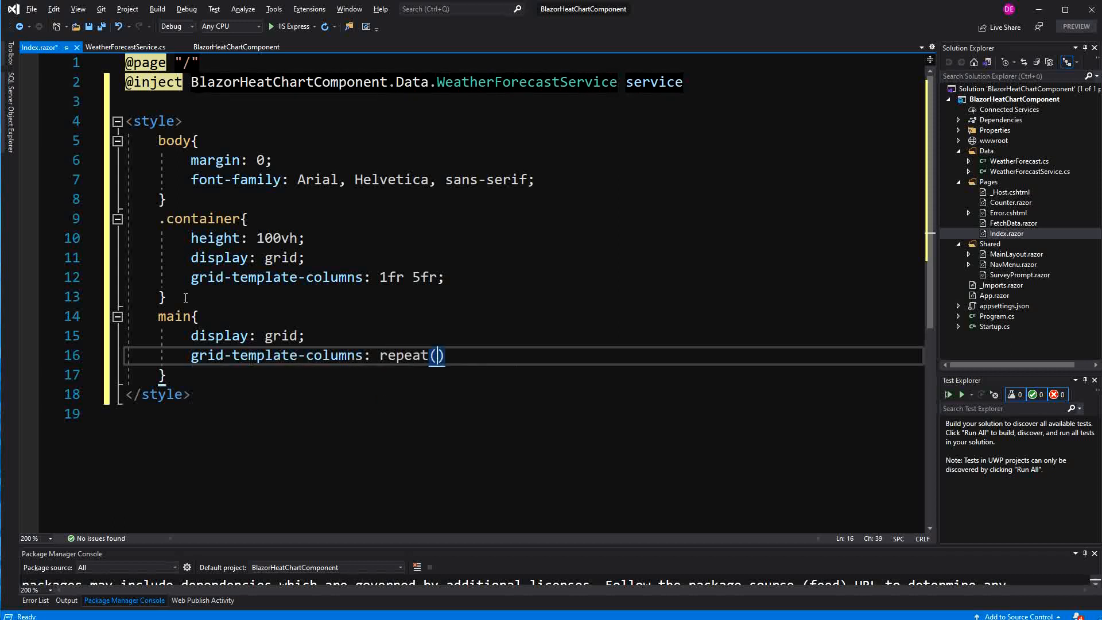
text(5, 1fr)
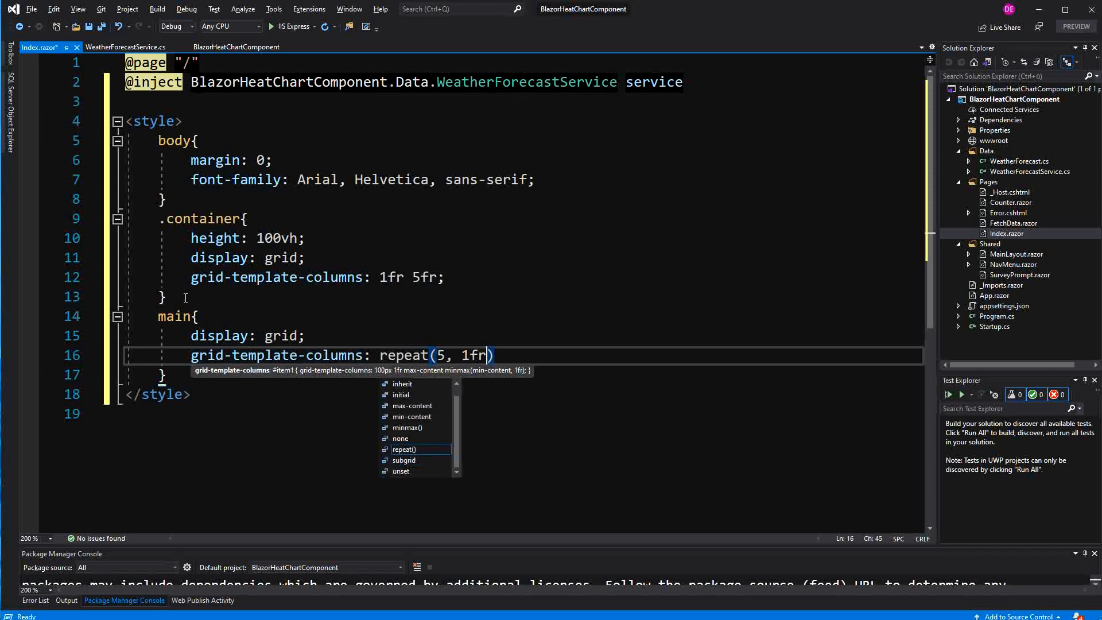
text(;)
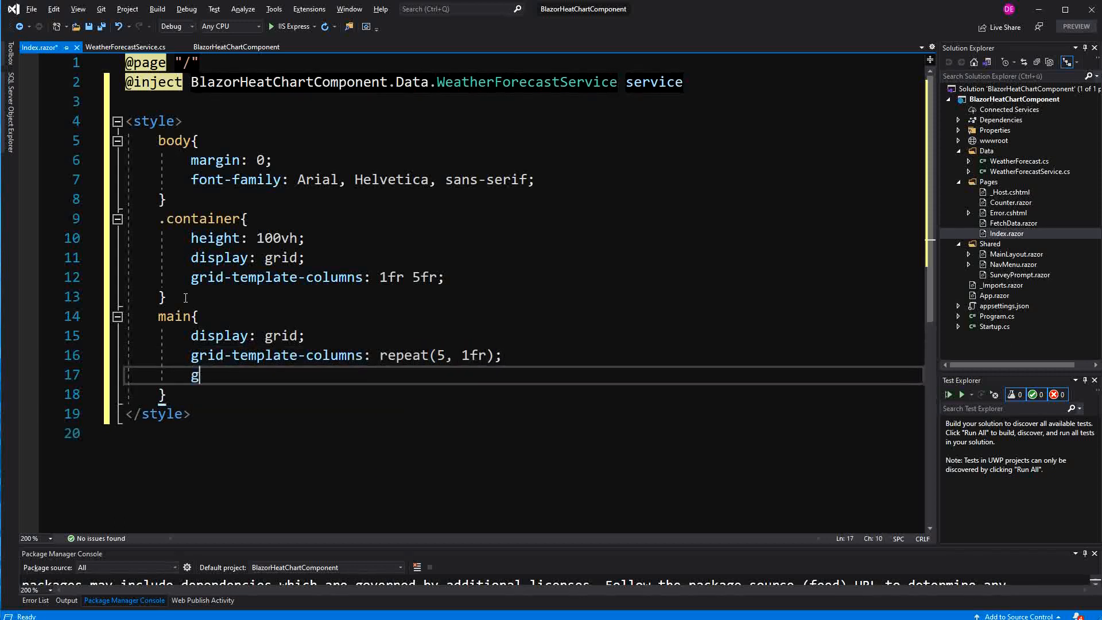
text(rid-template-rows: repeat()
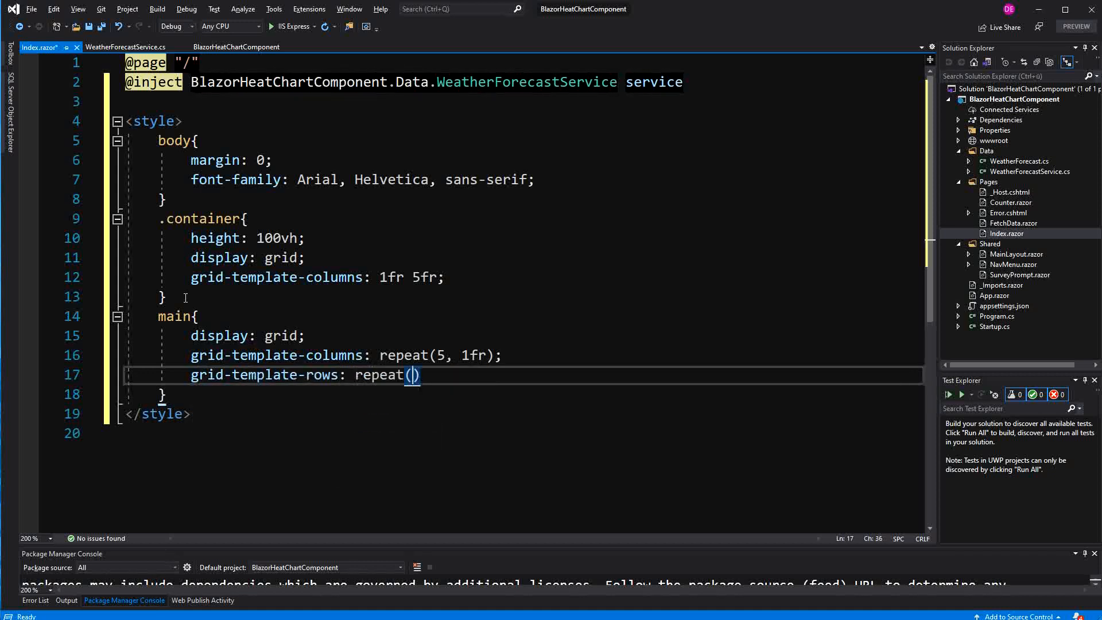
text(7)
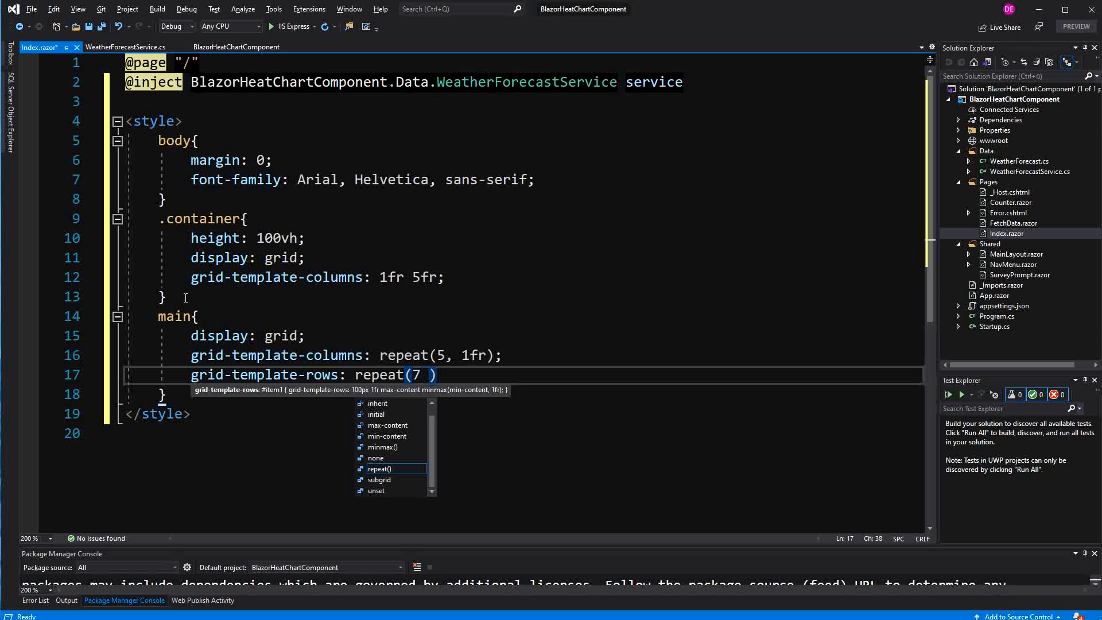
text(, 1fr)
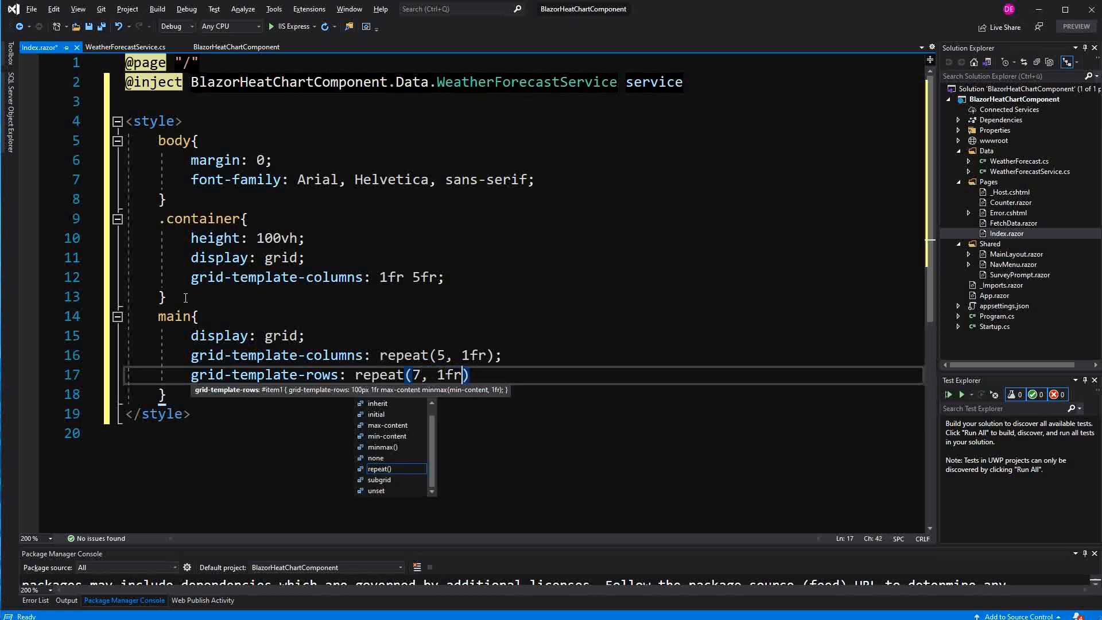
text(;)
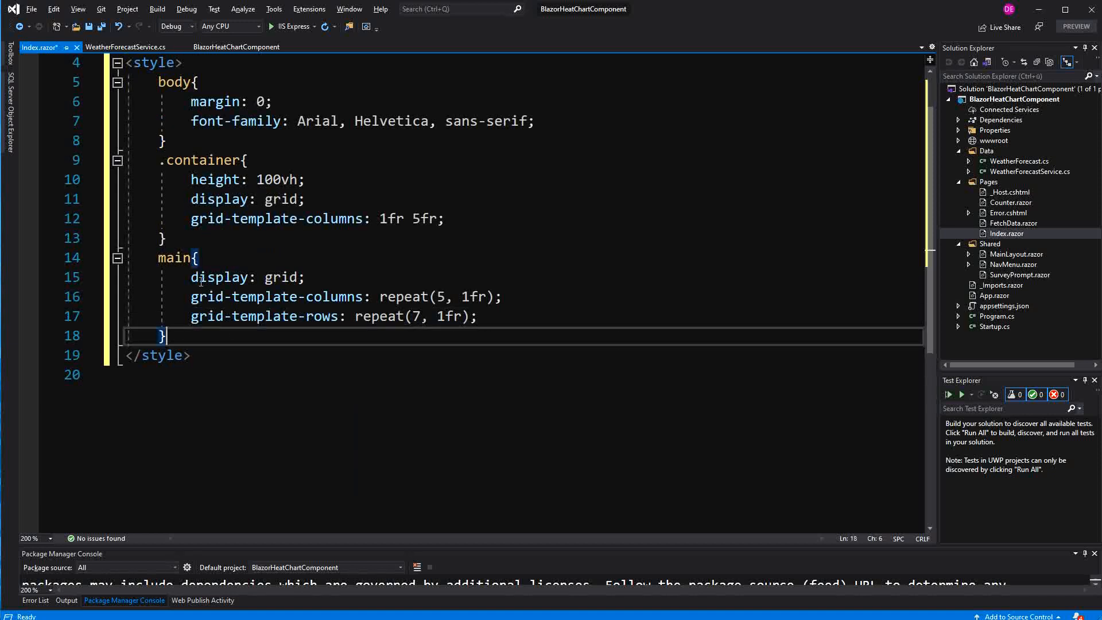
- Add an aside rule with display grid and grid-template-rows repeat(7, 1fr)
text(asdi)
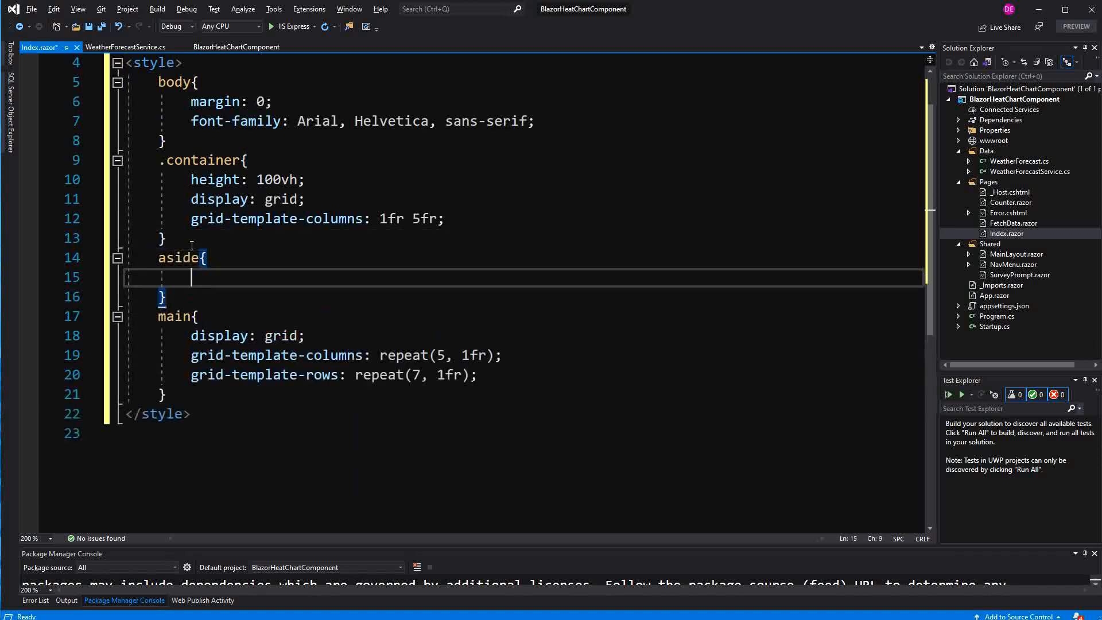
text(display: grid;)
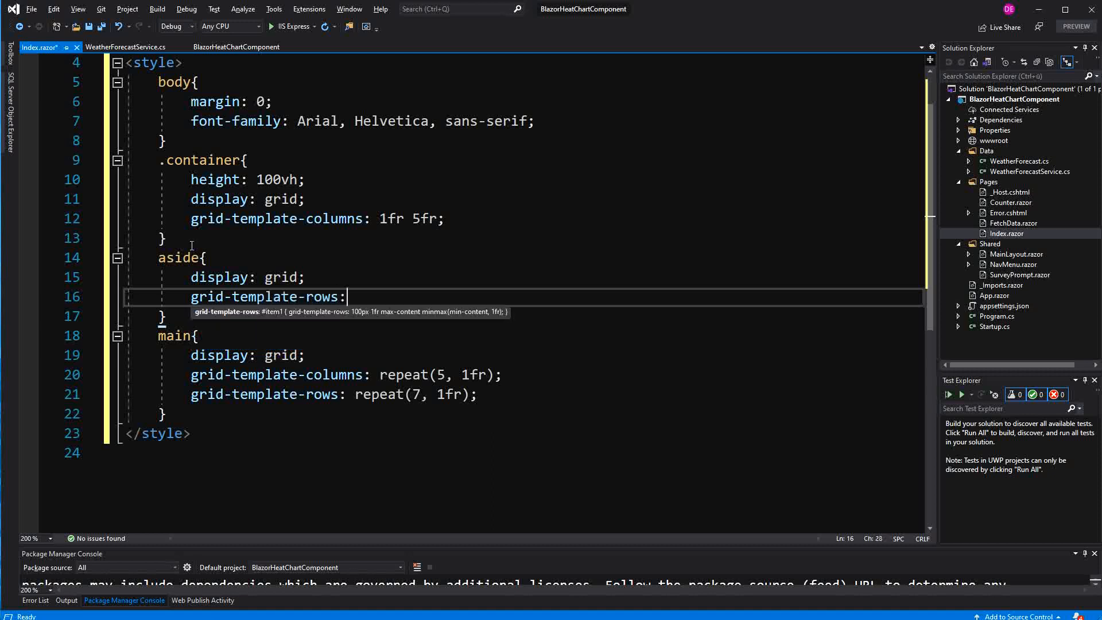
text(repeat()
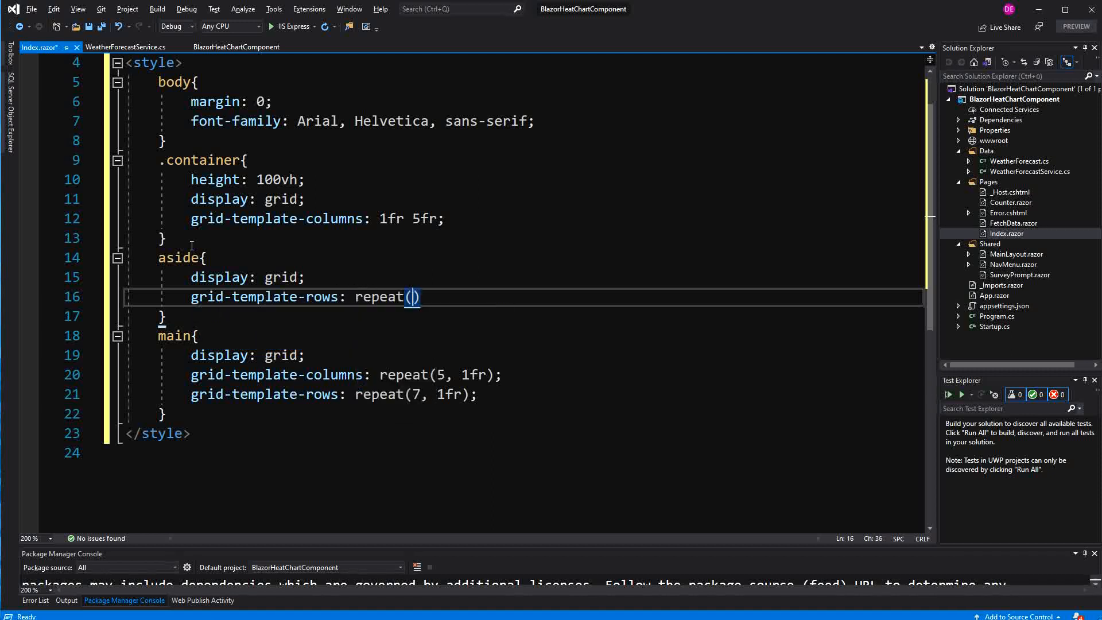
text(7)
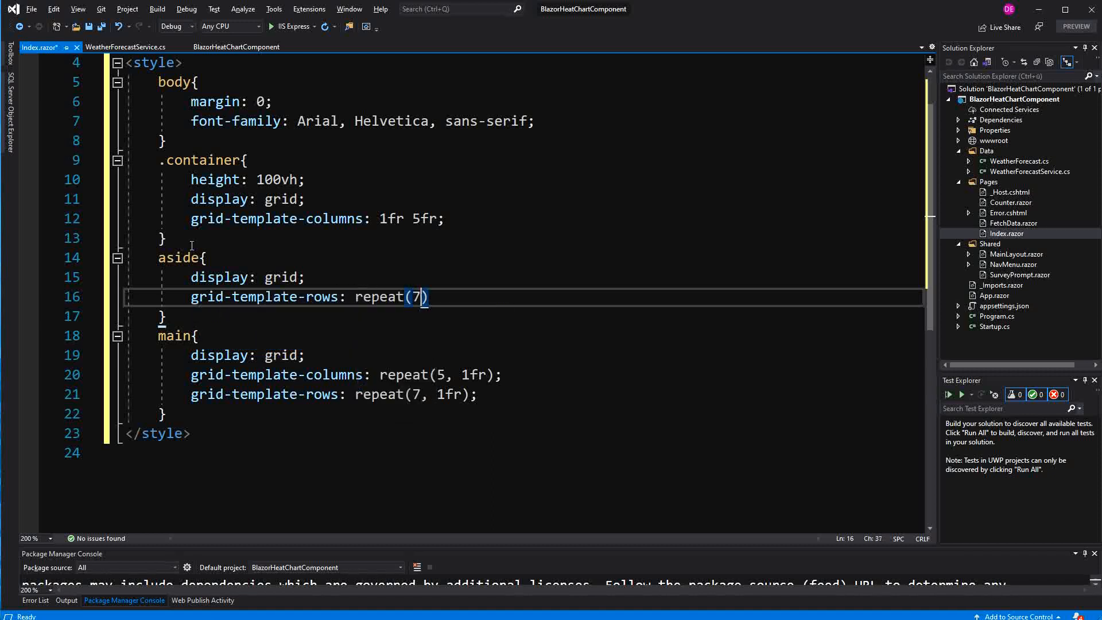
text(, 1fr)
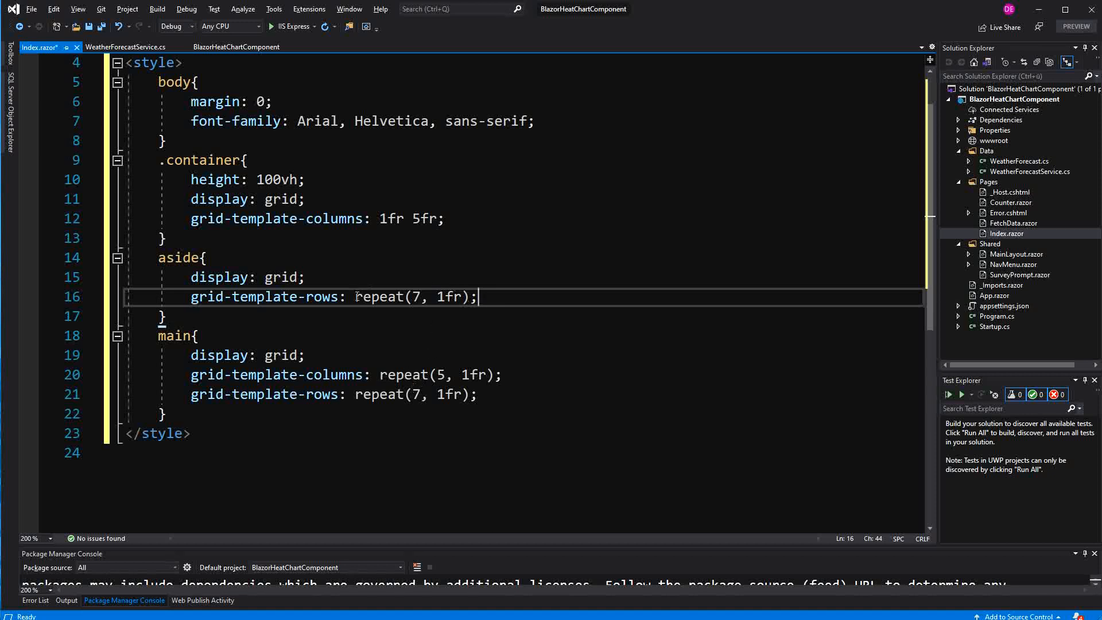
scroll(down, 3)
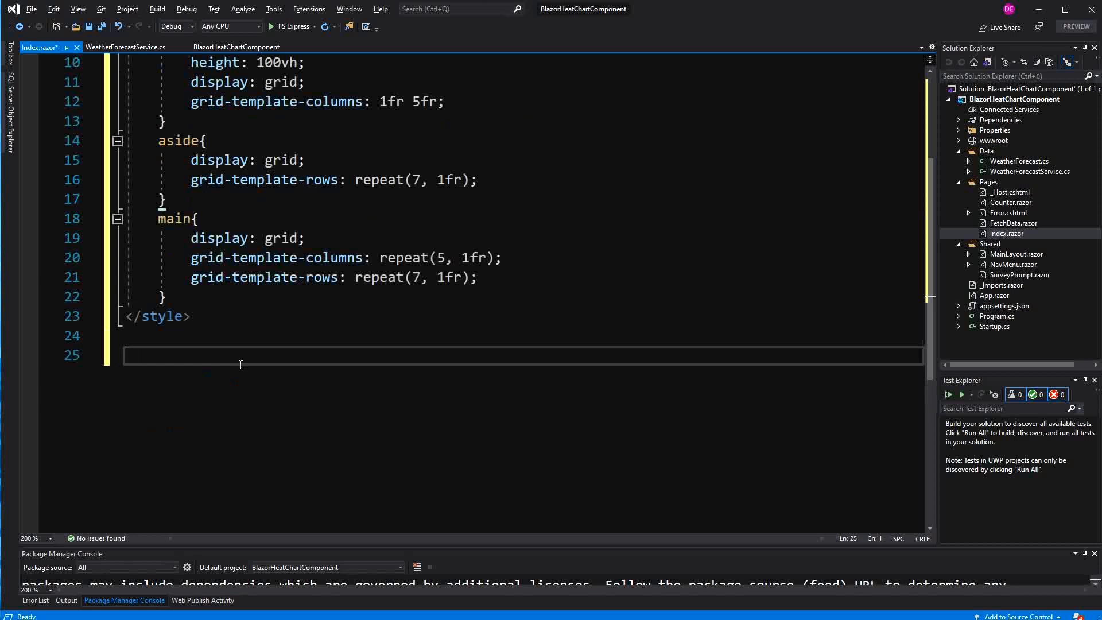
- Create a container div holding an aside with a Monday section heading
text(<div c>)
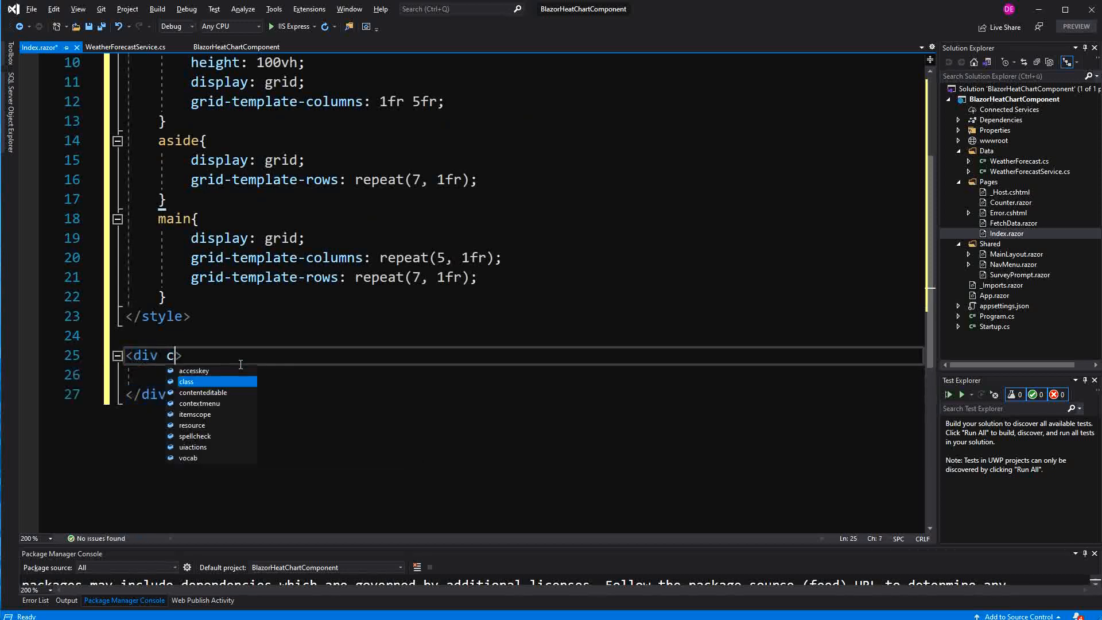
text(lass="container")
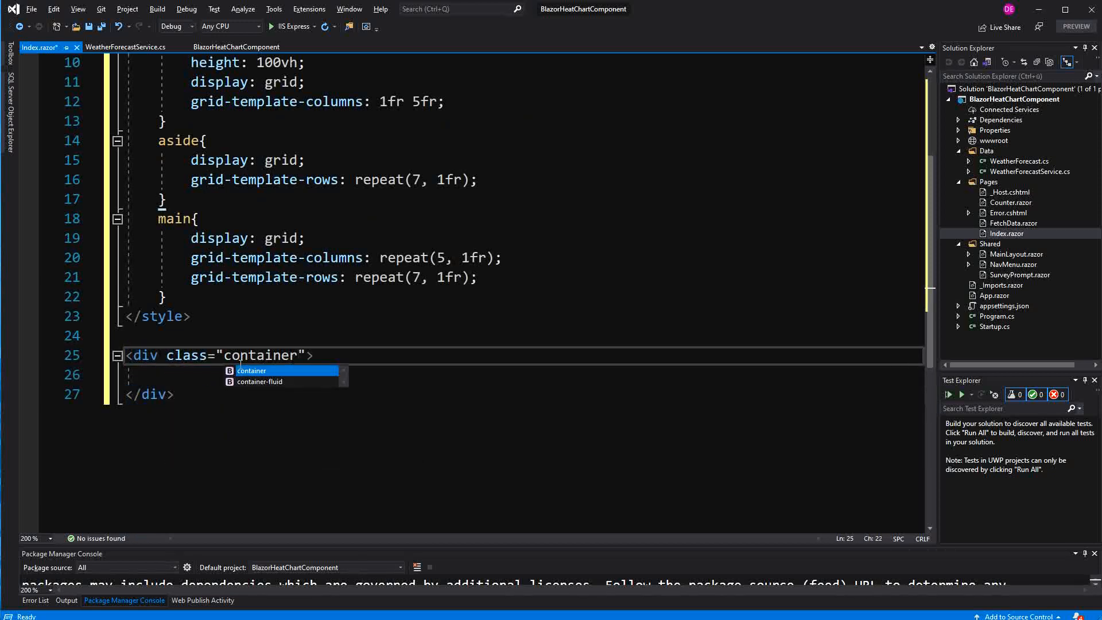
text(<)
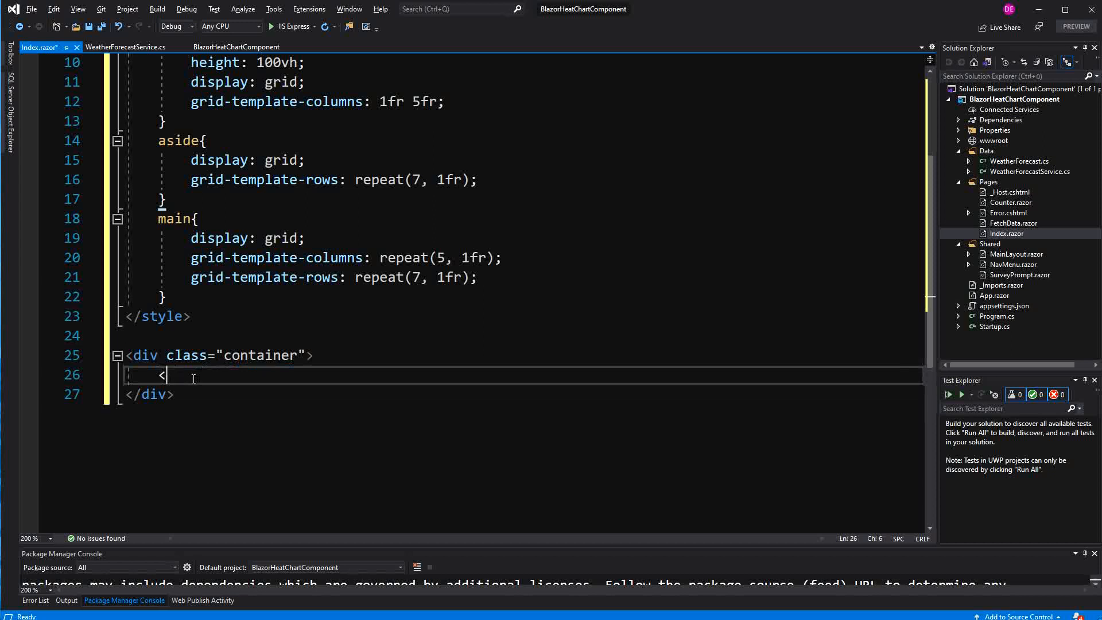
text(aside>)
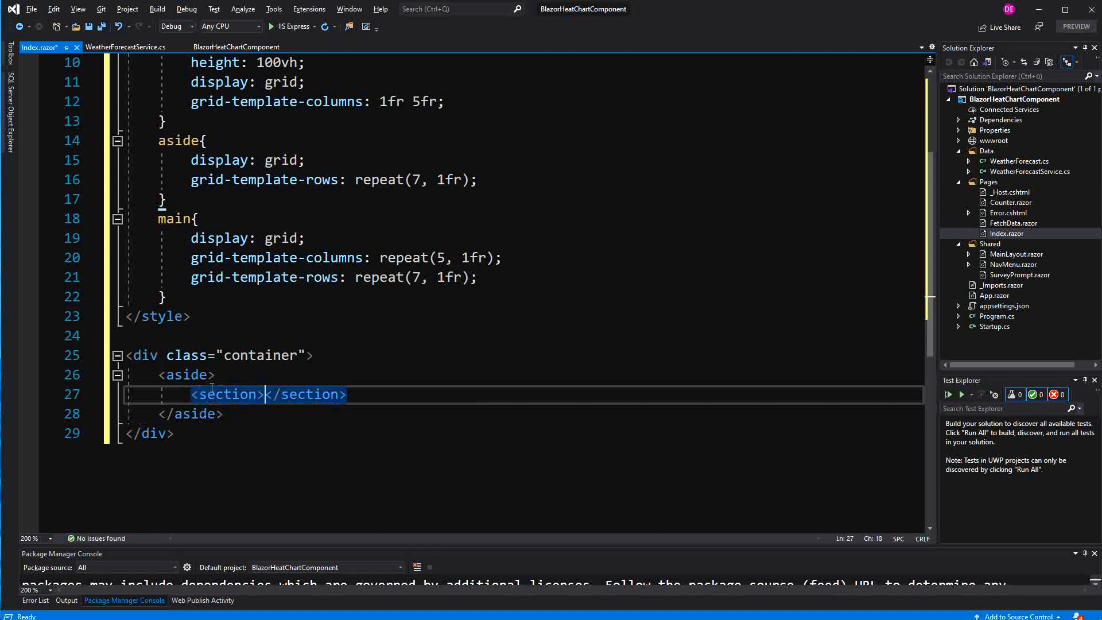
text(h3>Monday</h3)
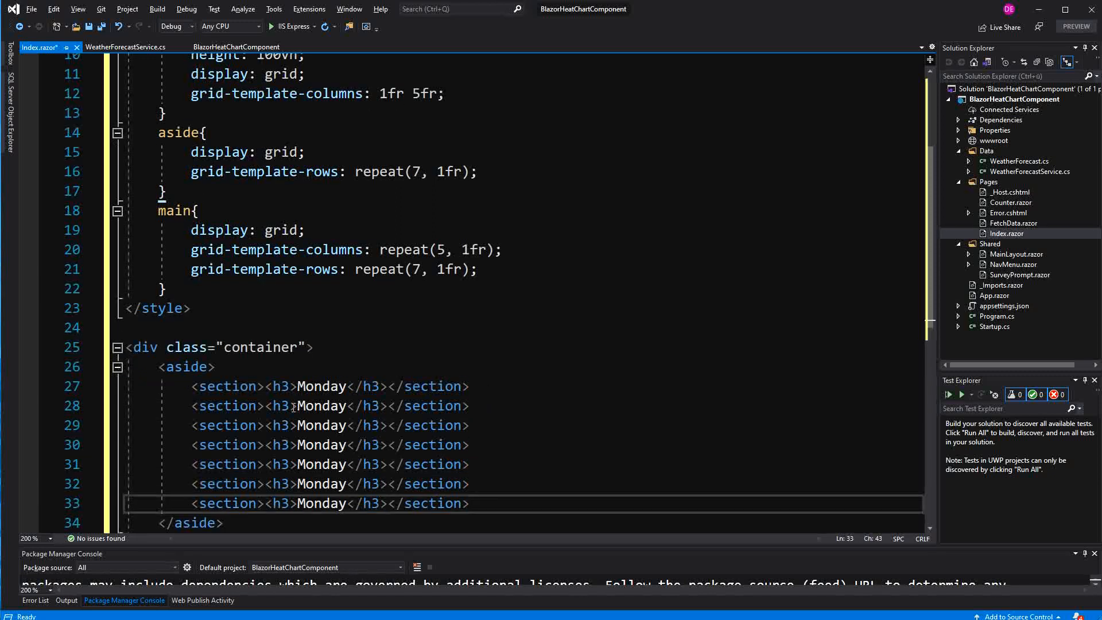
- Add section headings for Tuesday, Wednesday and Thursday
text(Tue)
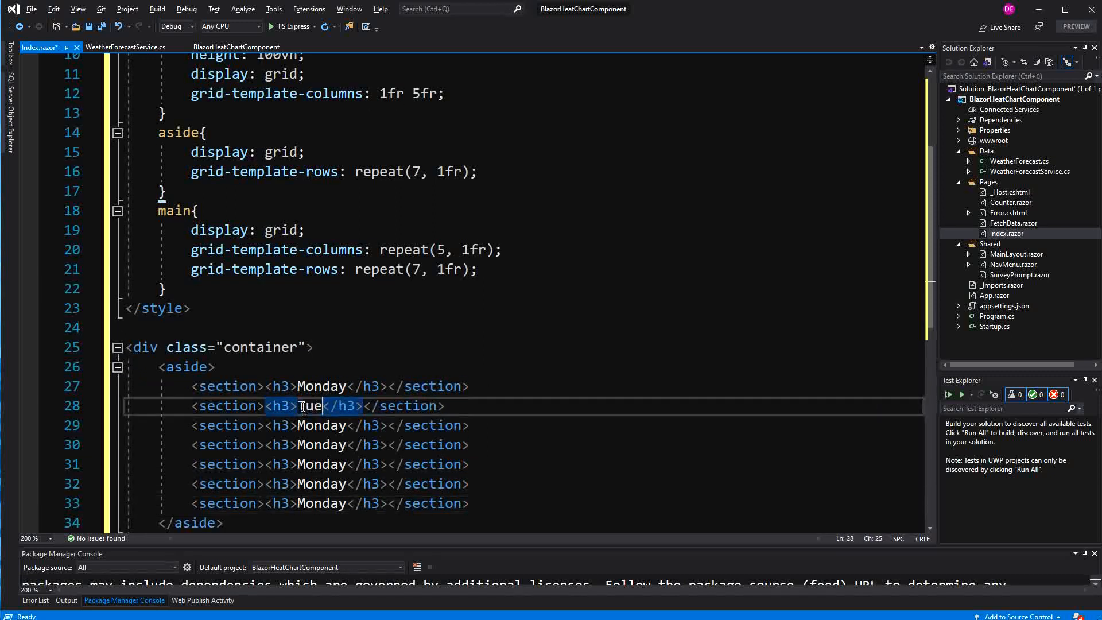
text(sday)
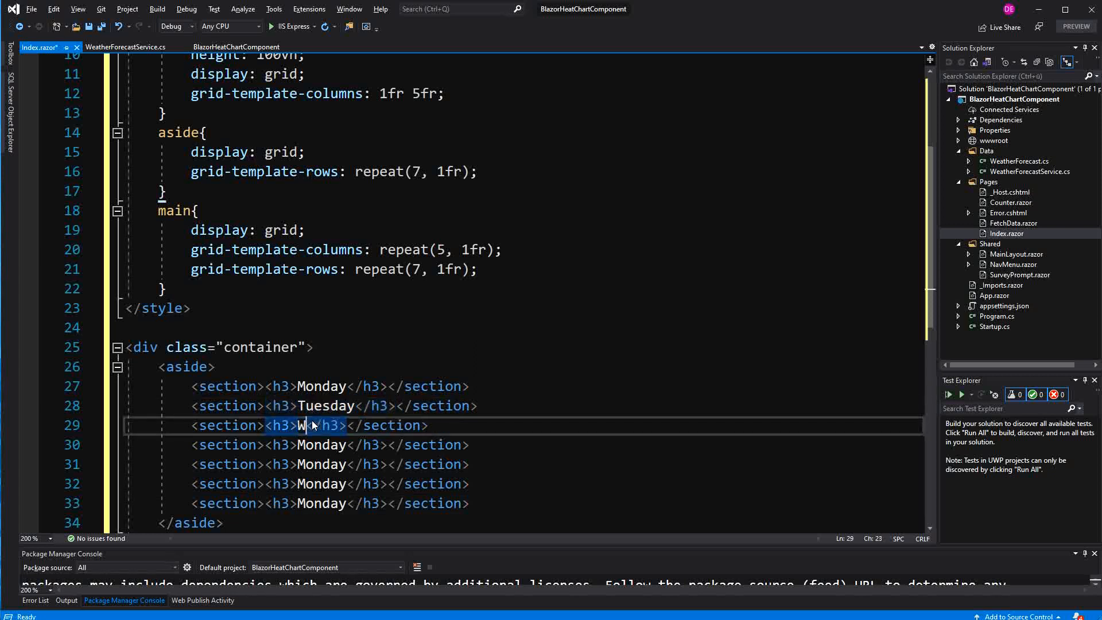
text(ednesday)
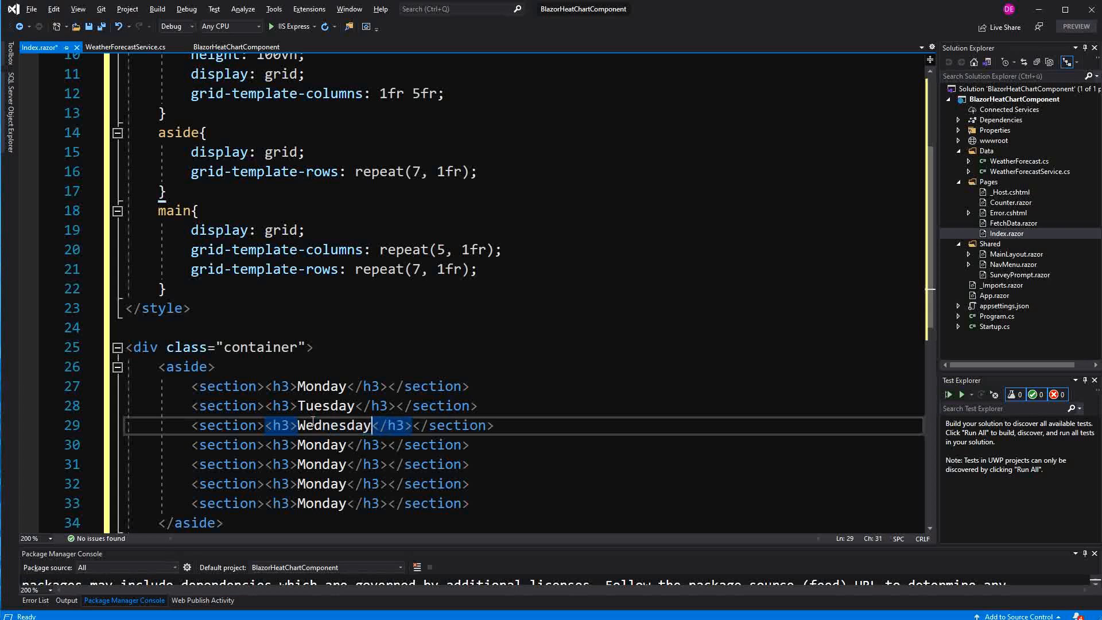
text(Th)
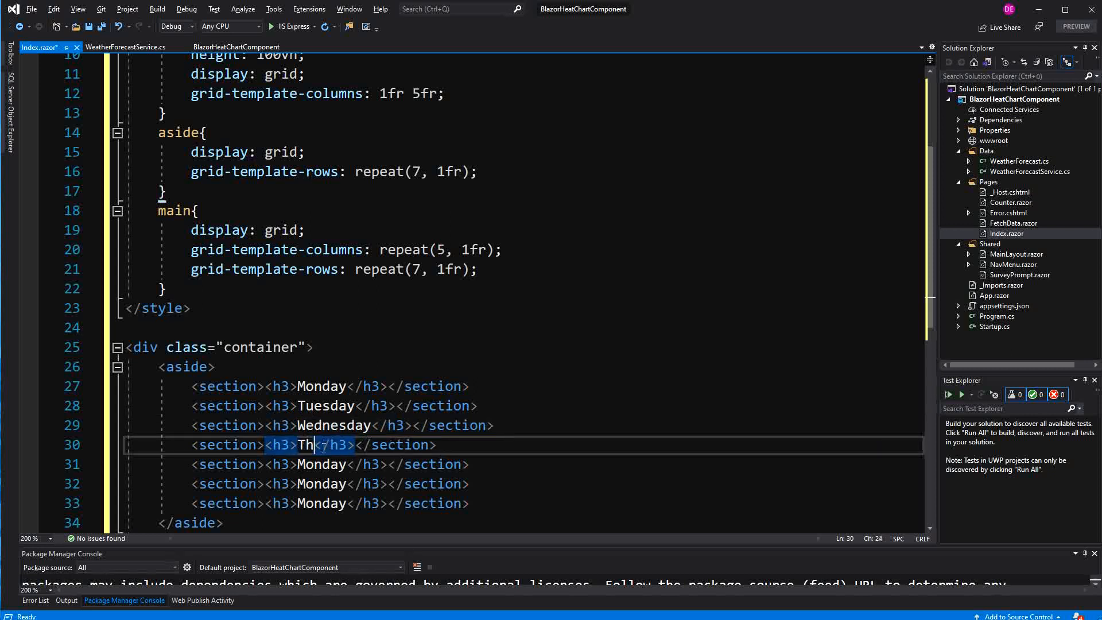
text(ursdar)
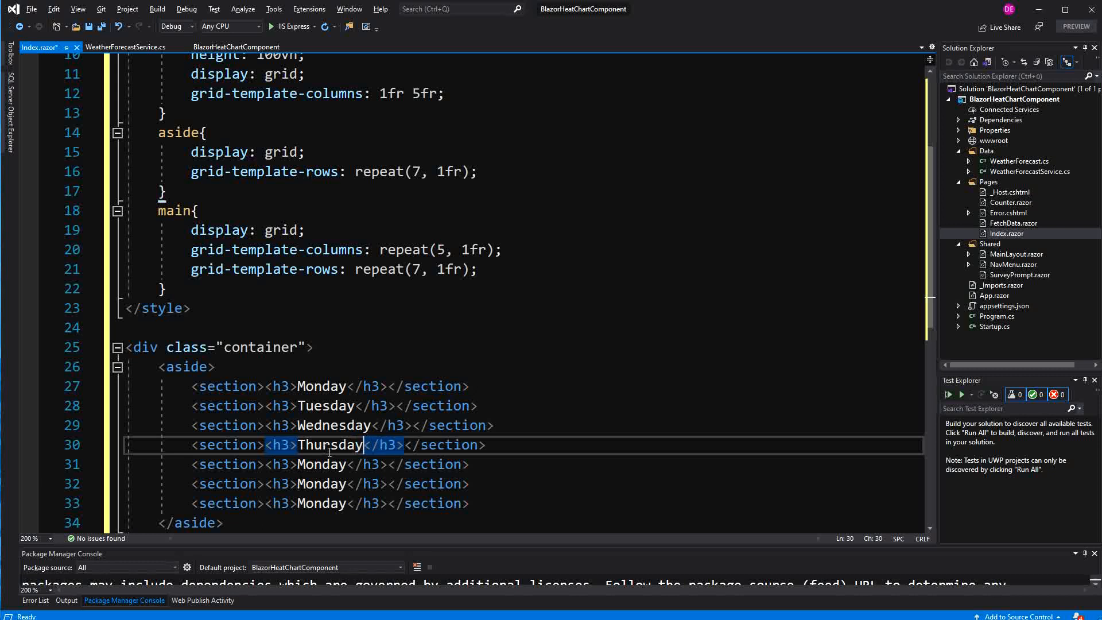
- Rename the remaining copied Monday headings to Friday, Saturday and Sunday
double_click(322, 464)
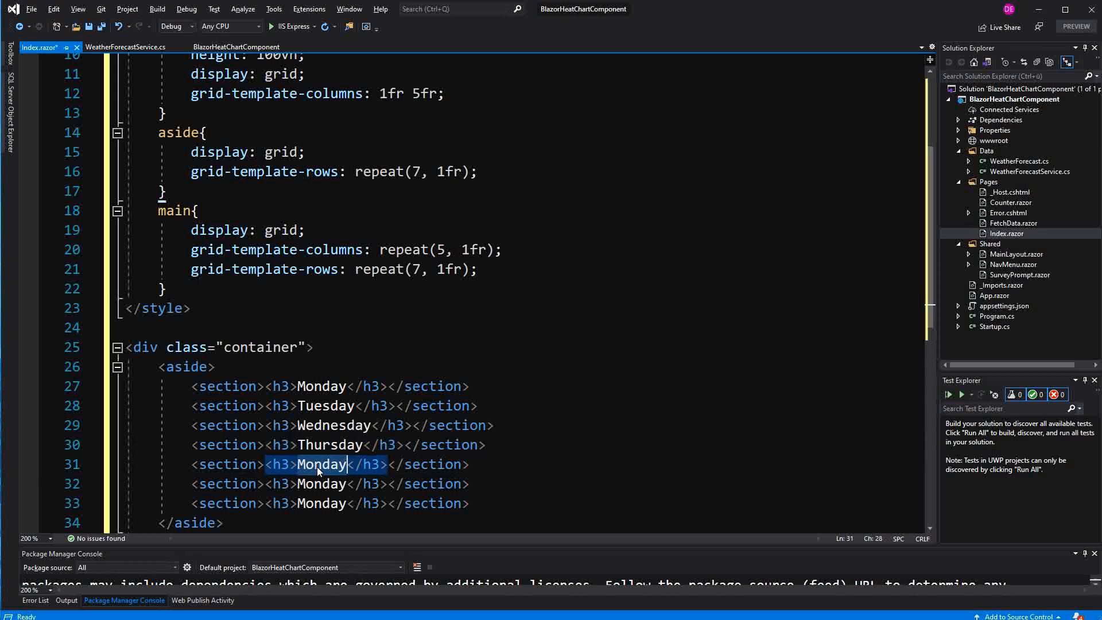
text(Friday)
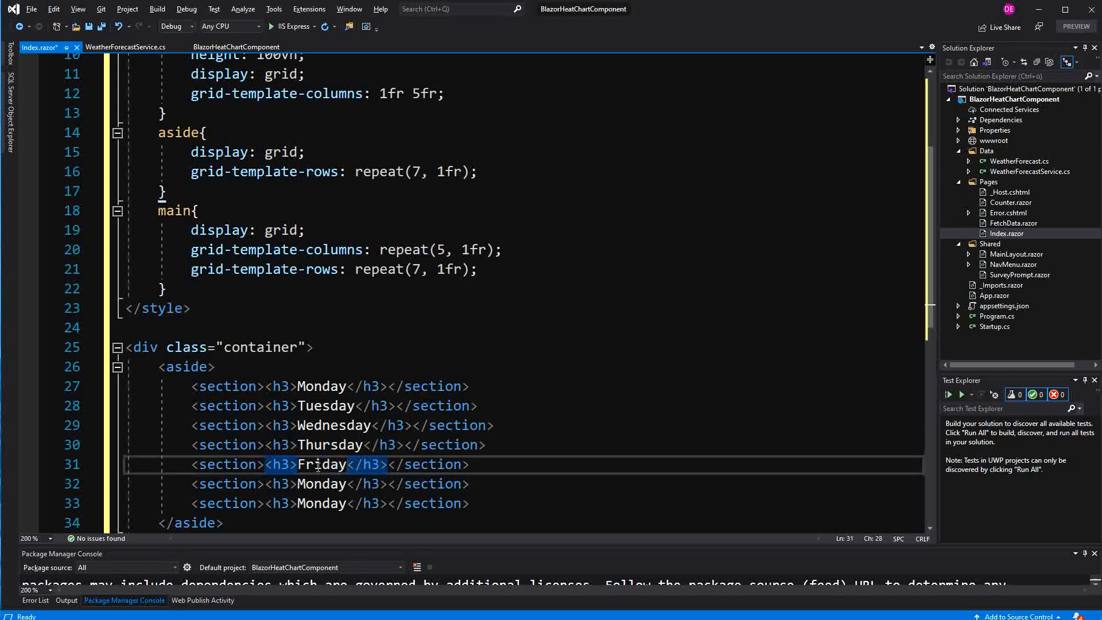
double_click(321, 483)
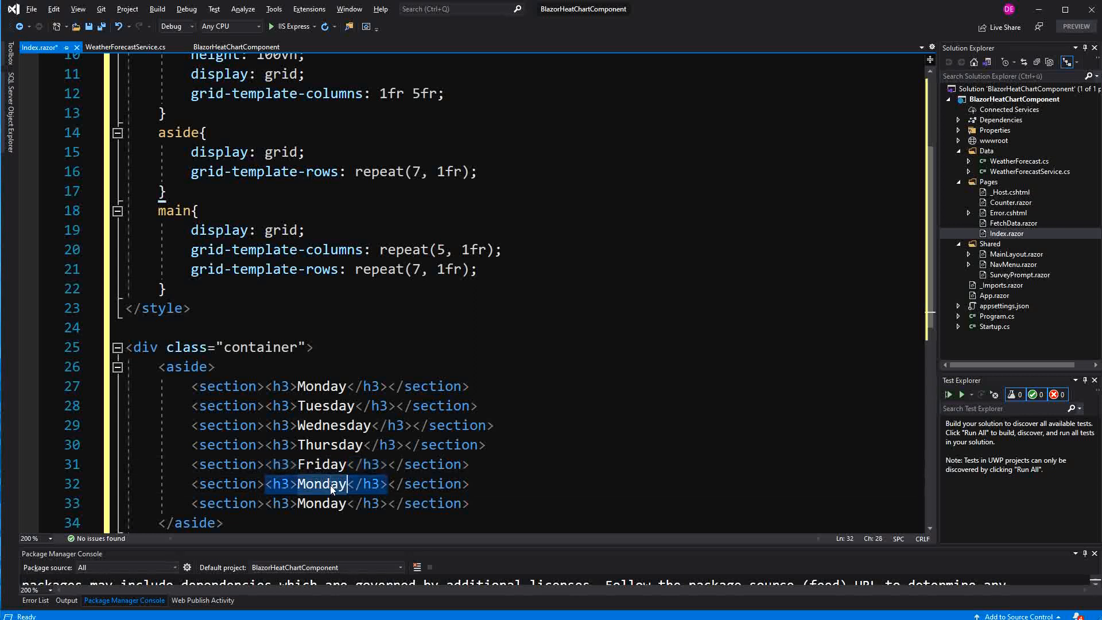
text(Satru)
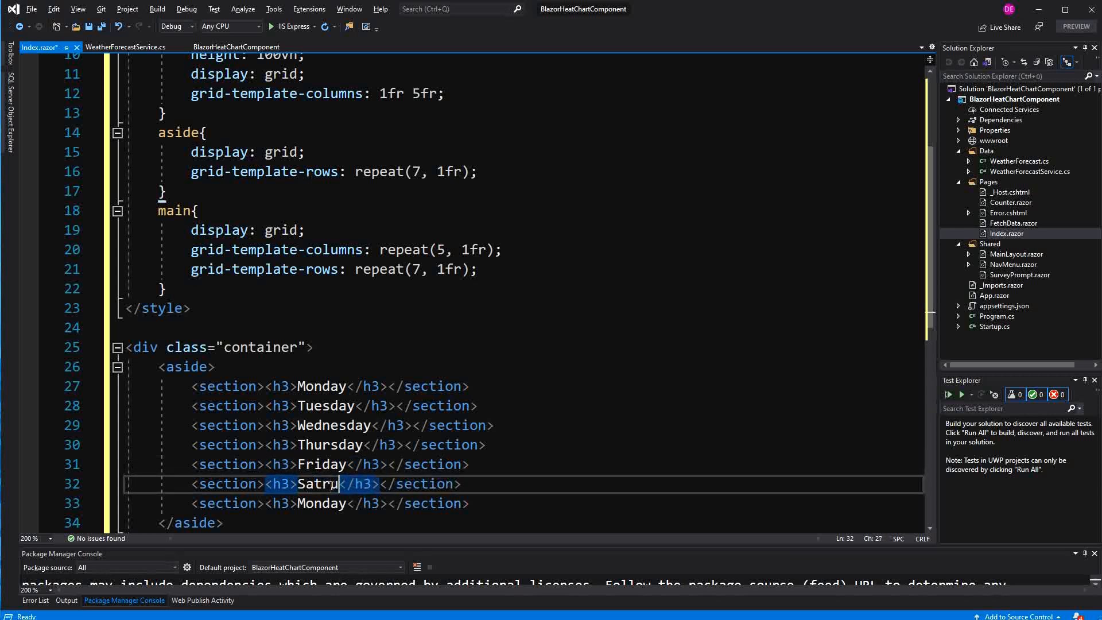
text(rday)
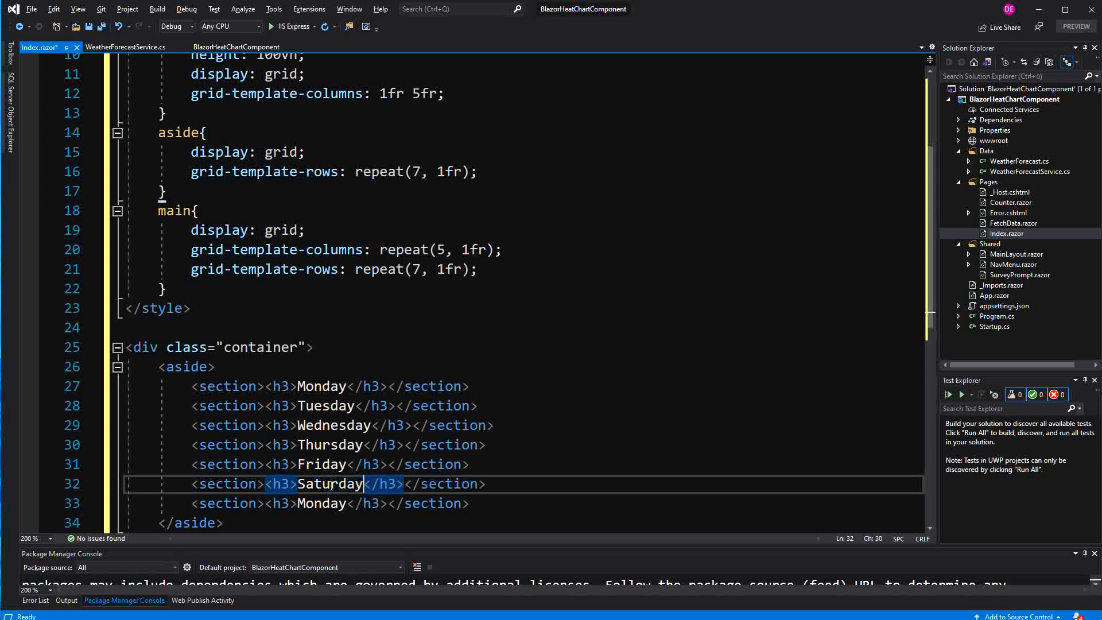
text(Sun)
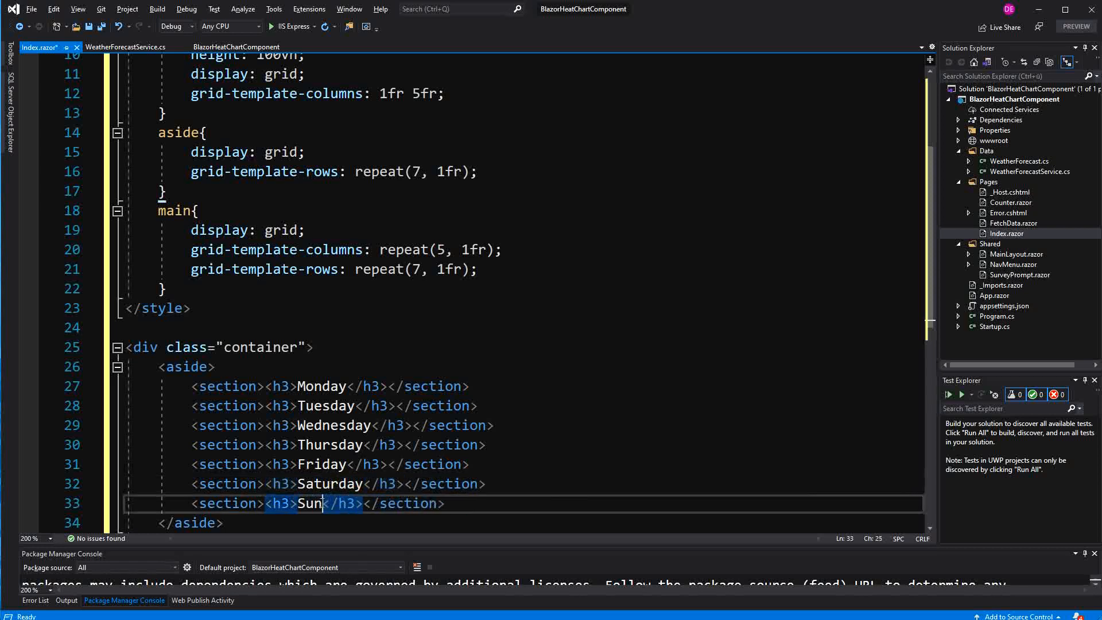
text(day)
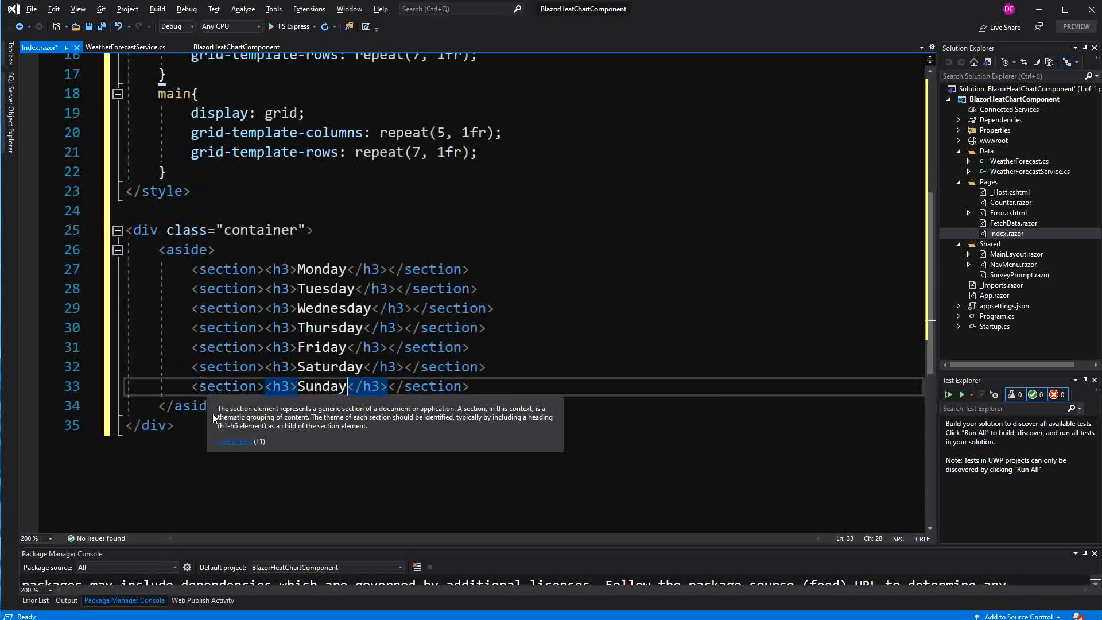
- Add an empty <main></main> element right after the aside block
text(<)
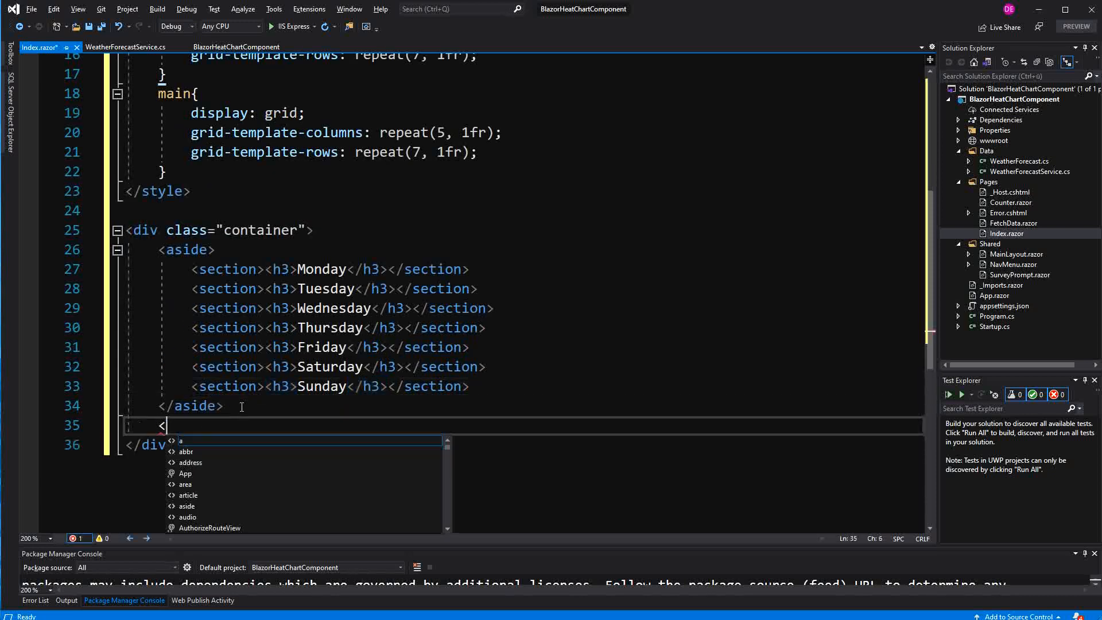
text(main>)
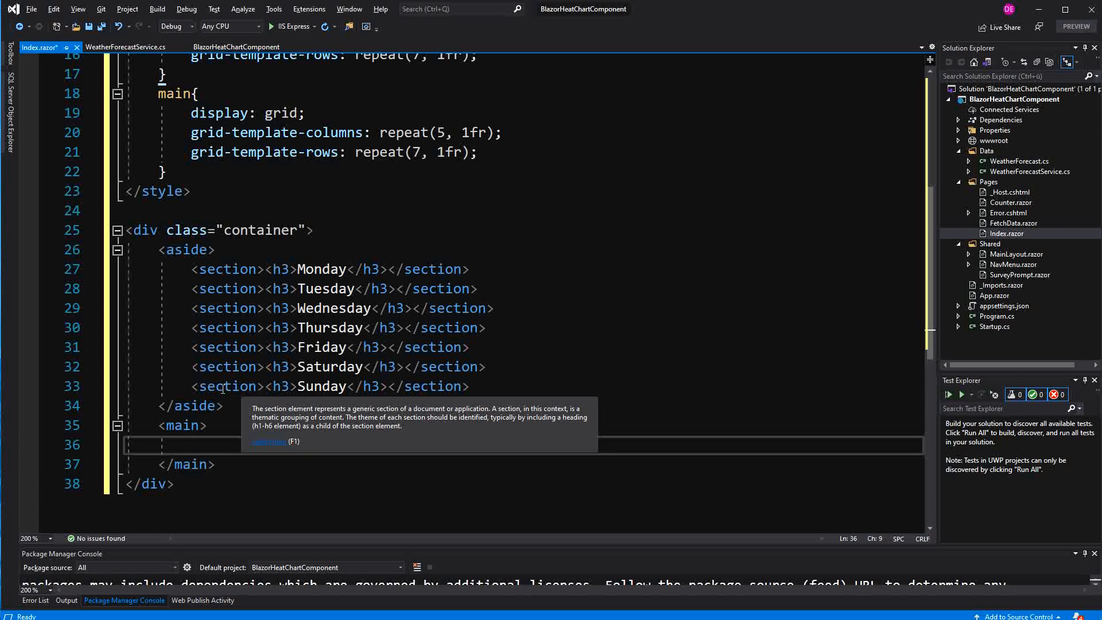
drag(158, 249, 224, 406)
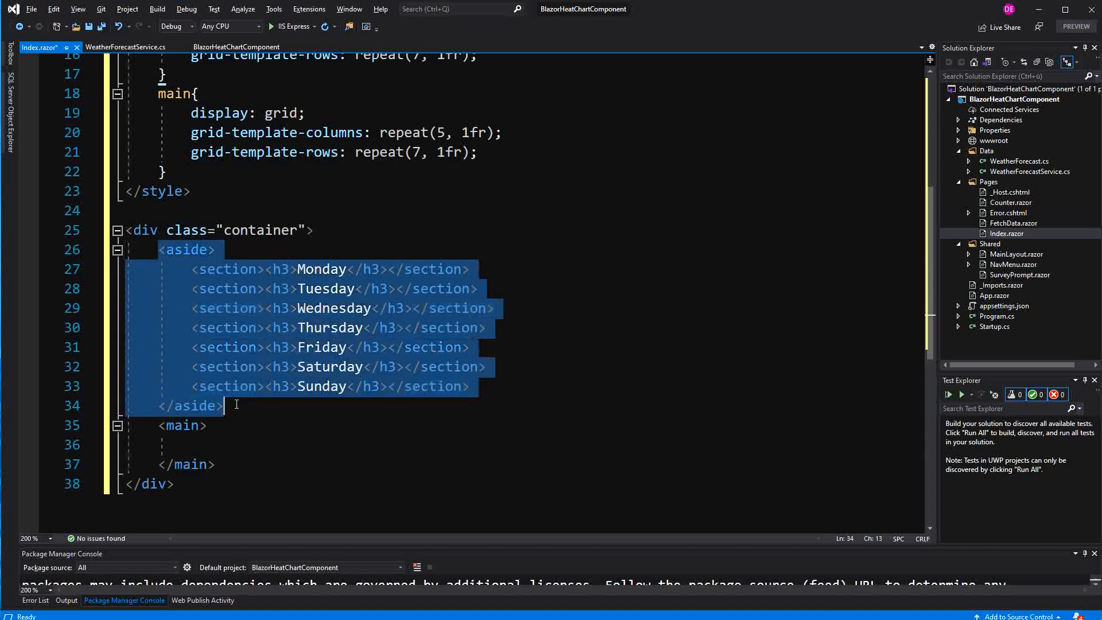
click(190, 444)
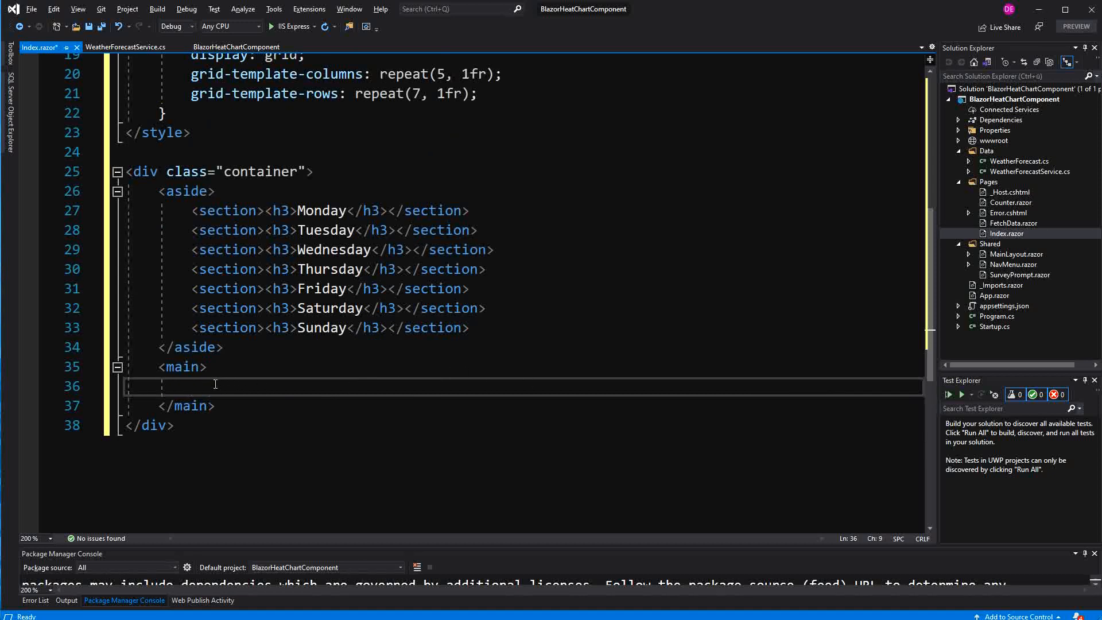
mouse_move(263, 381)
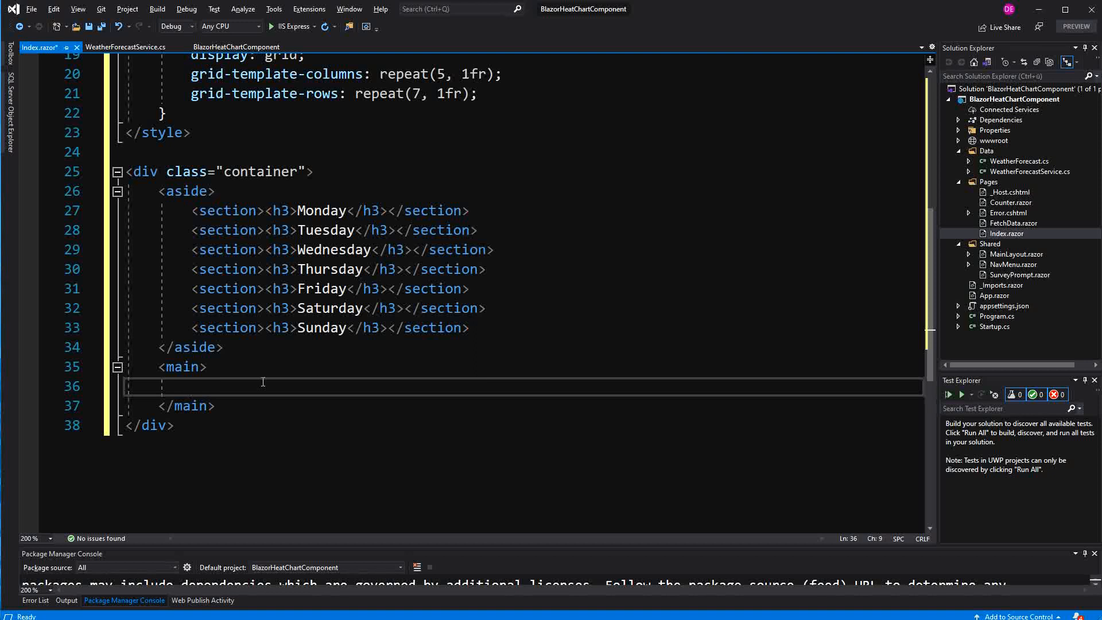
scroll(down, 3)
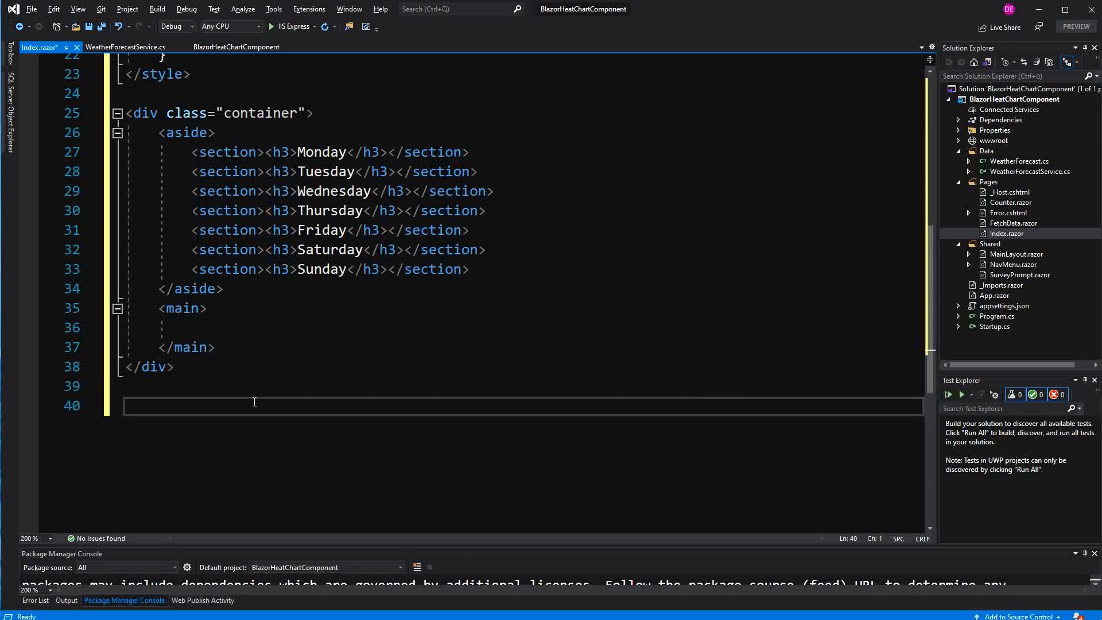
text(@code{)
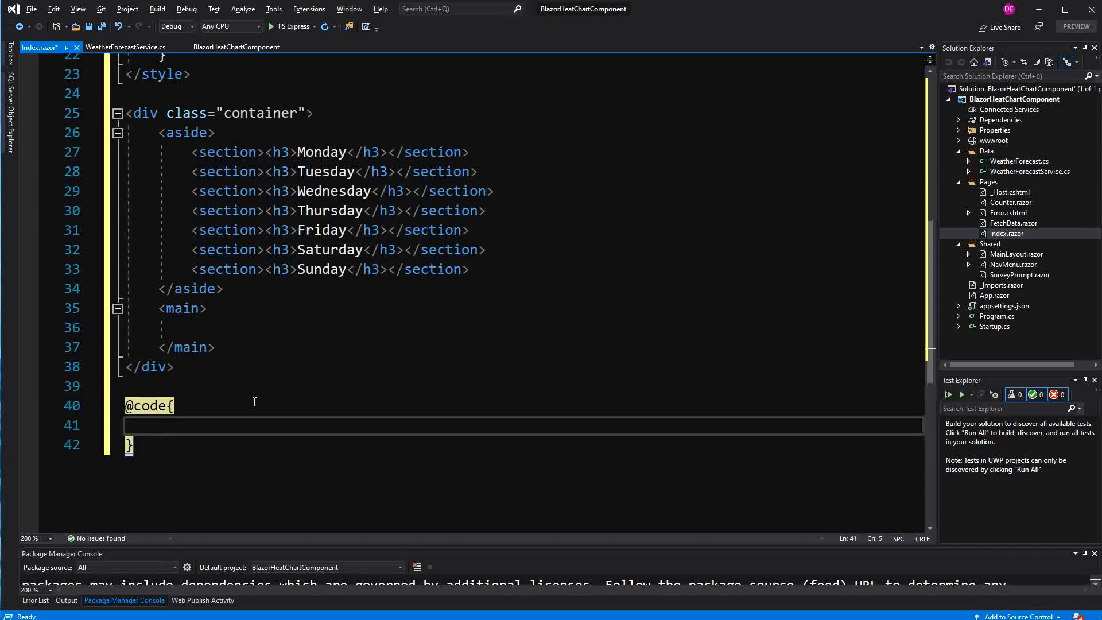
text(List<Weat)
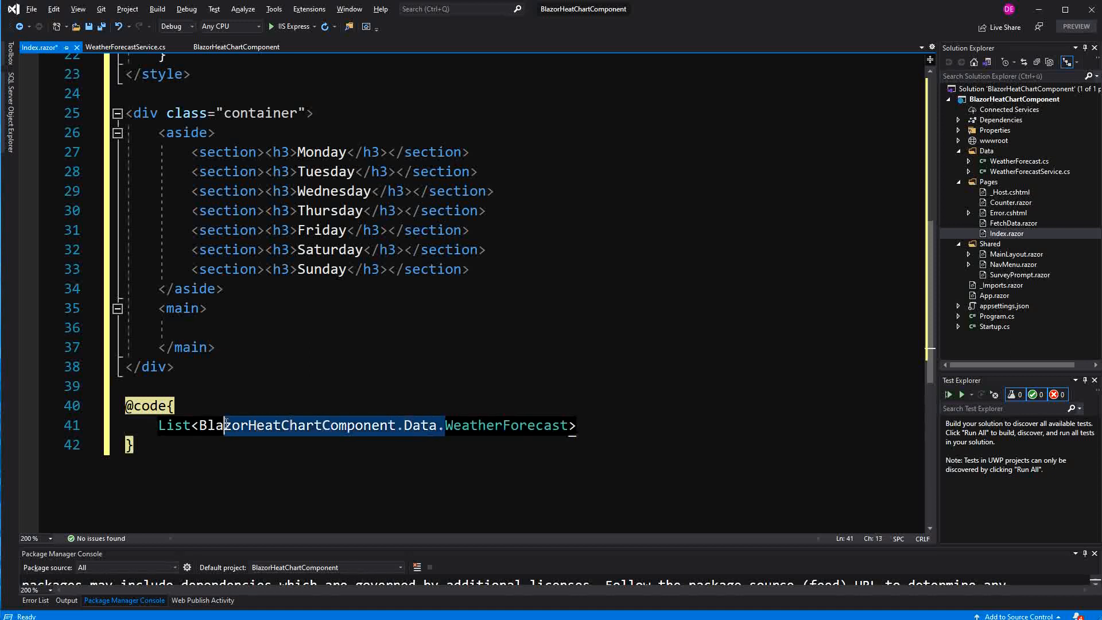
key(Delete)
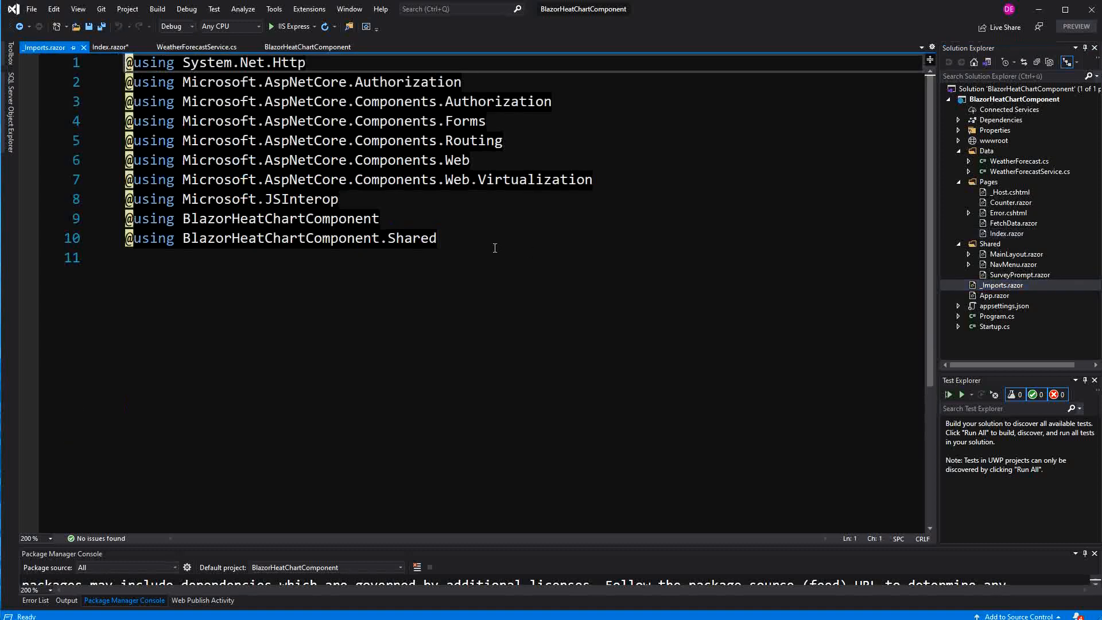
text(BlazorHeatChartComponent.Data.)
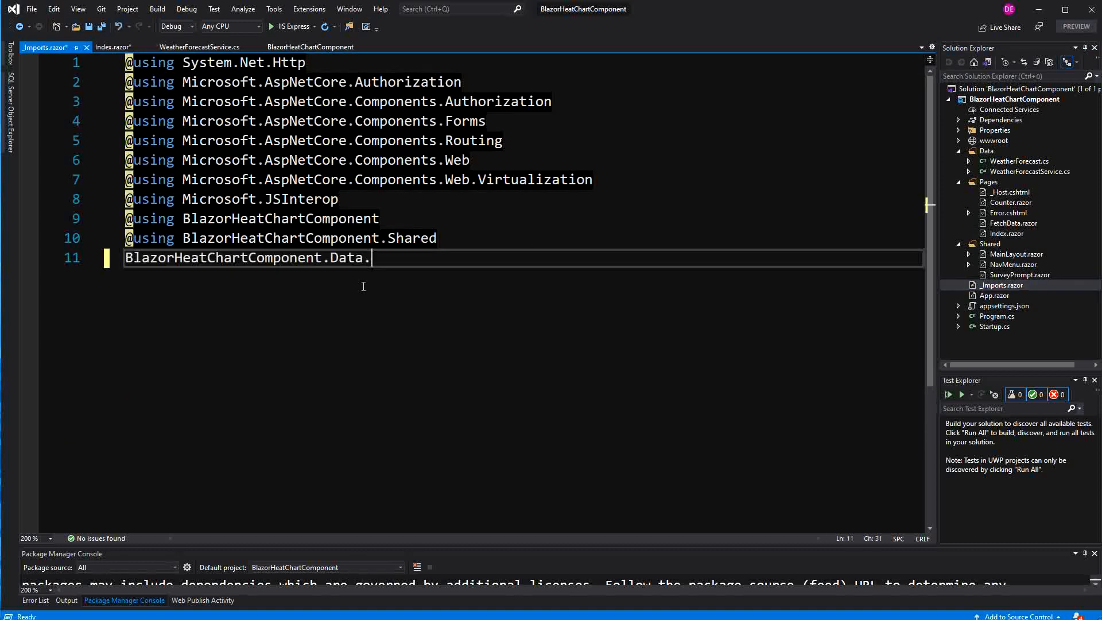
key(Backspace)
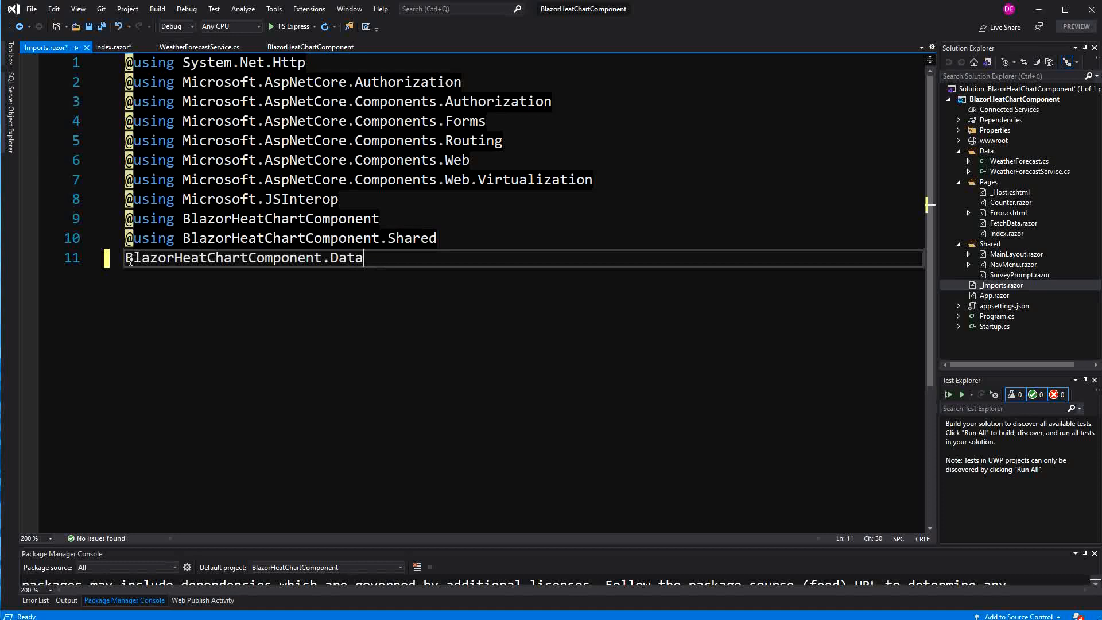
text(@using)
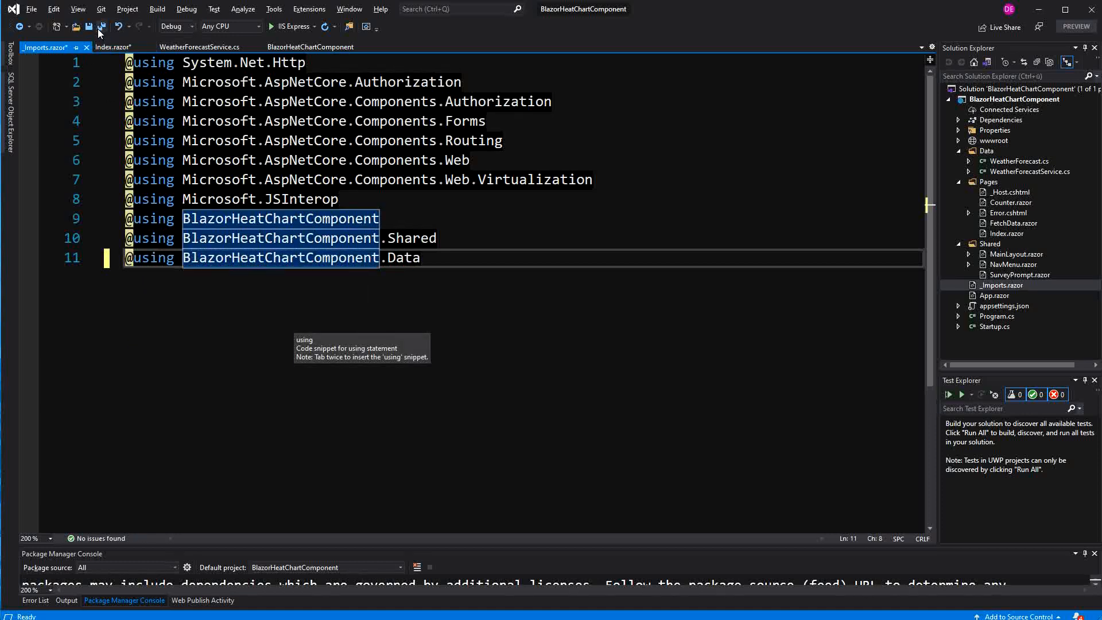
click(110, 47)
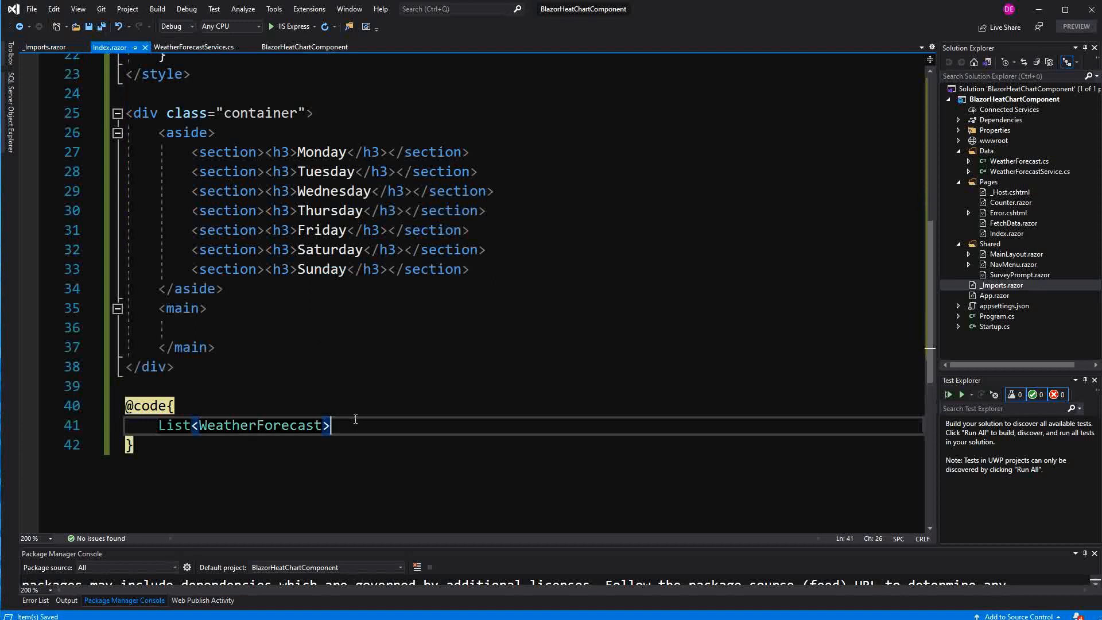
- Add a forecasts field and an async OnInitializedAsync override without the base return line
text(forecasts;)
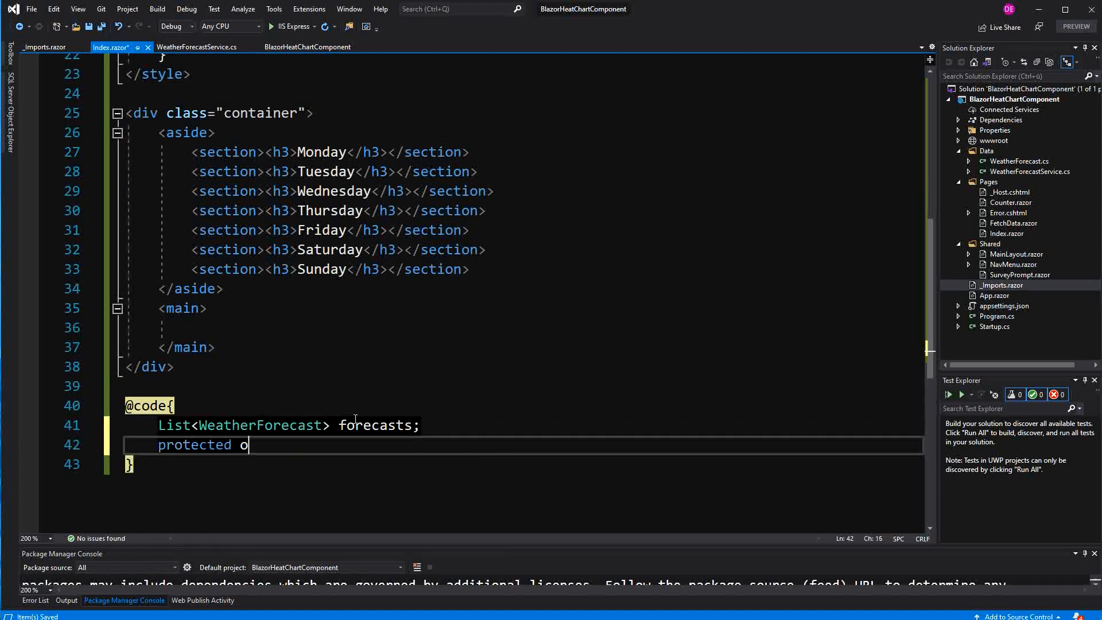
text(verride Task OnInitializedAsync()
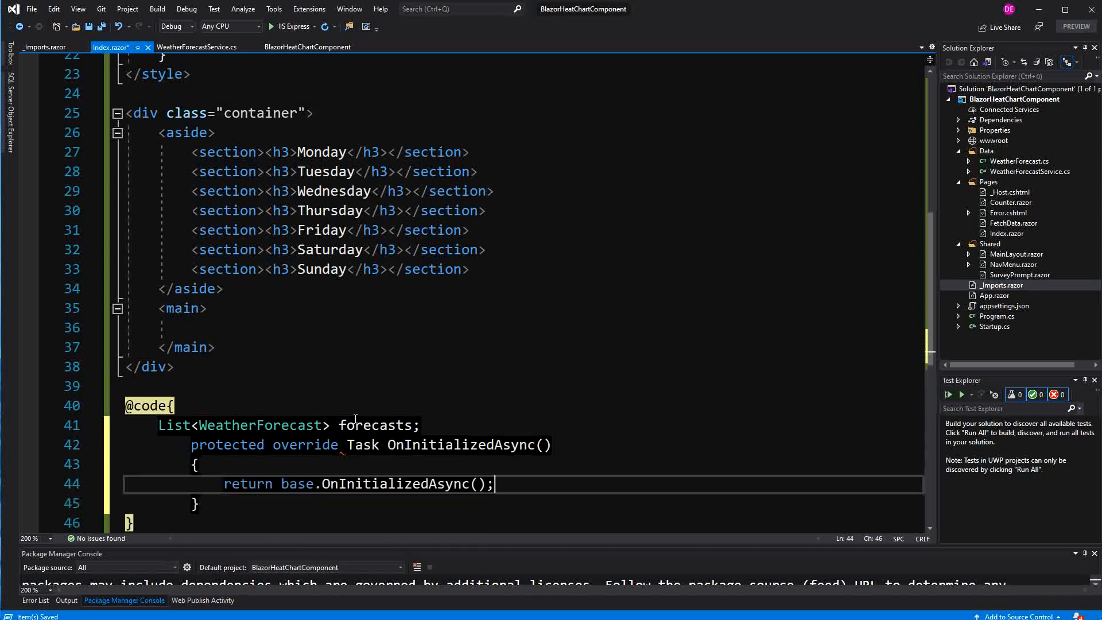
text(async)
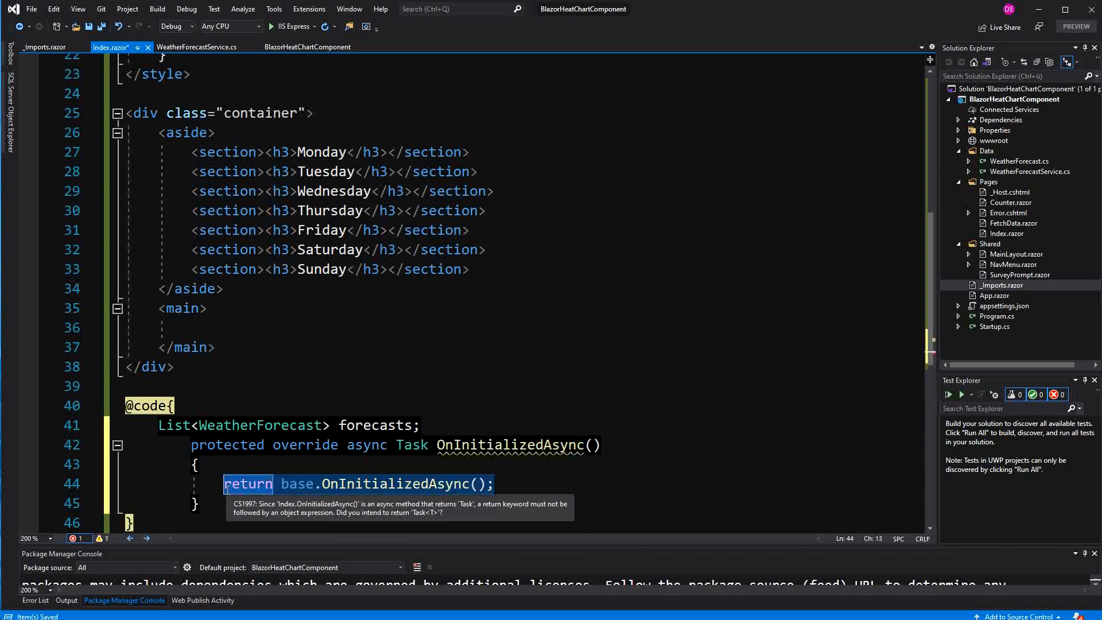
key(Delete)
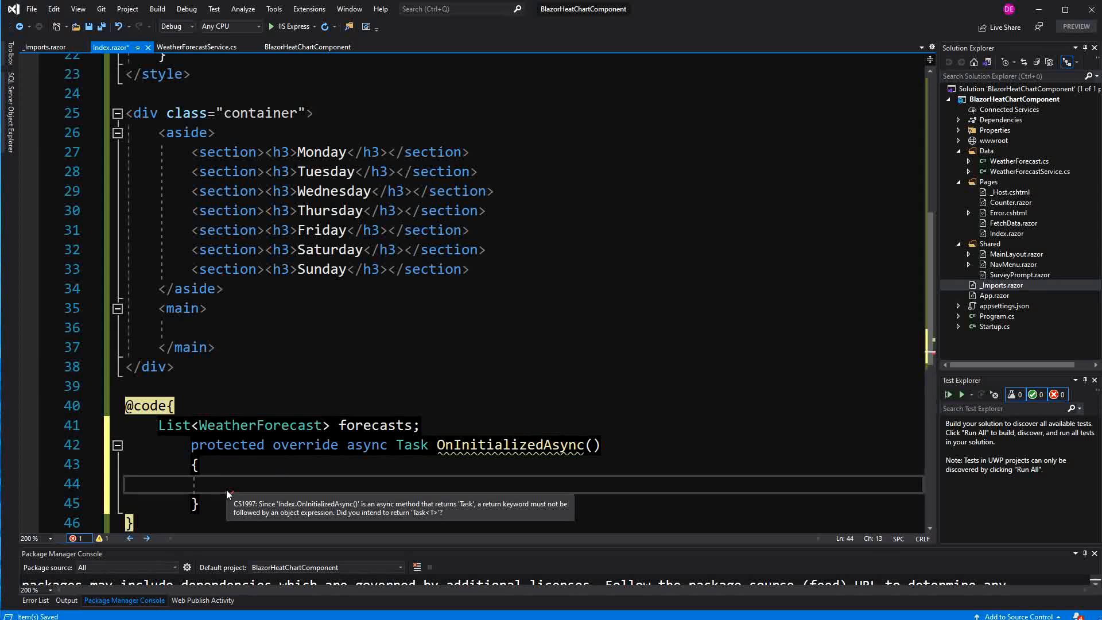
- Assign forecasts = await service.GetForecastAsync(DateTime.Now) converted with ToList()
text(forecasts)
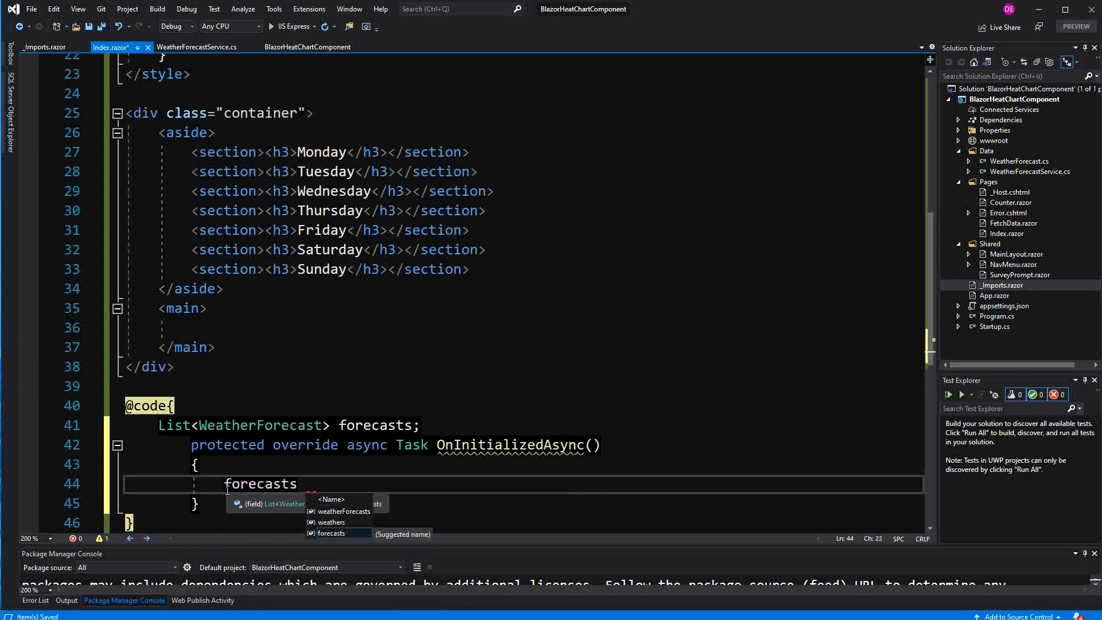
text(= (await service.)
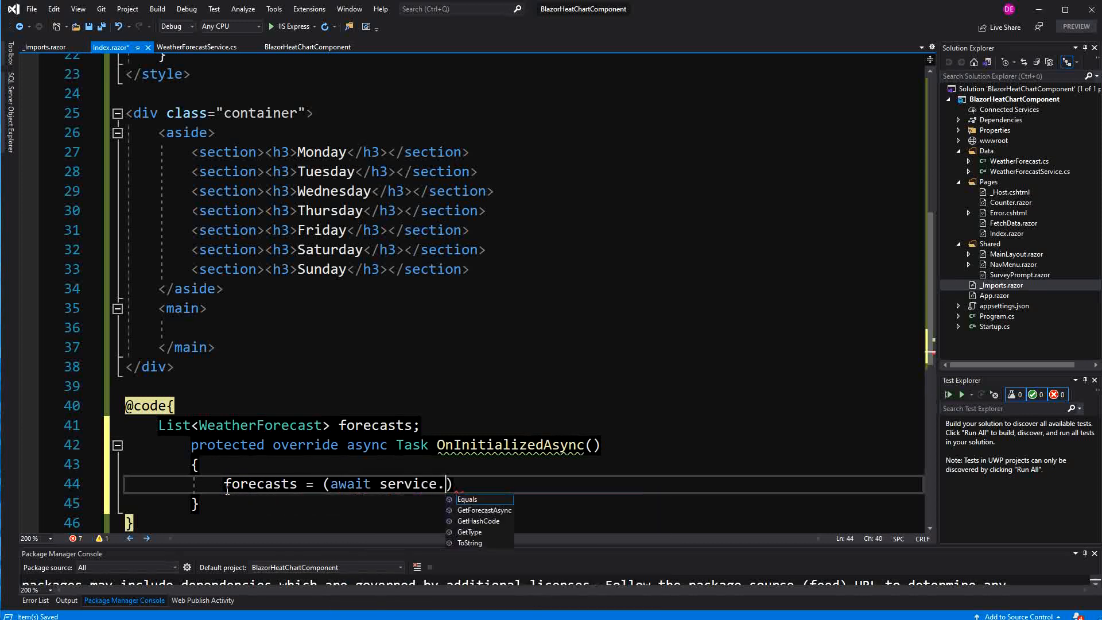
text(GetForecastAsync()))
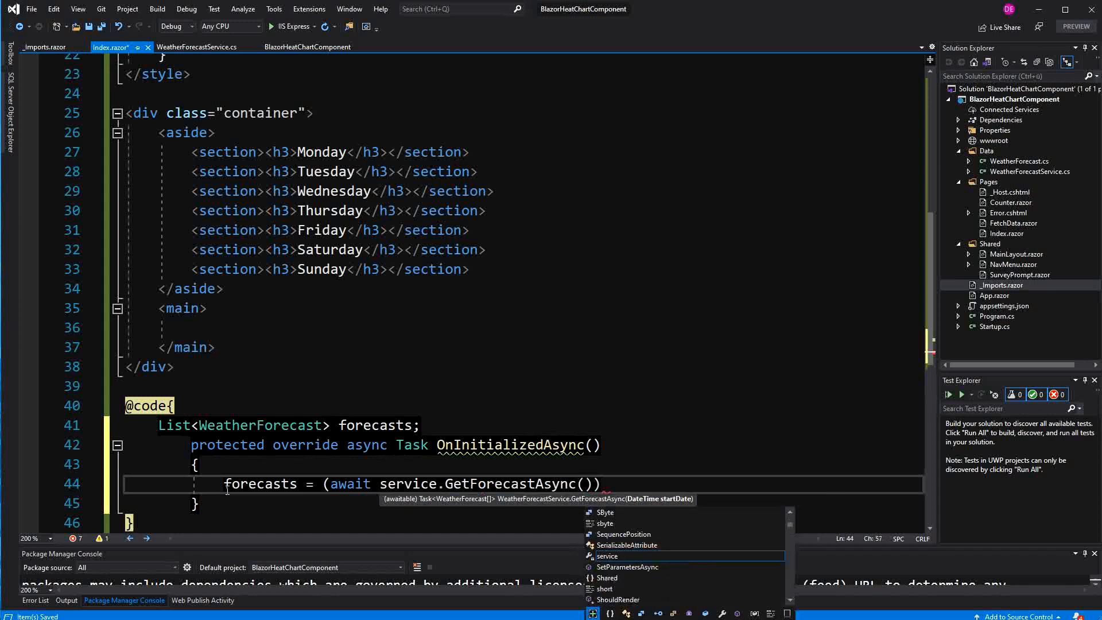
text(DateTime.n)
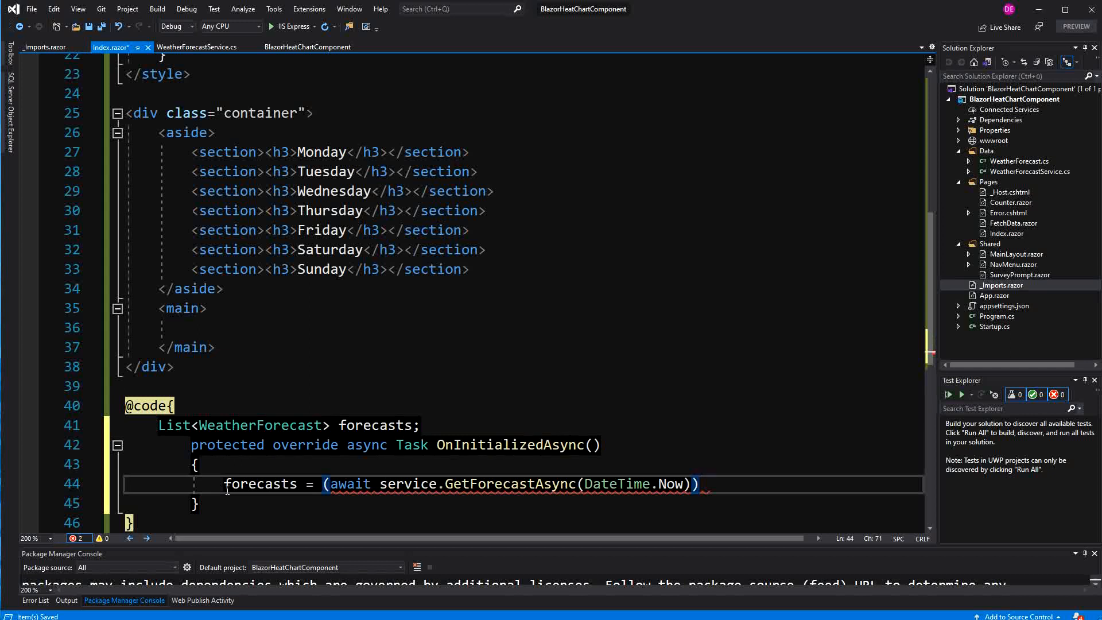
text(.ToList()
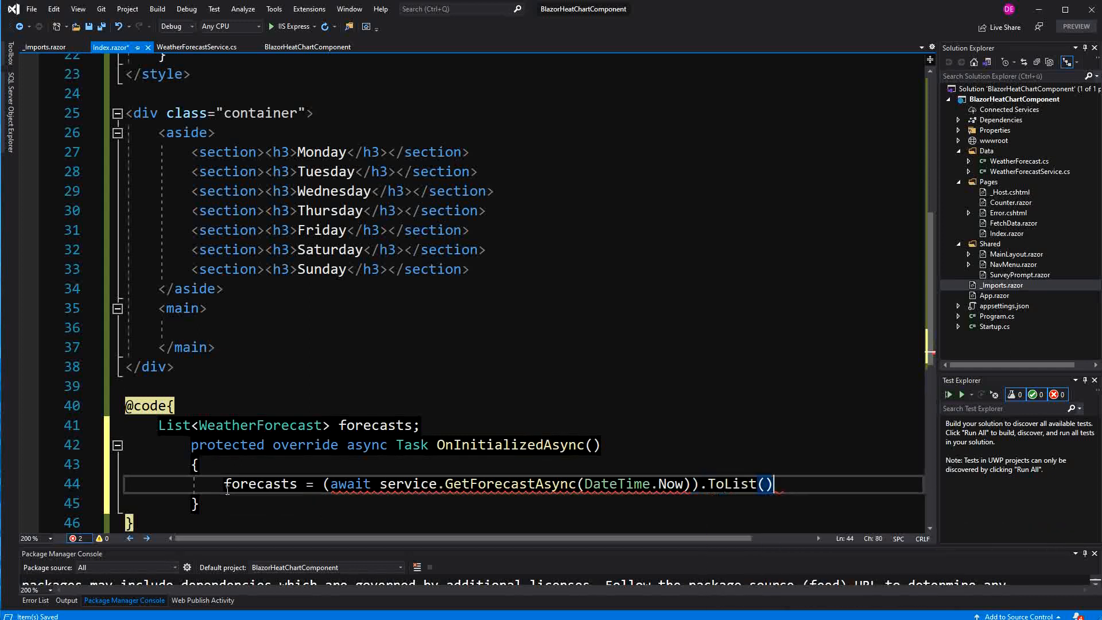
text(;)
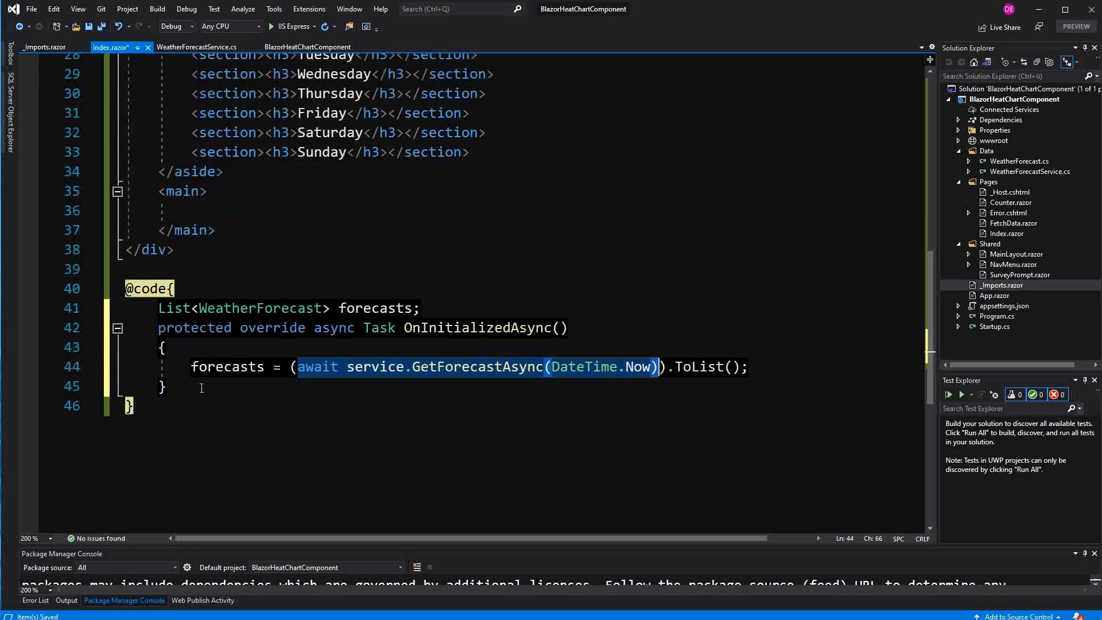
click(239, 268)
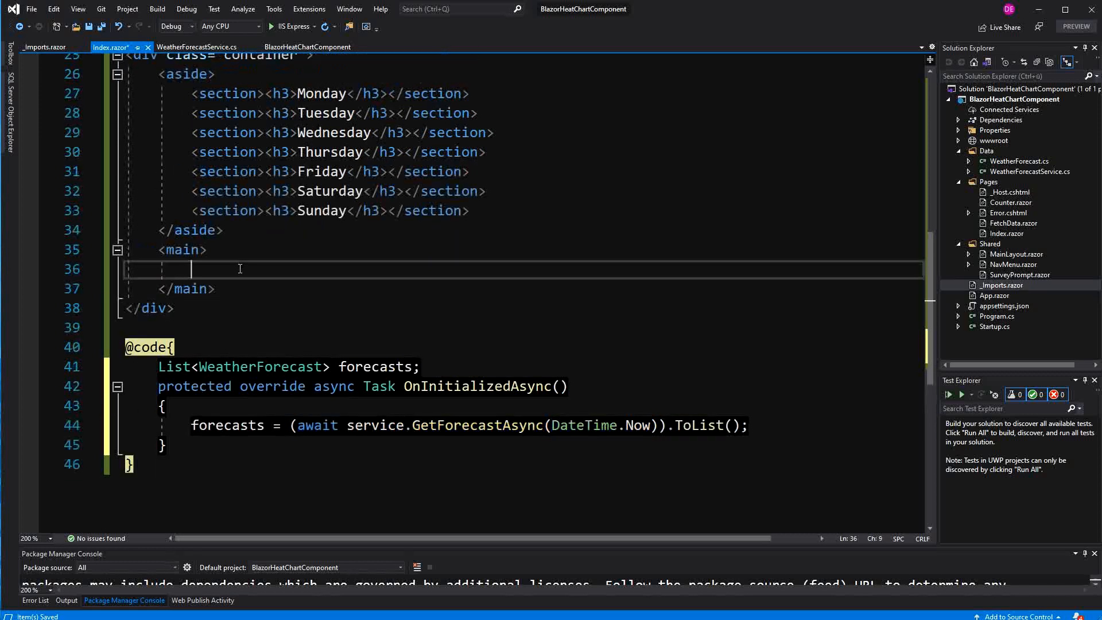
text(@fo)
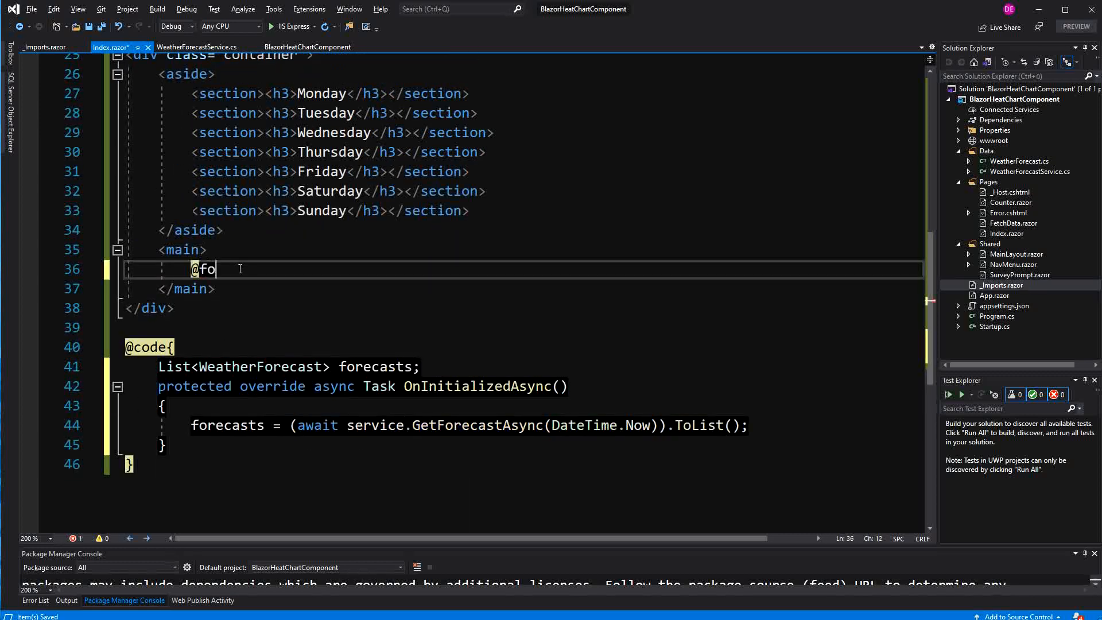
text(recasts)
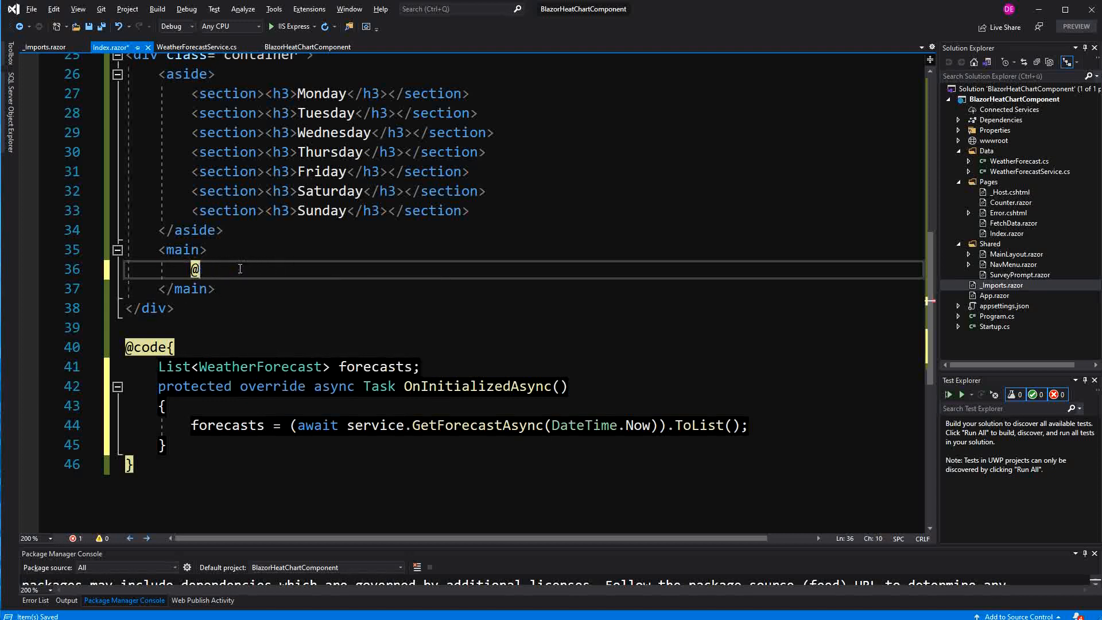
text(foreach)
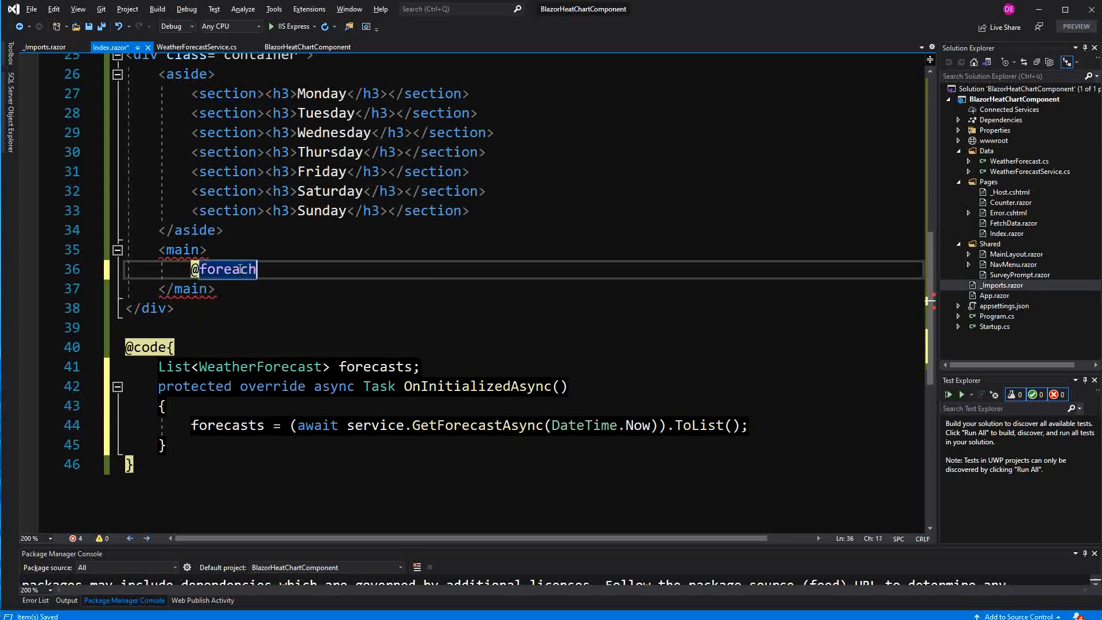
key(Tab)
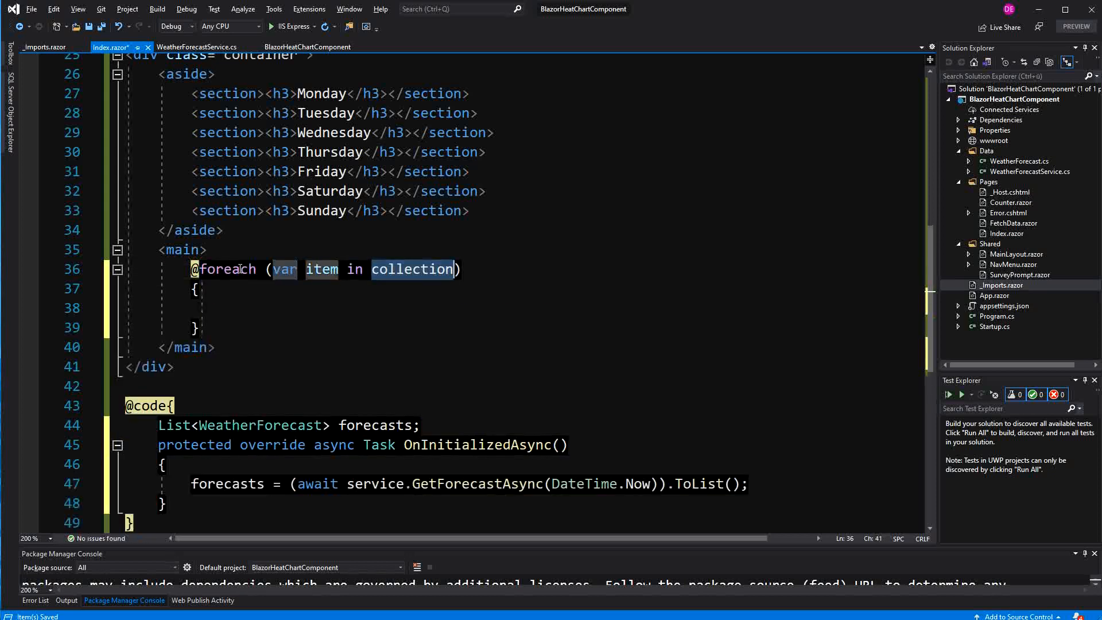
text(forecasts)
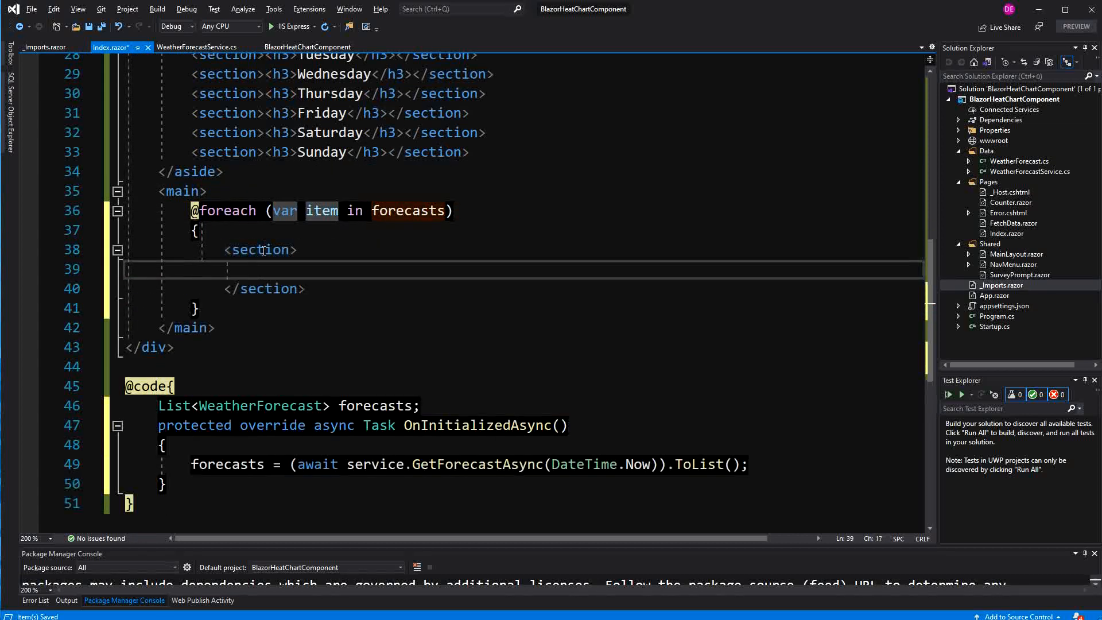
mouse_move(260, 250)
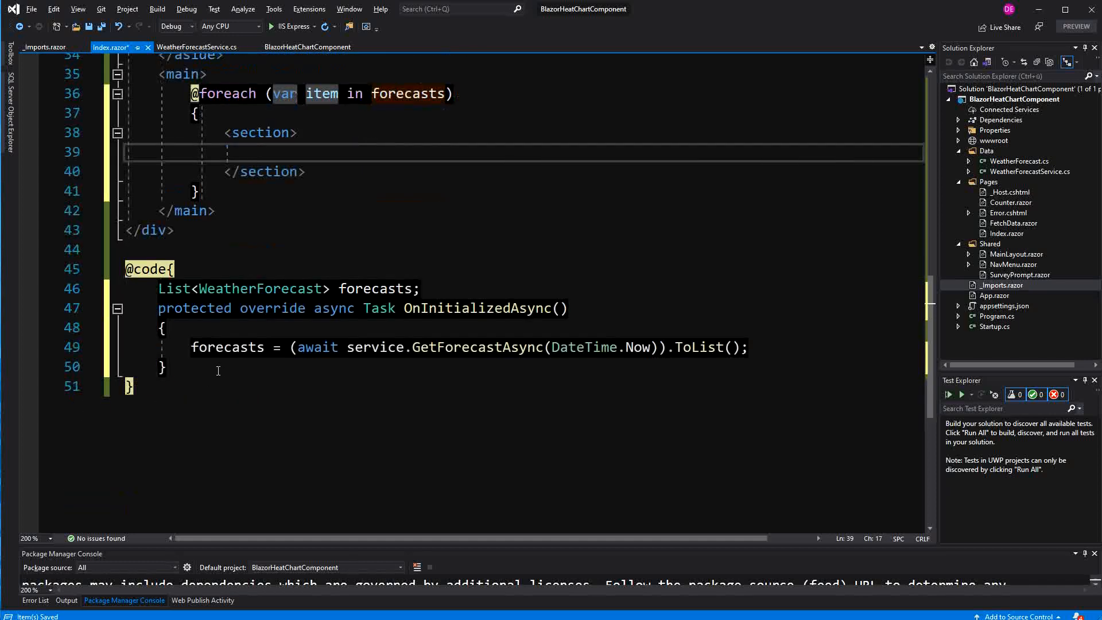
- Give the section a style attribute with background-color set to an empty @() expression
click(296, 133)
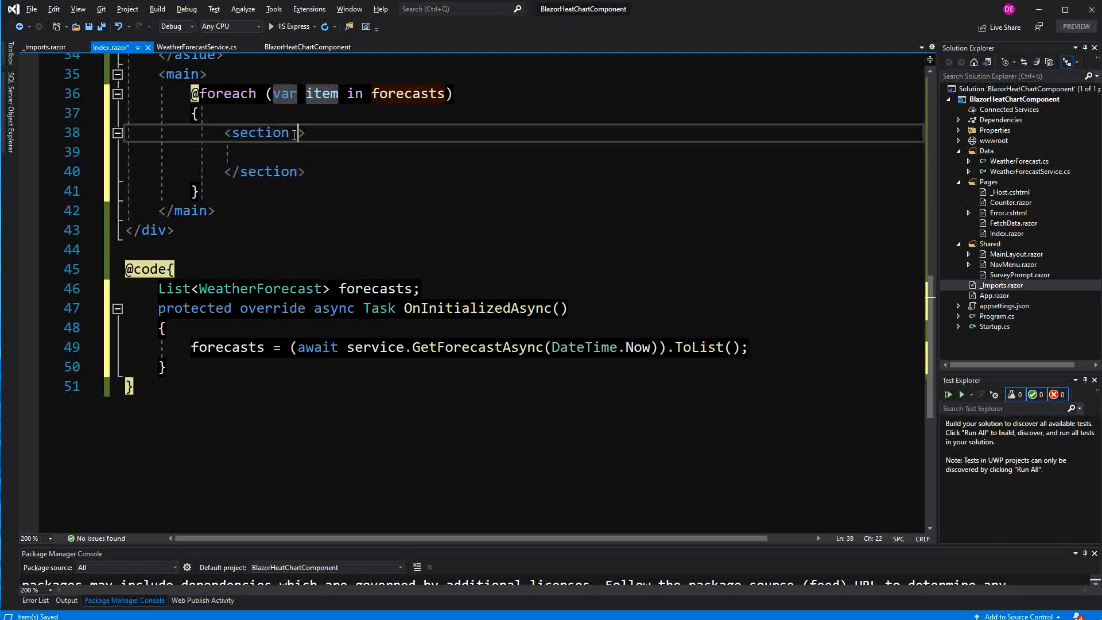
text(style="background-color:)
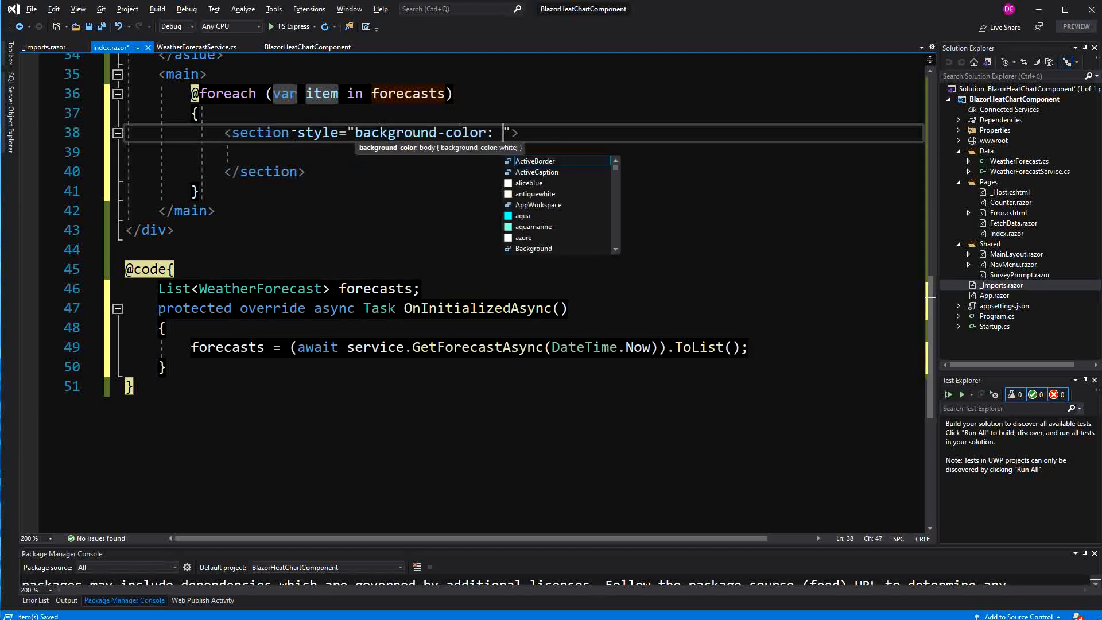
text(@())
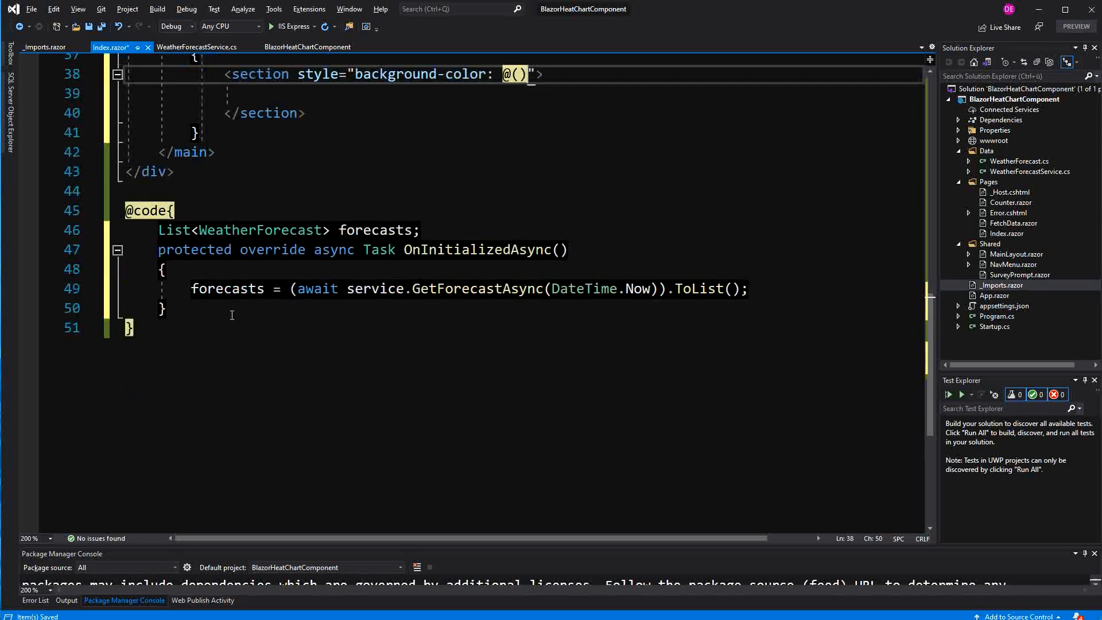
text(p)
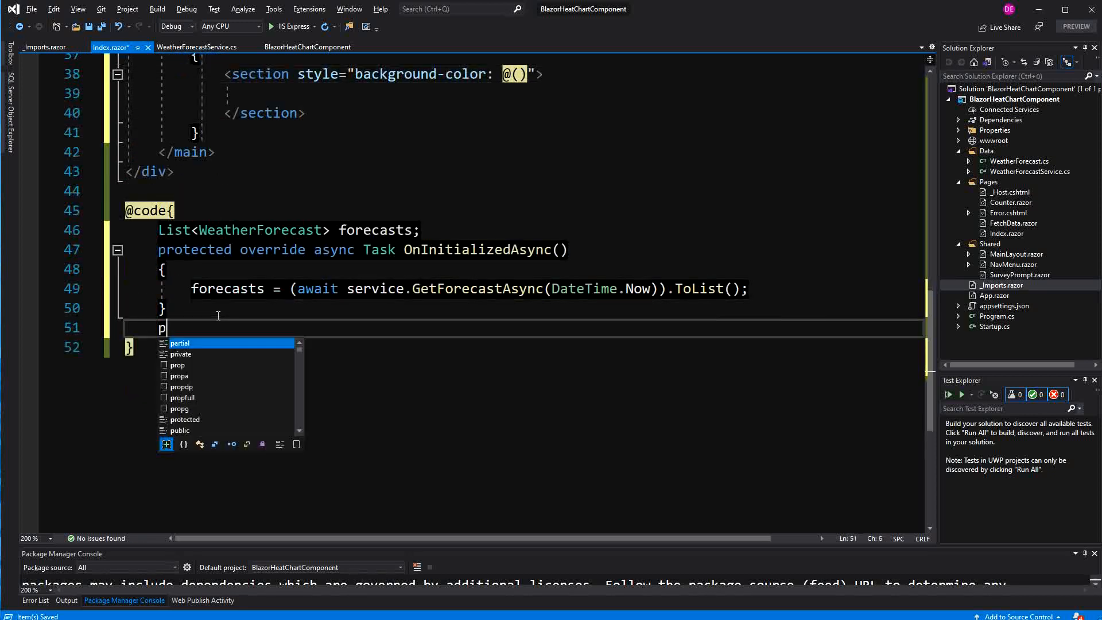
text(ublic string color)
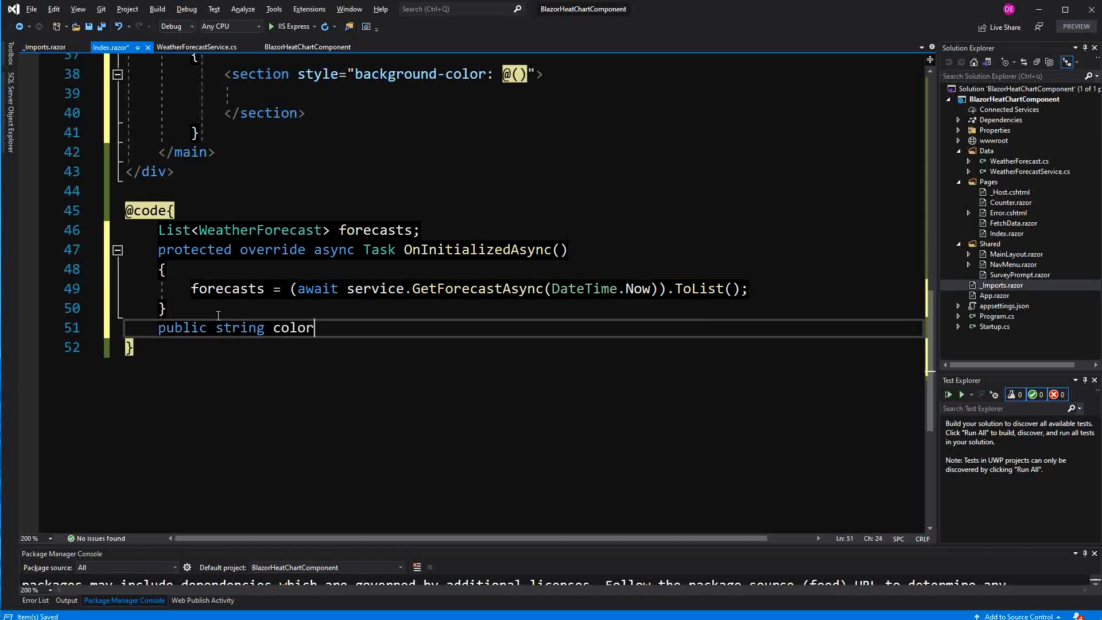
text(Calcul)
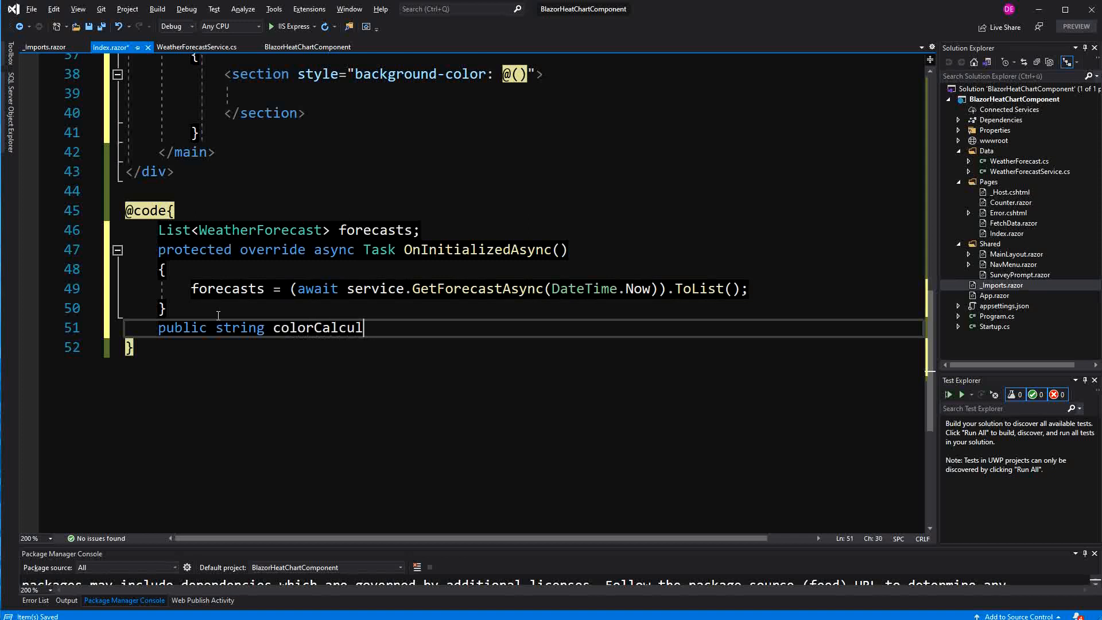
text(ate())
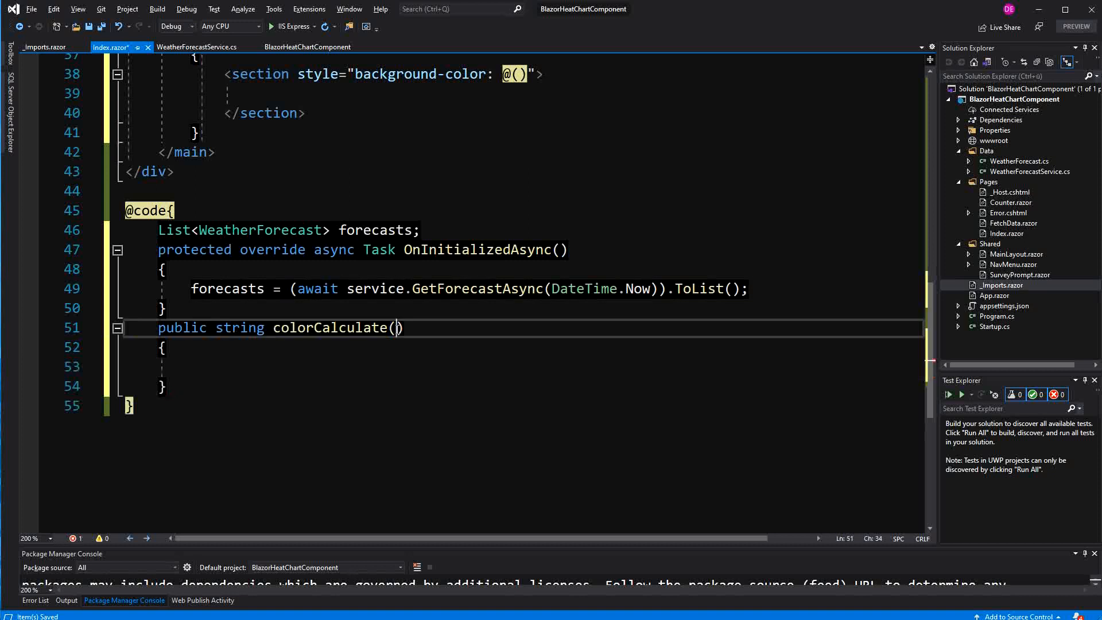
text(decimal temp)
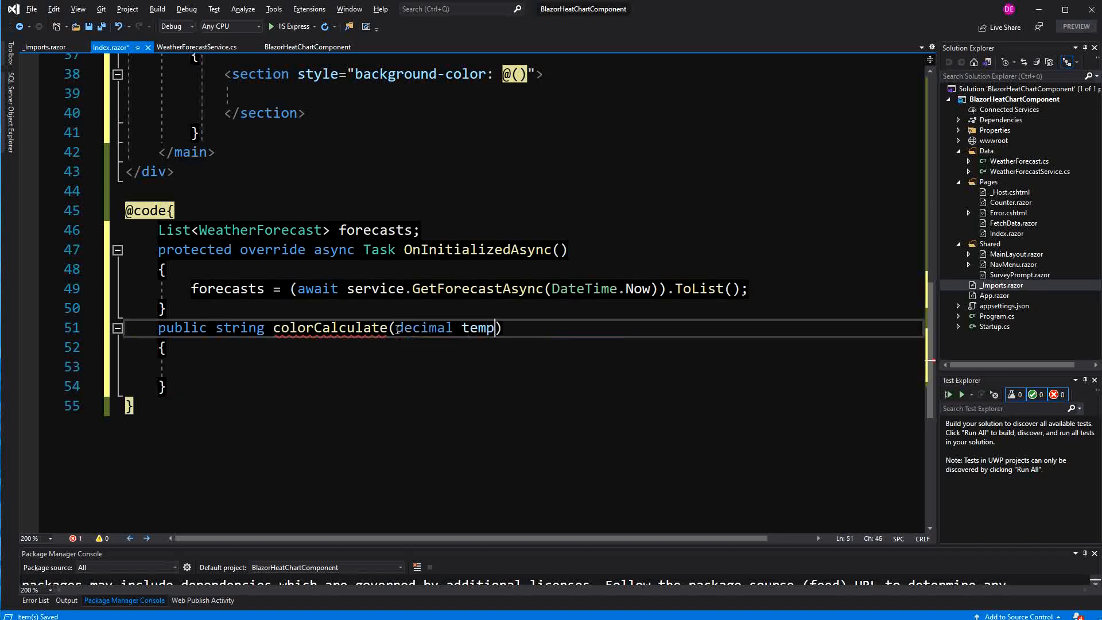
double_click(477, 328)
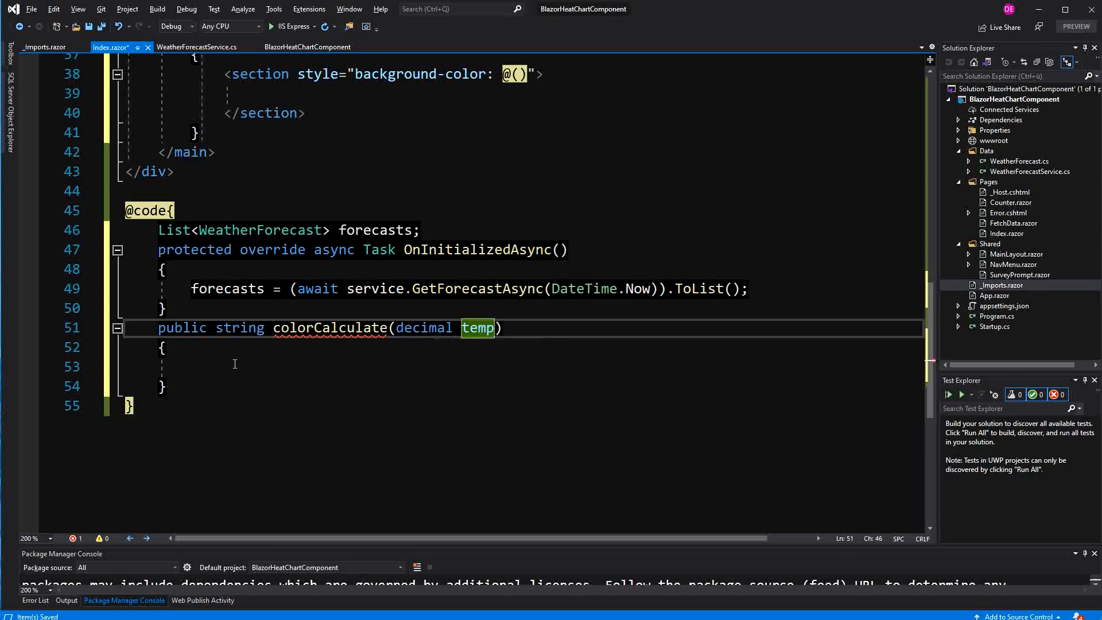
- Start colorCalculate's return temp switch with a >= 0 arm returning an interpolated rgba string
text(return temp)
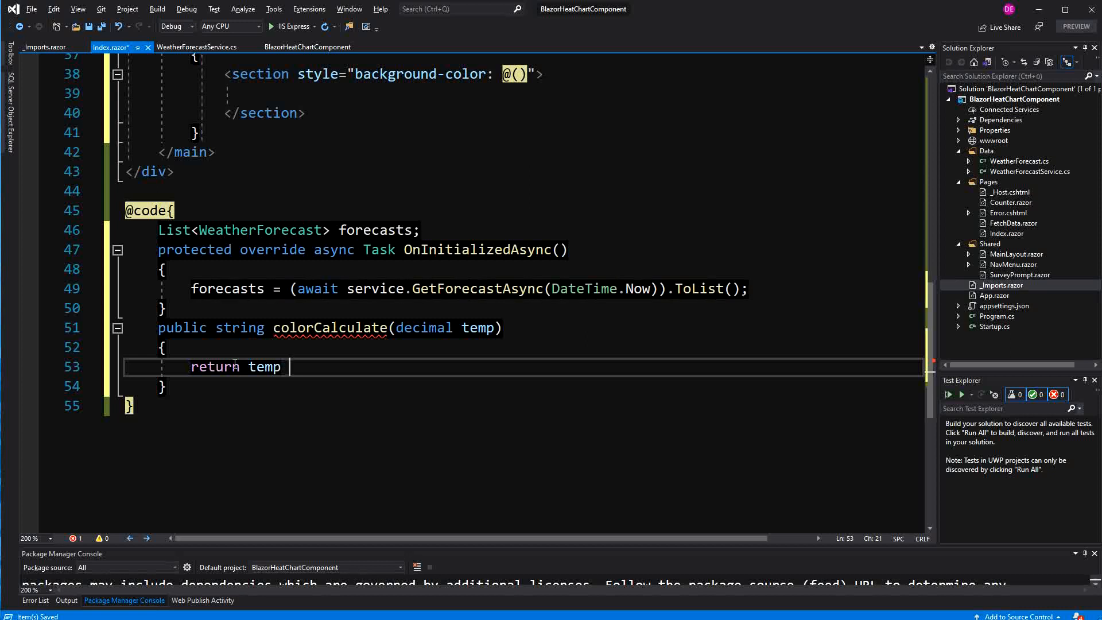
text(switch)
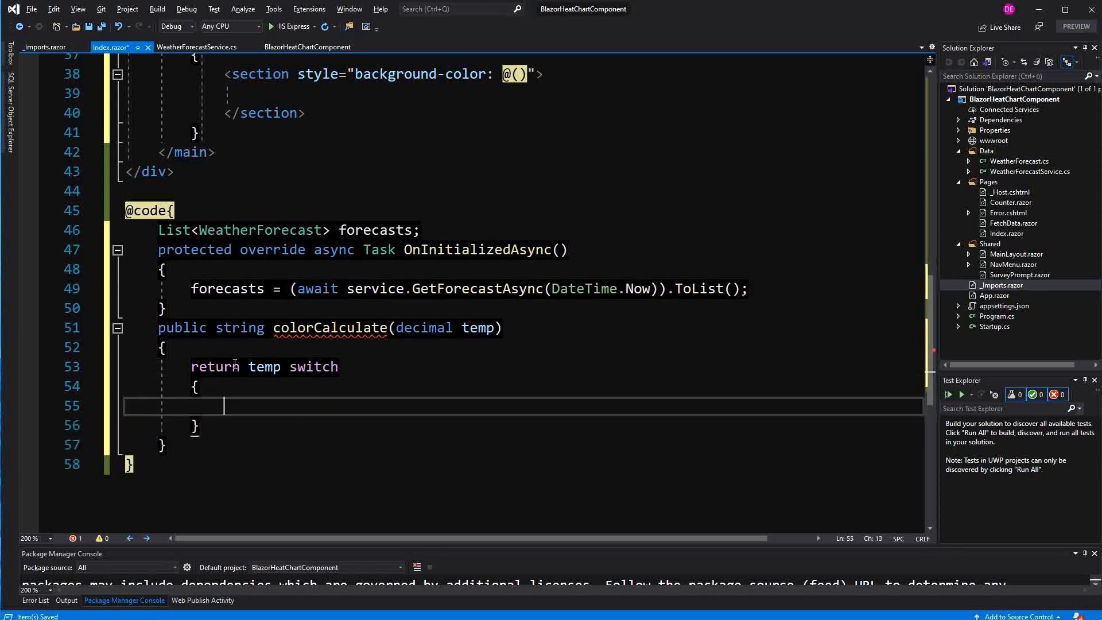
text(>=)
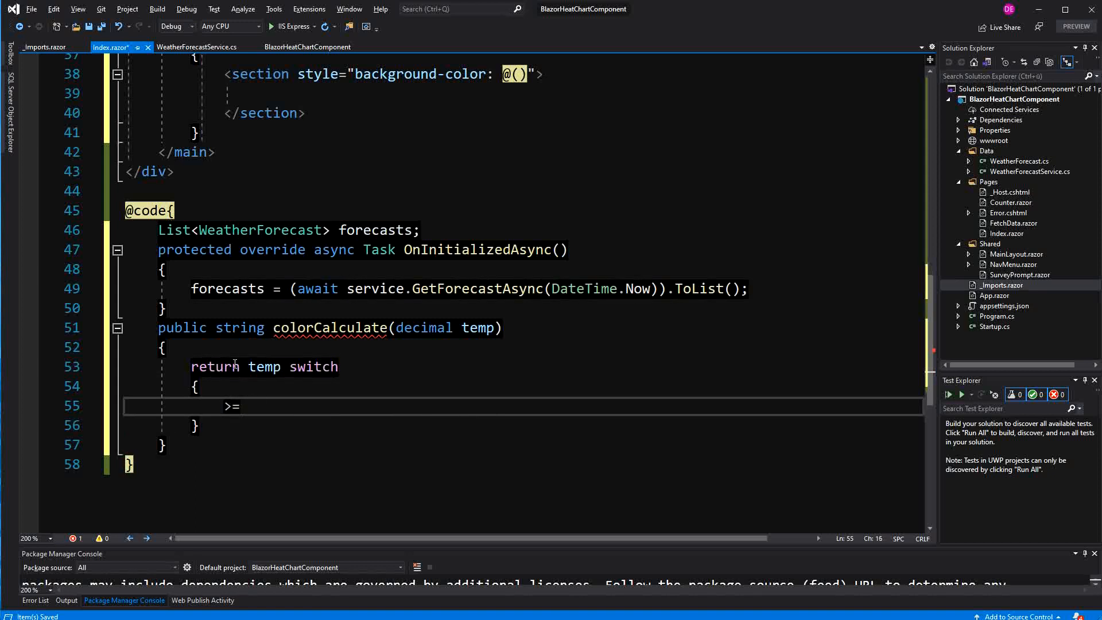
text(0 =>)
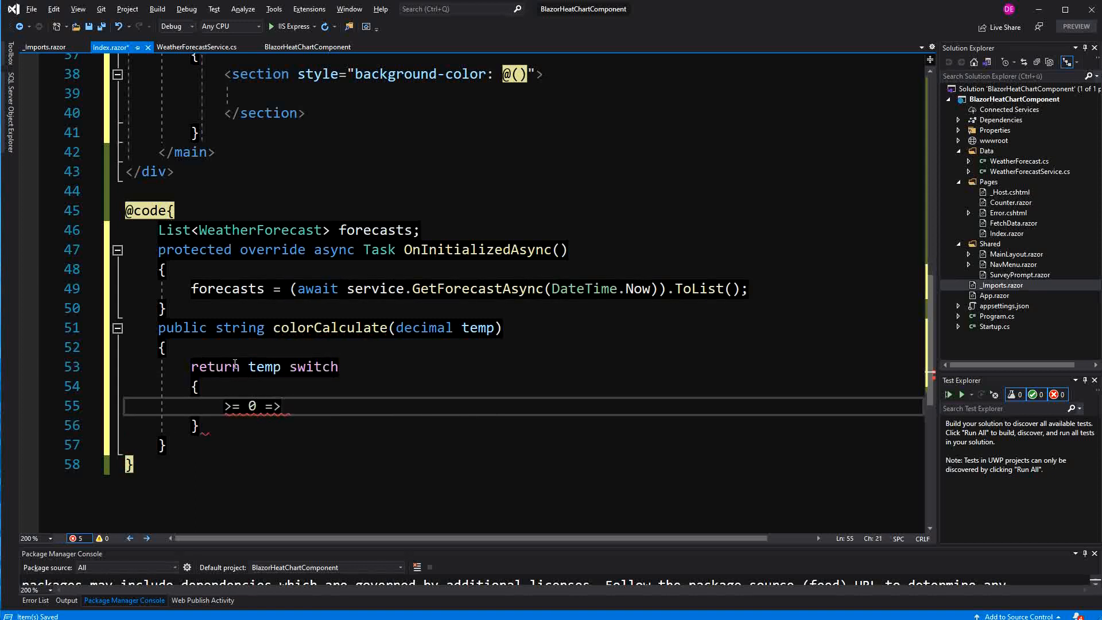
text($")
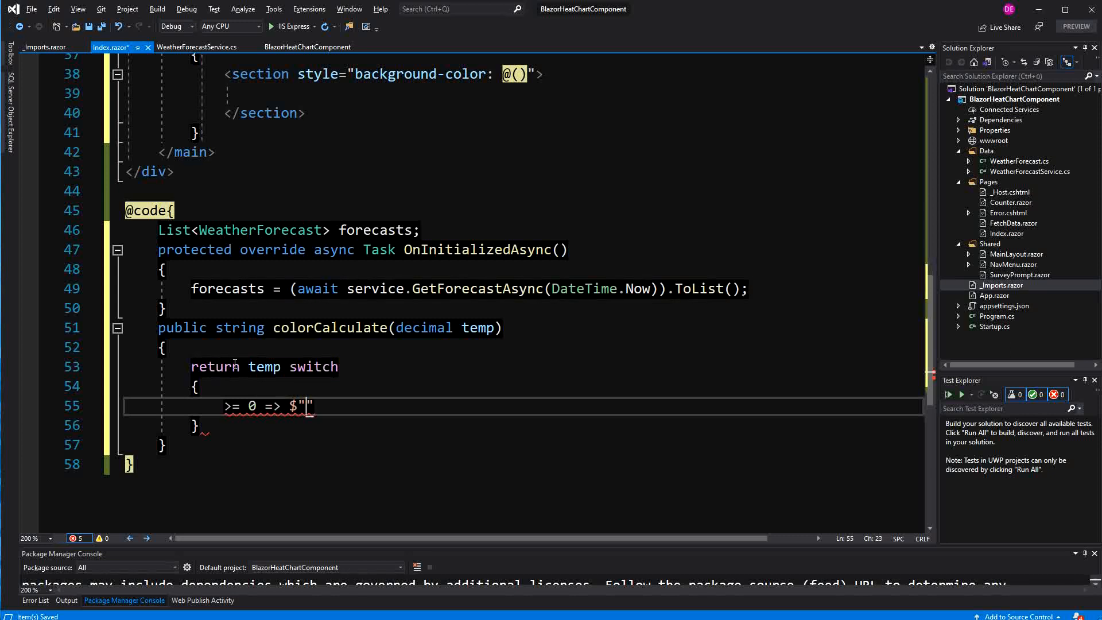
text(r)
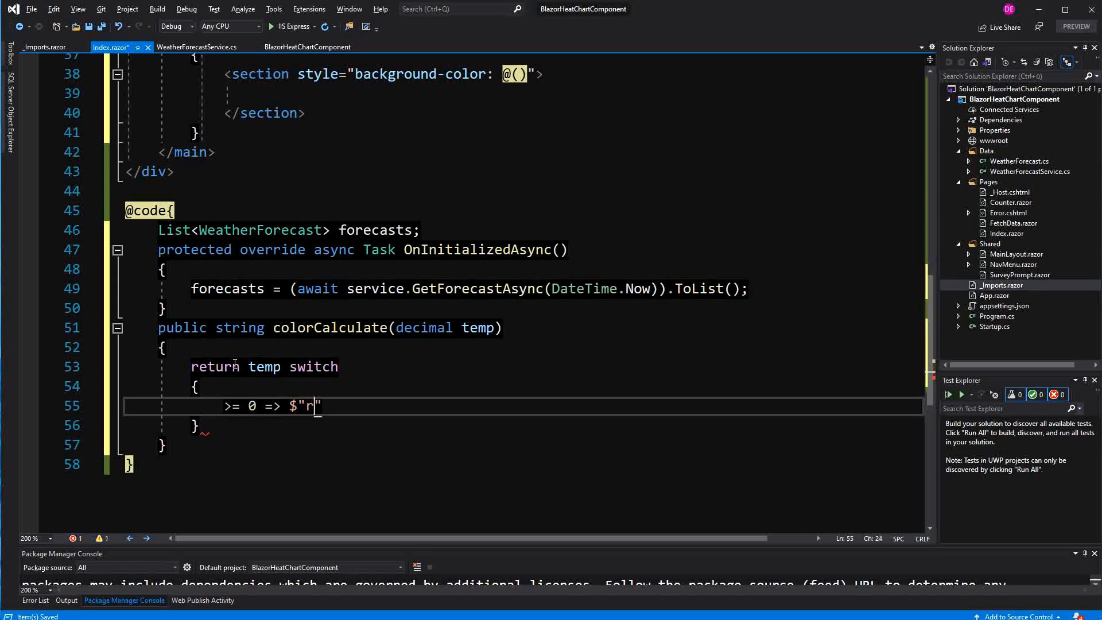
text(gba())
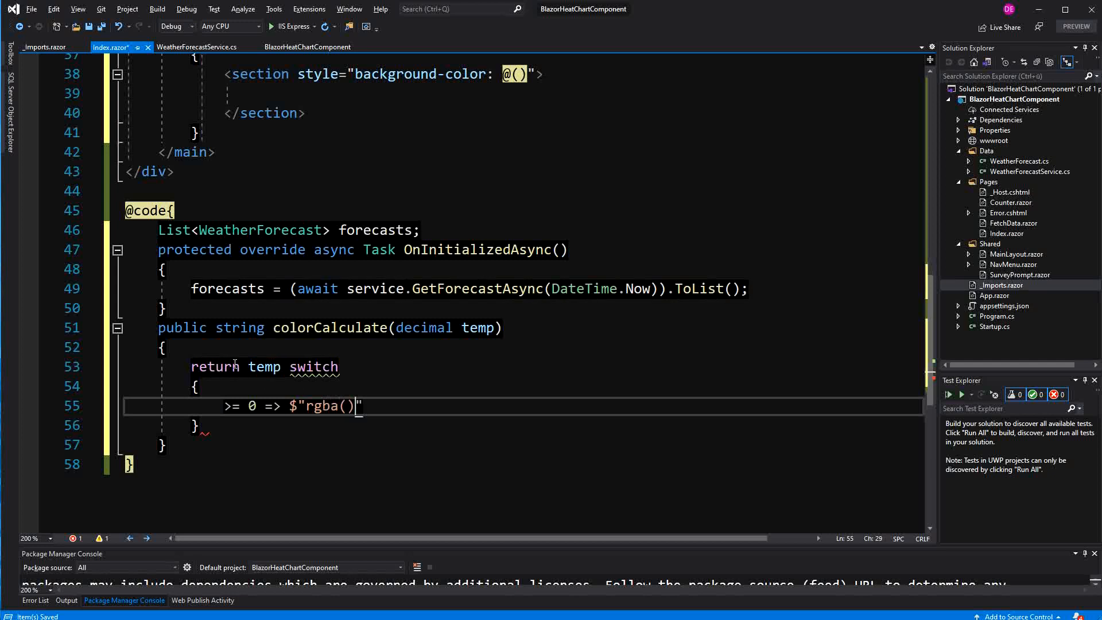
- Fill the red arm's colour with 255, 0, 0 and opacity {temp / 55}
key(Left)
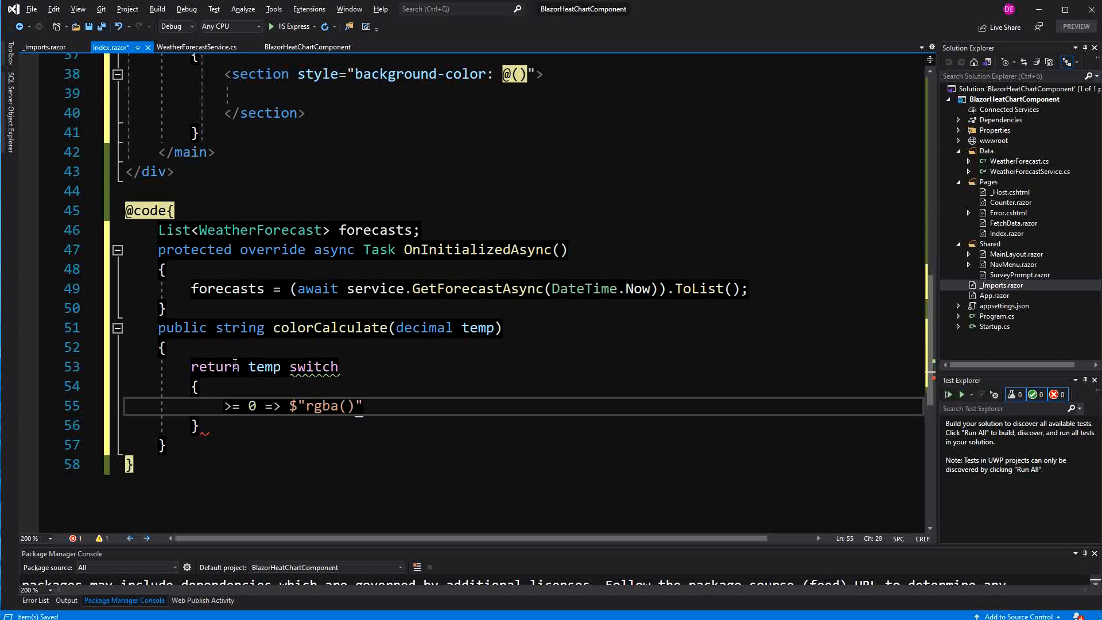
text(255,)
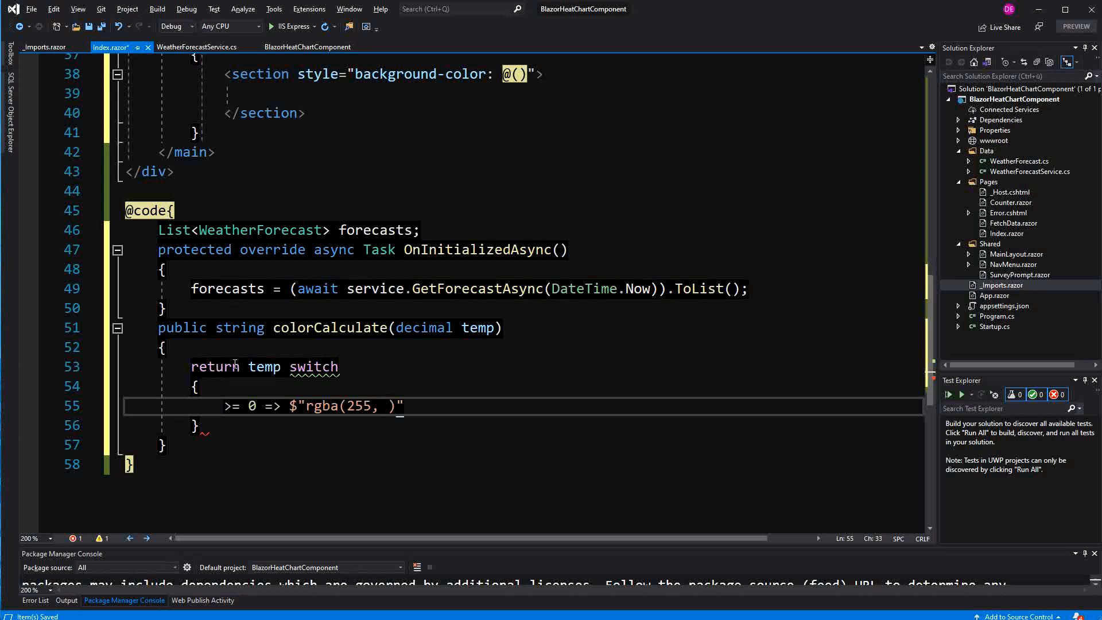
text(0, 0,)
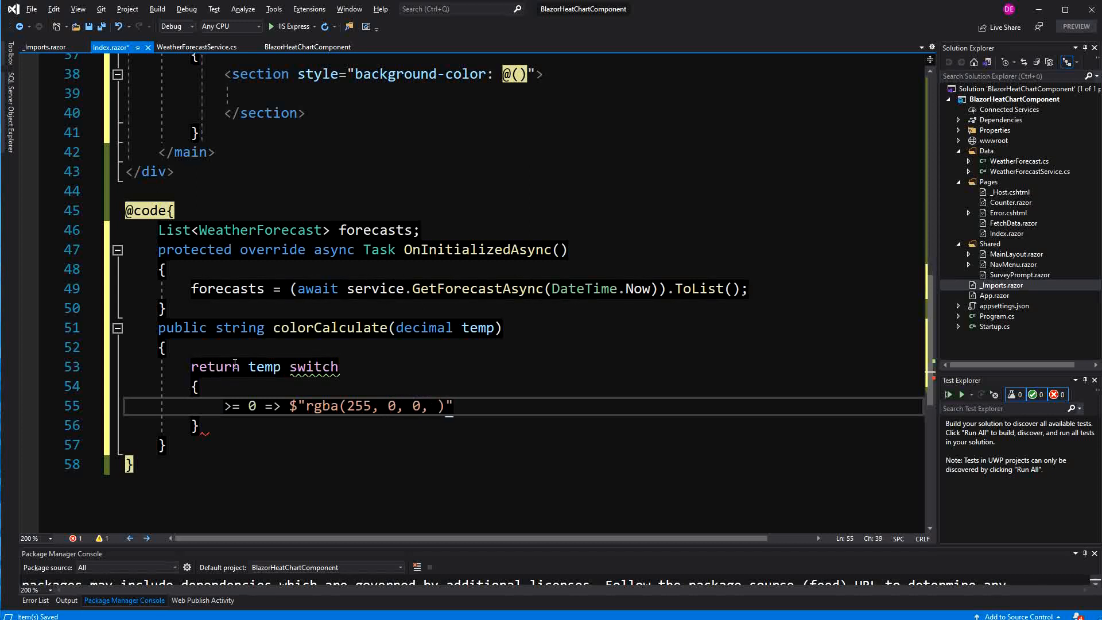
text(@)
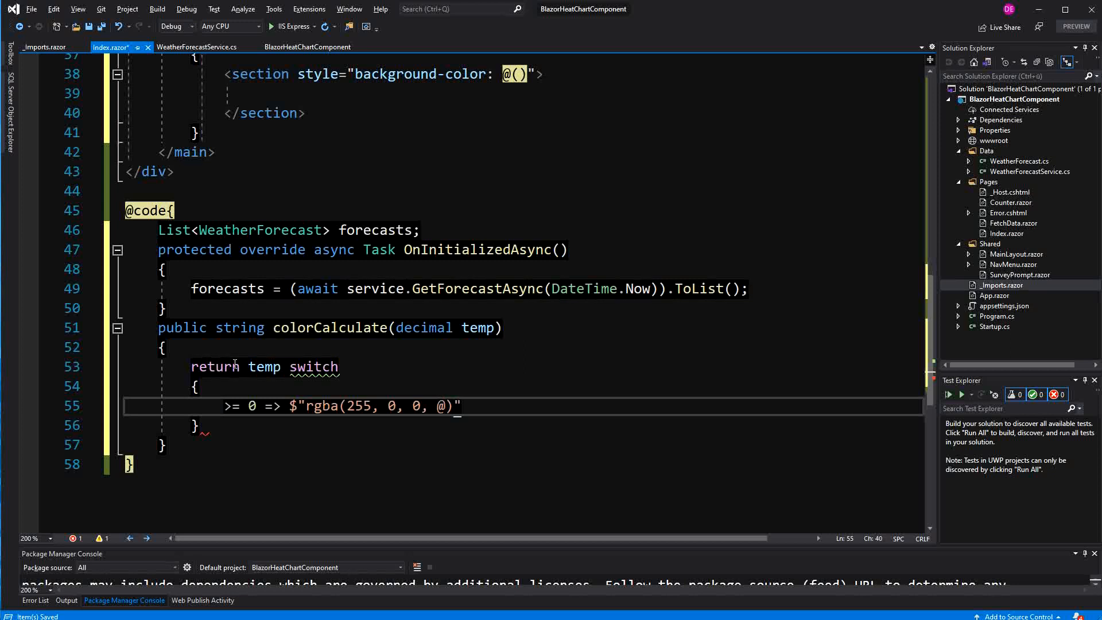
key(Backspace)
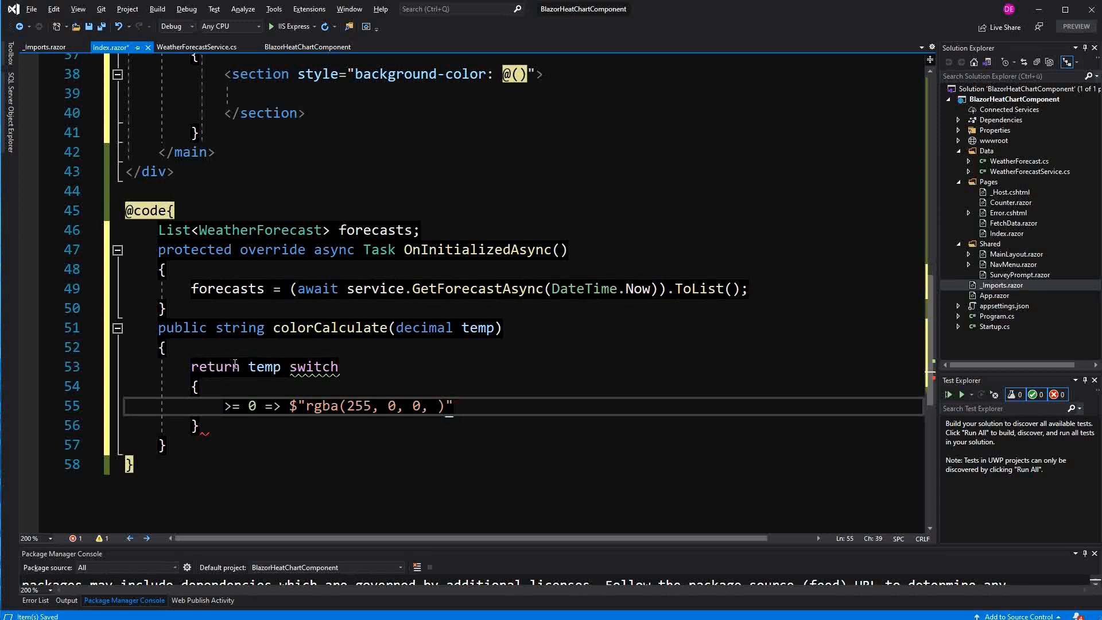
text({})
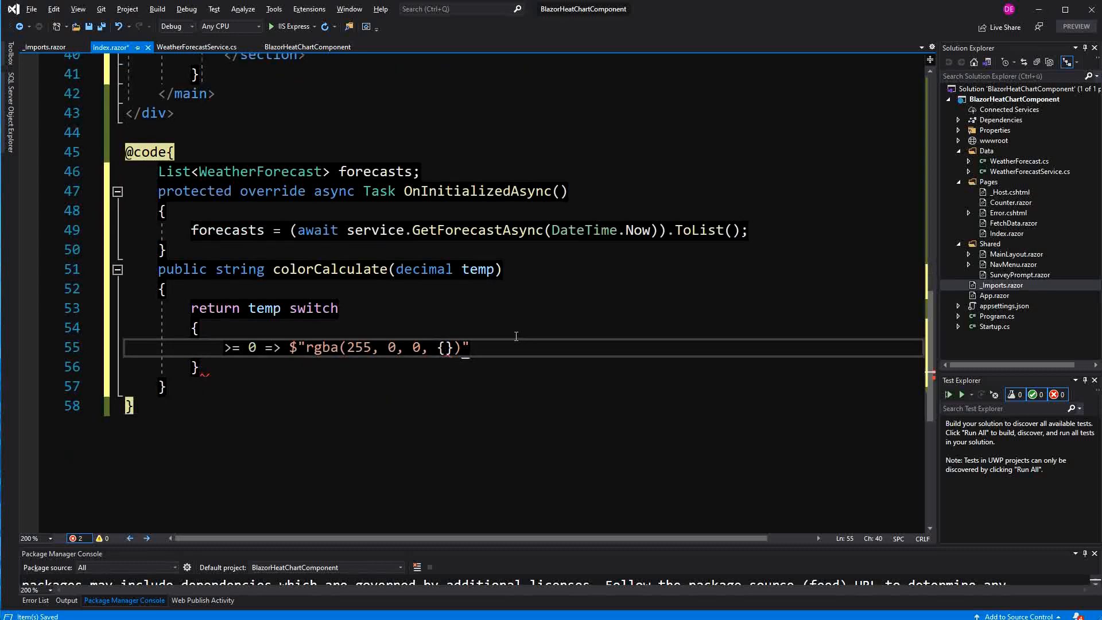
text((t)
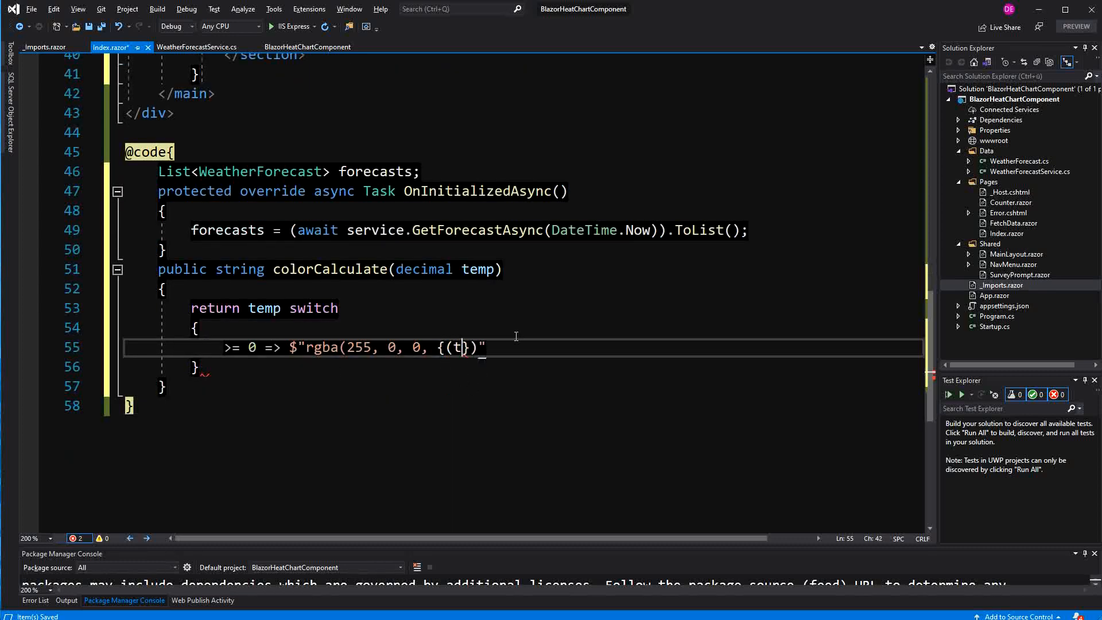
text(emp)
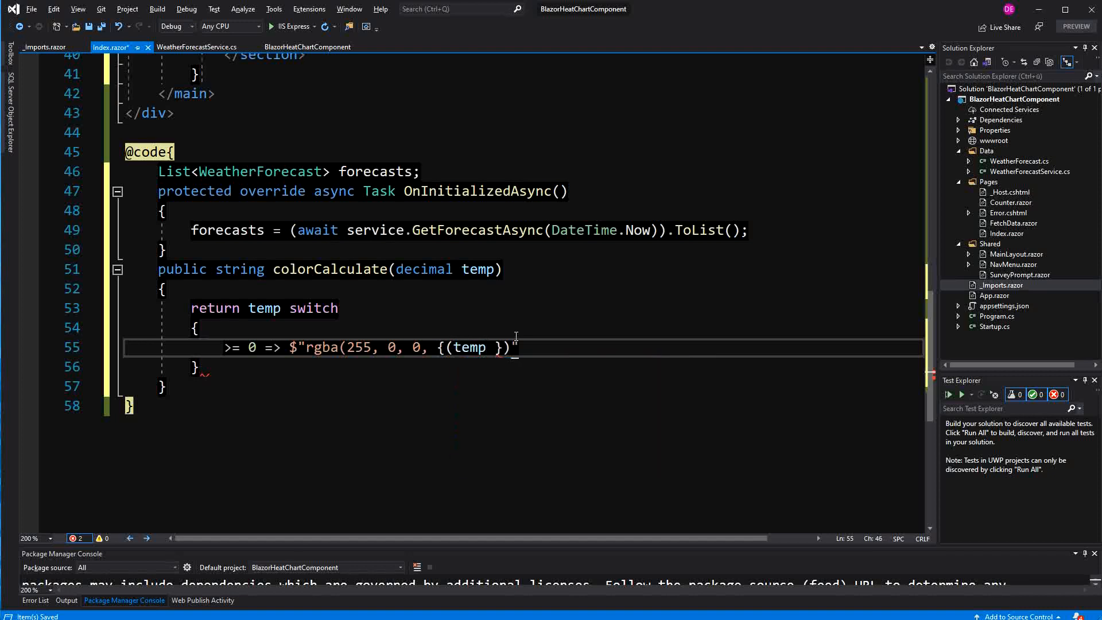
text(/)
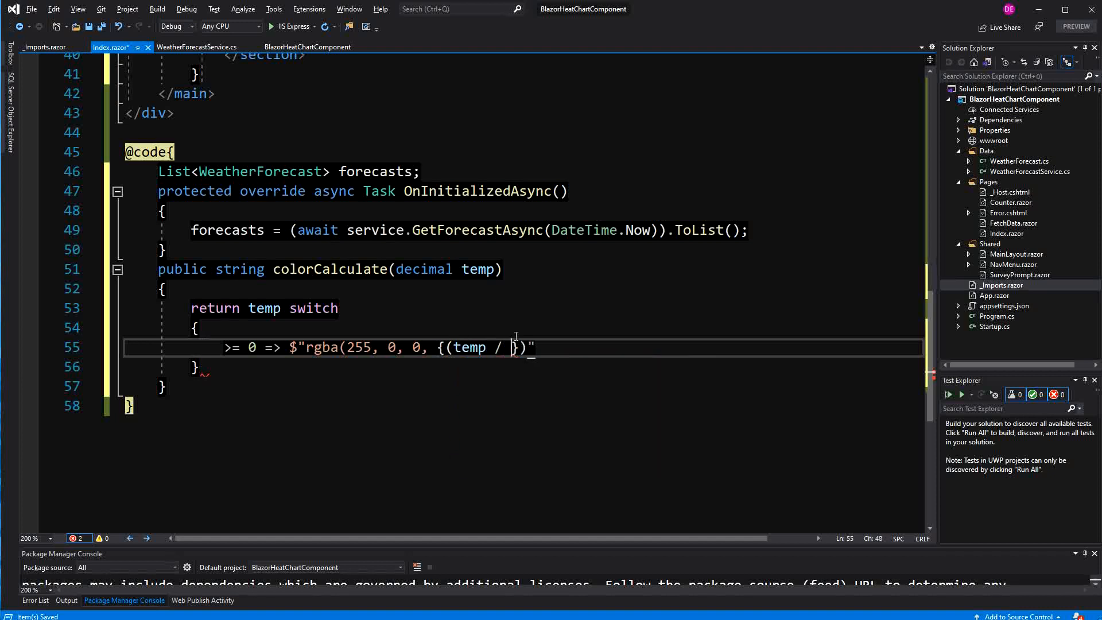
text(55)
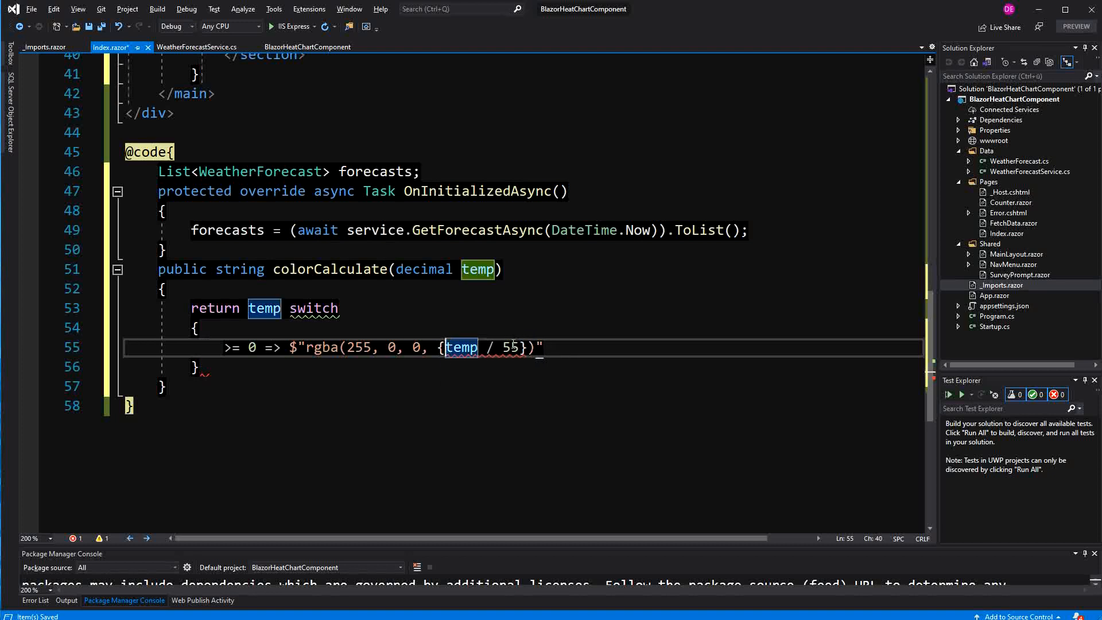
mouse_move(513, 349)
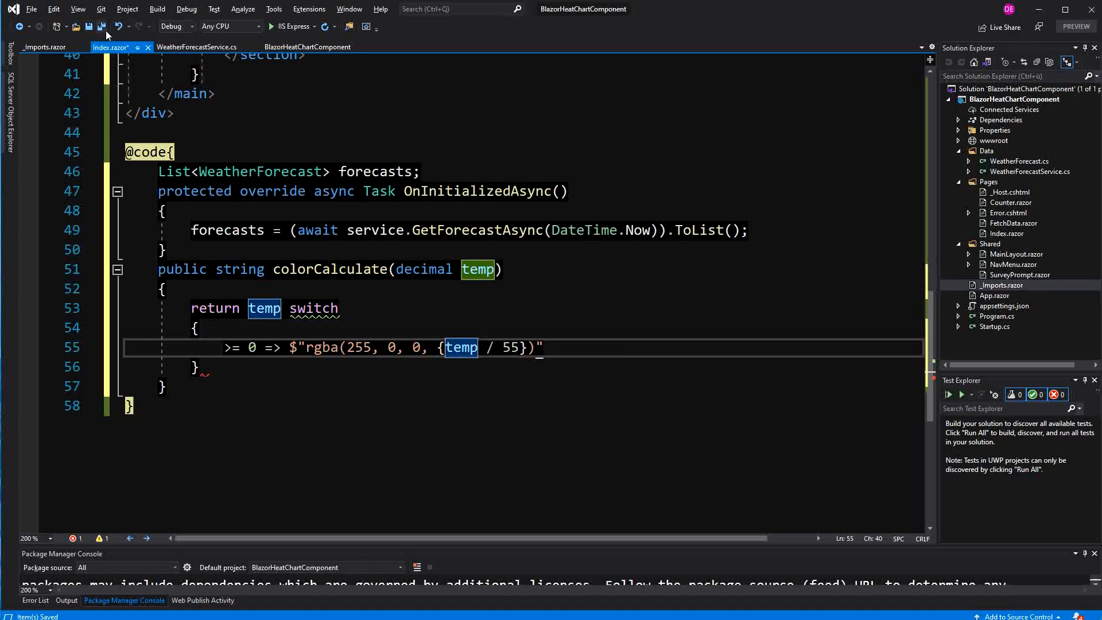
click(196, 46)
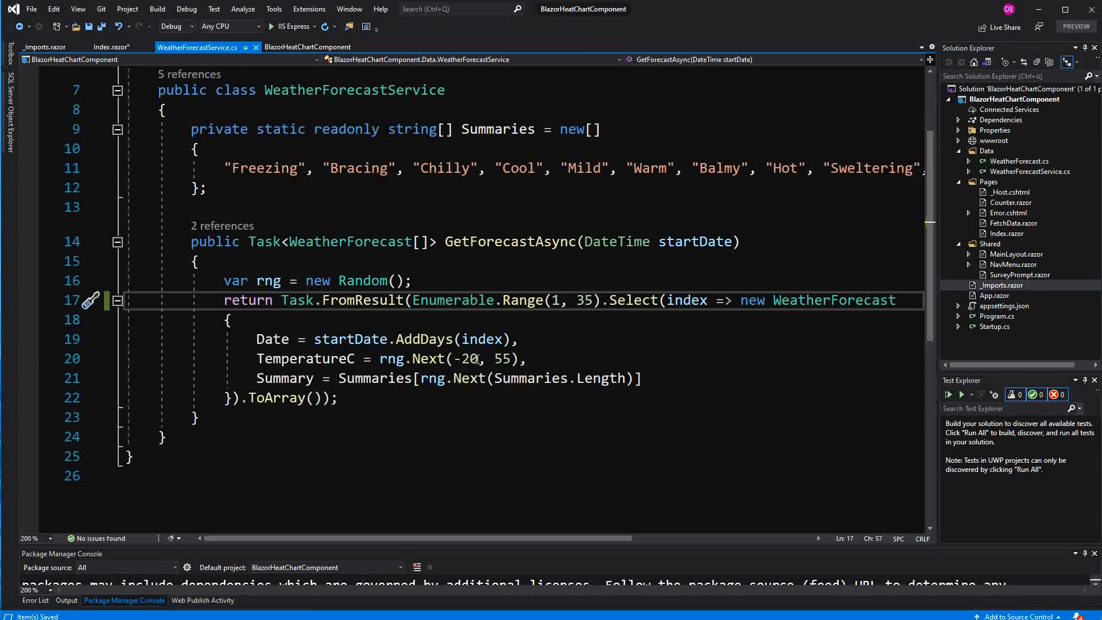
double_click(465, 358)
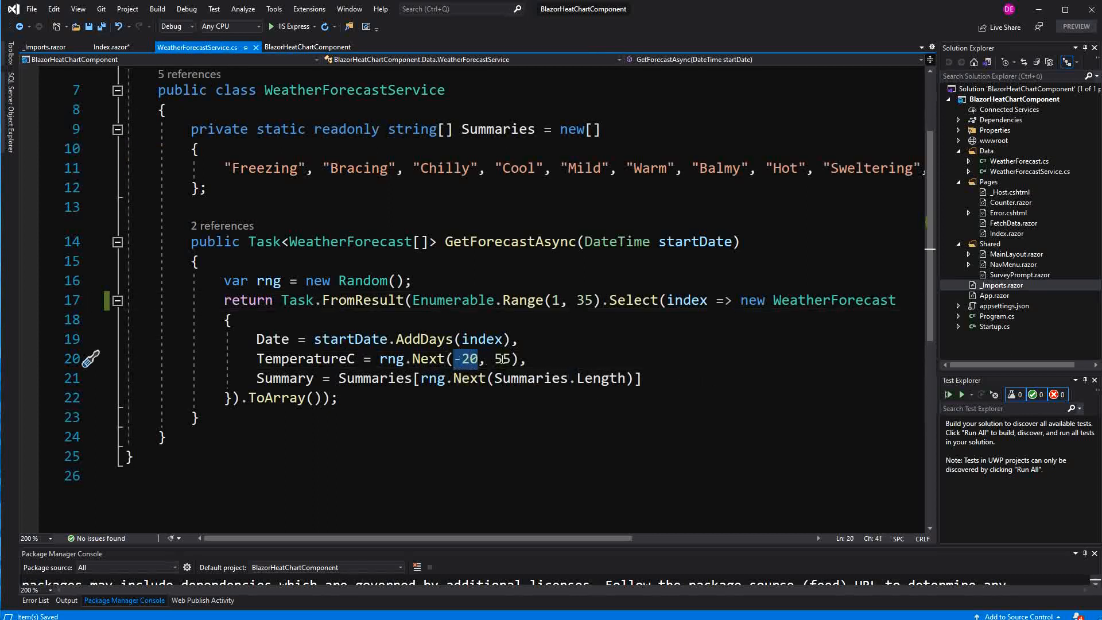
click(111, 46)
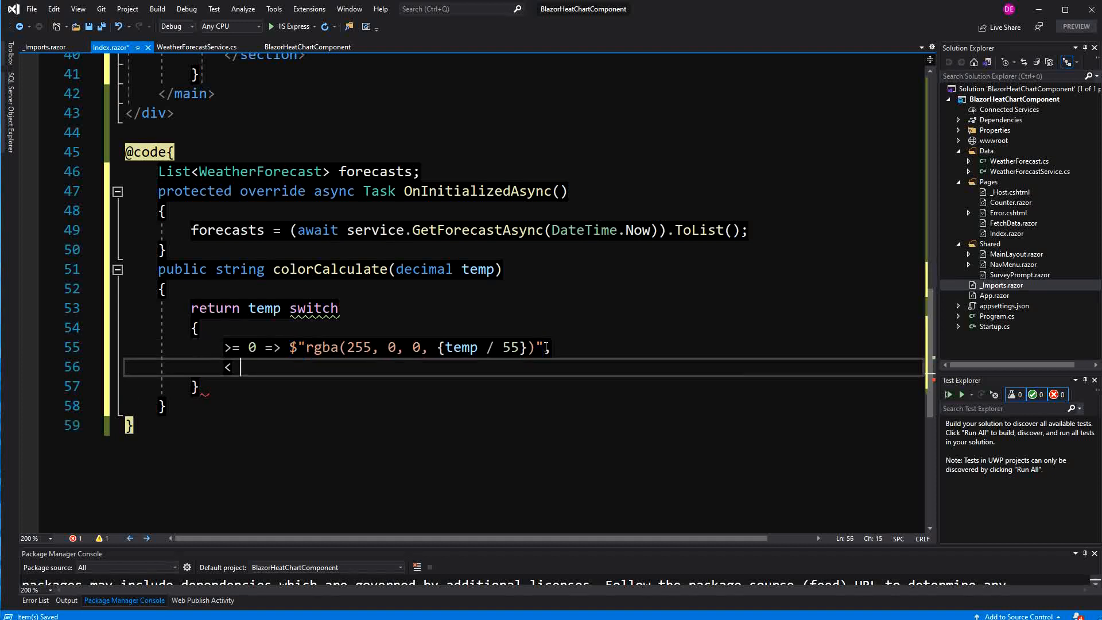
- Complete the >= 0 arm returning $"rgba(255, 0, 0, {temp / 55})"
text(0 =>)
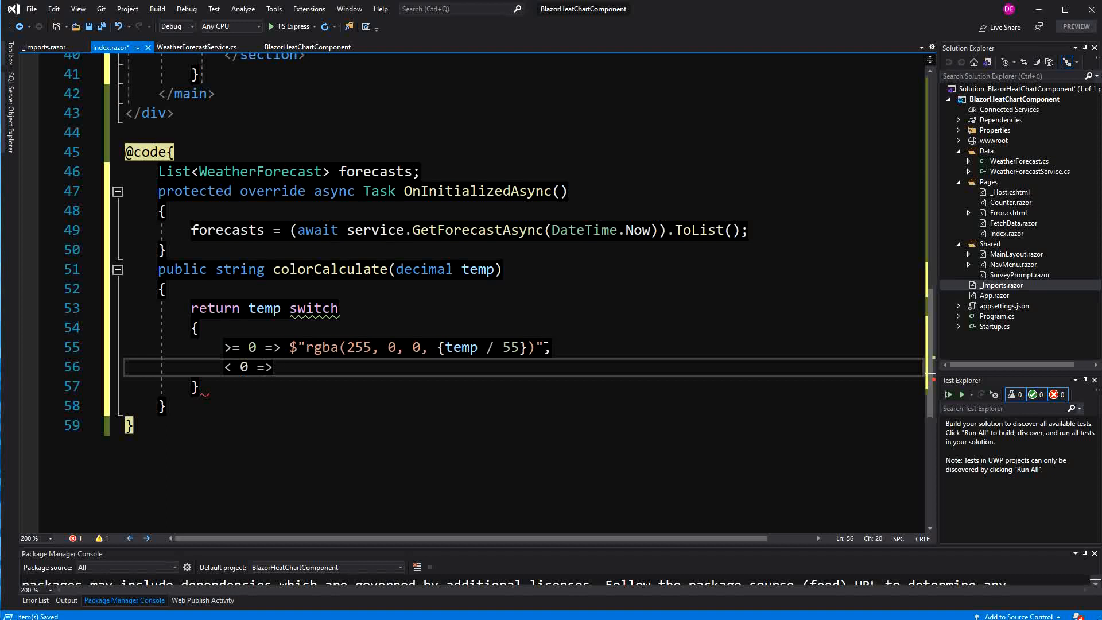
text($)
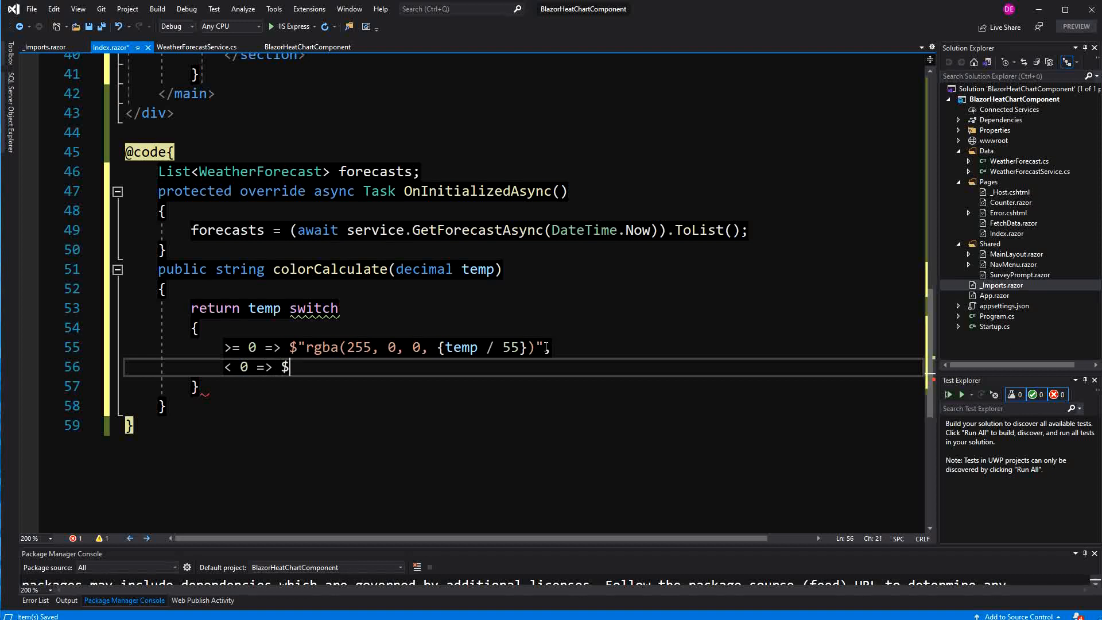
text(")
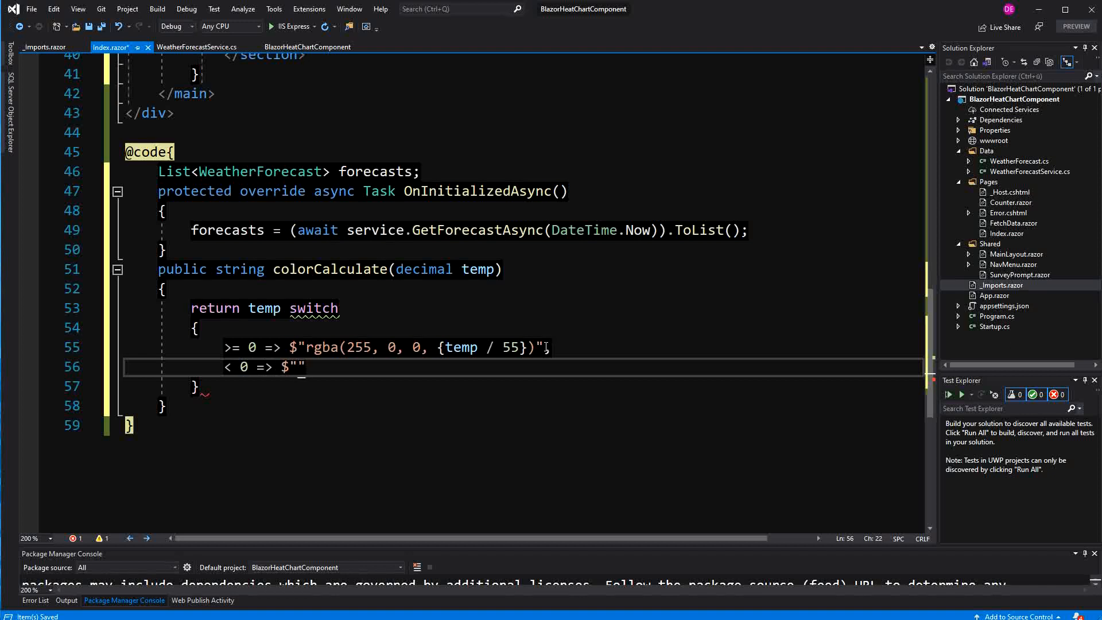
text(;)
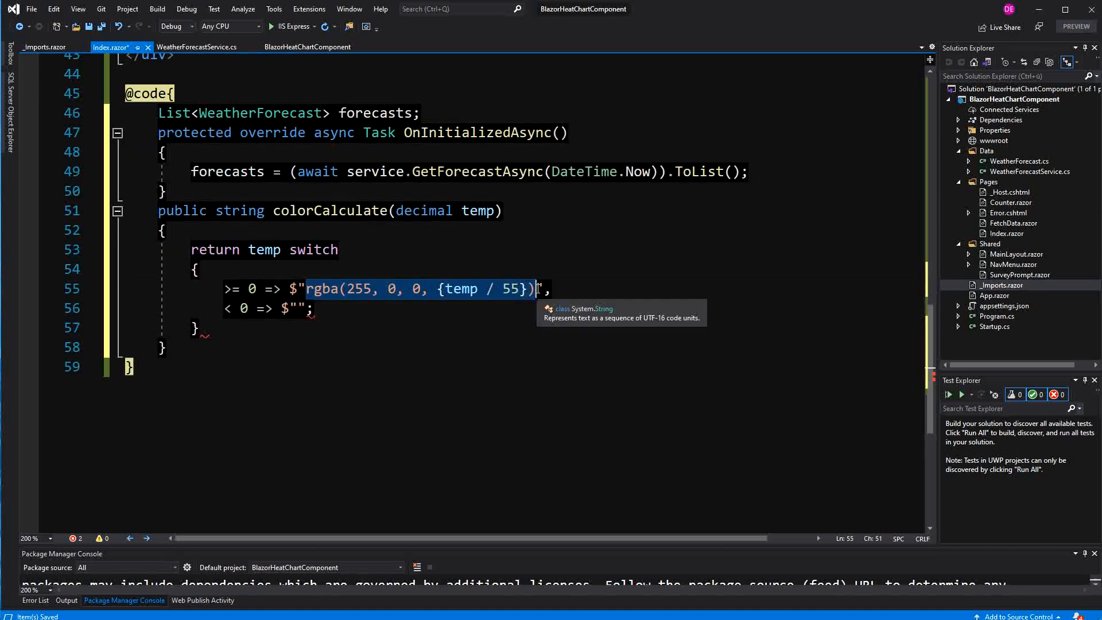
text(rgba(255, 0, 0, {temp / 55}))
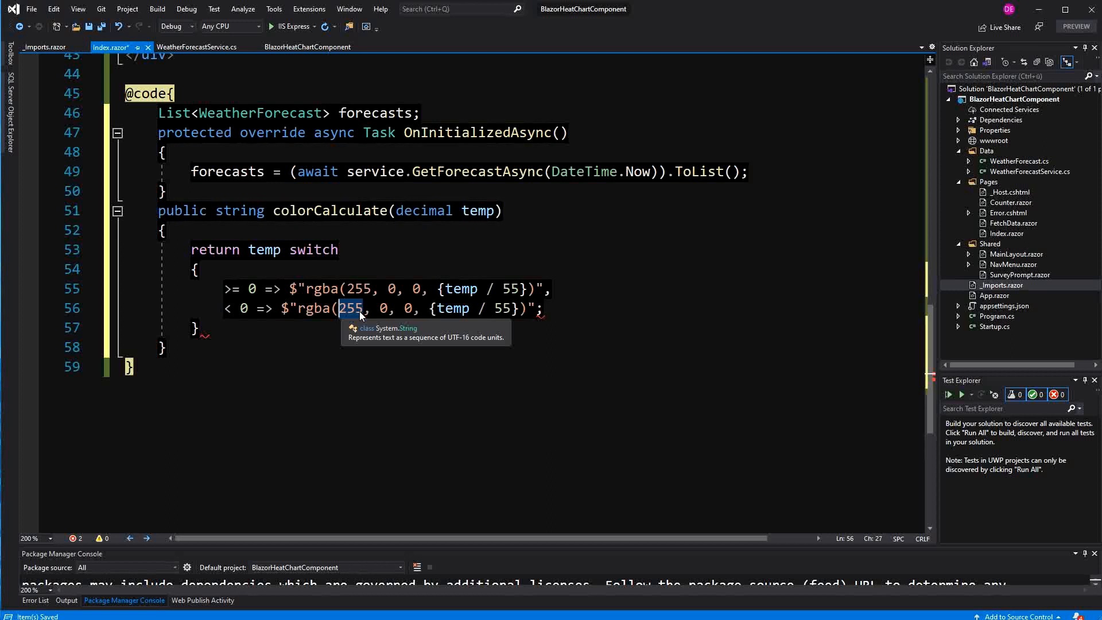
- Add the negative arm rgba(30, 144, 255, {Math.Abs(temp) / 20}), checking the service's temperature range
text(30)
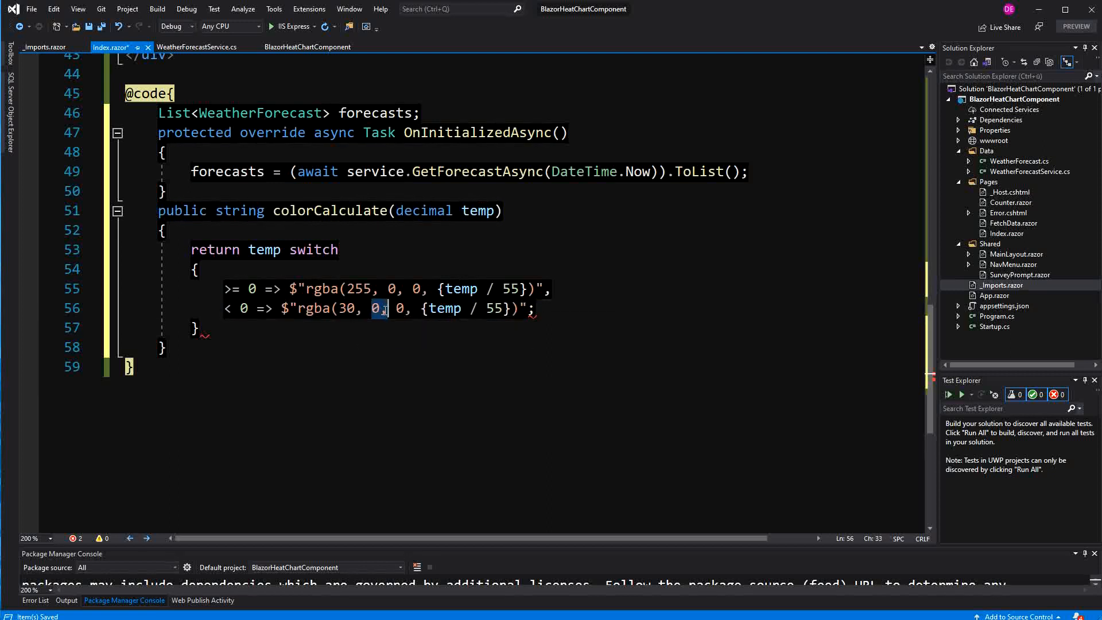
text(1)
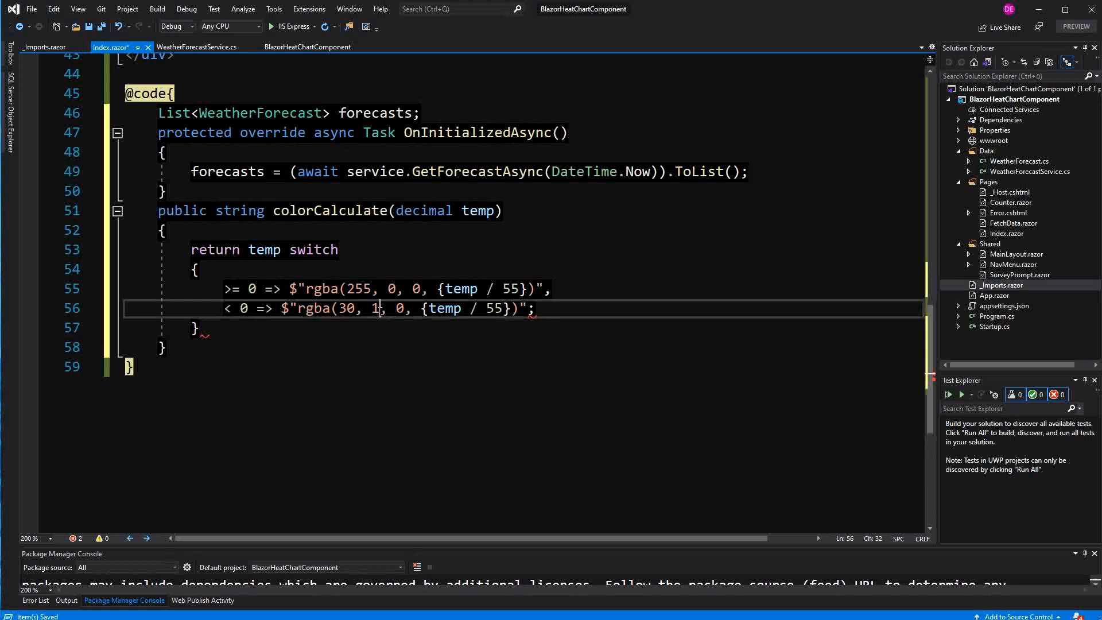
text(44)
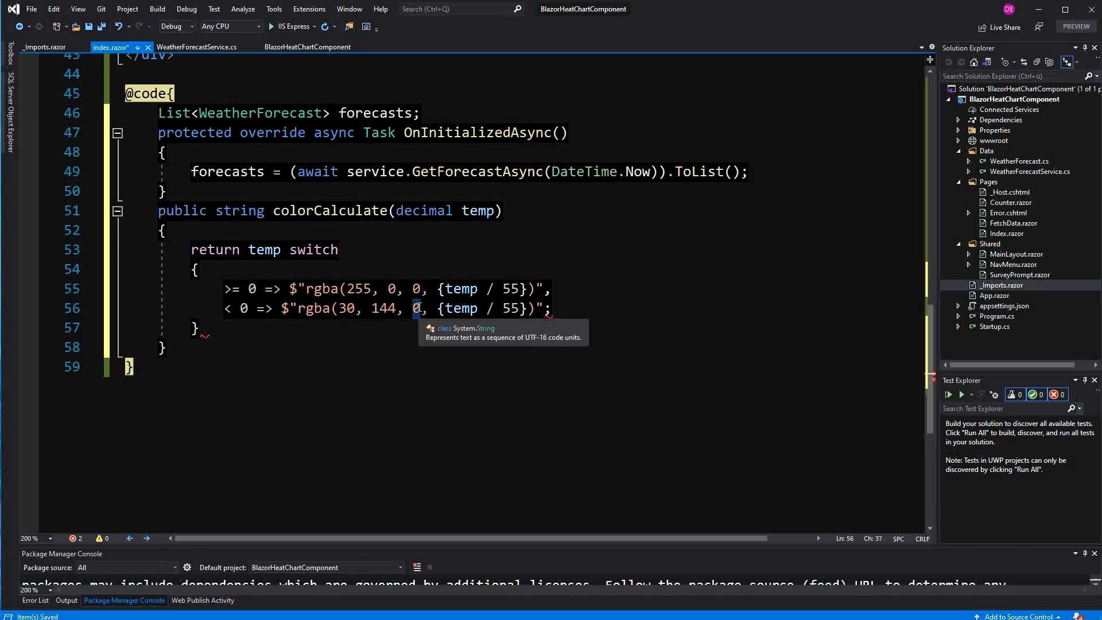
text(255)
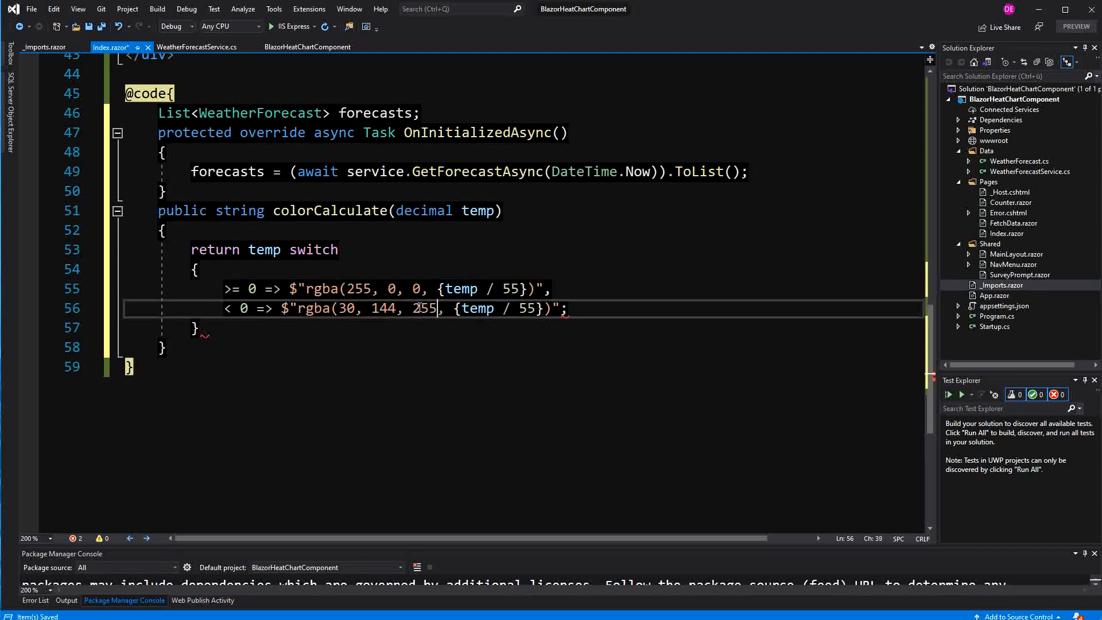
mouse_move(511, 307)
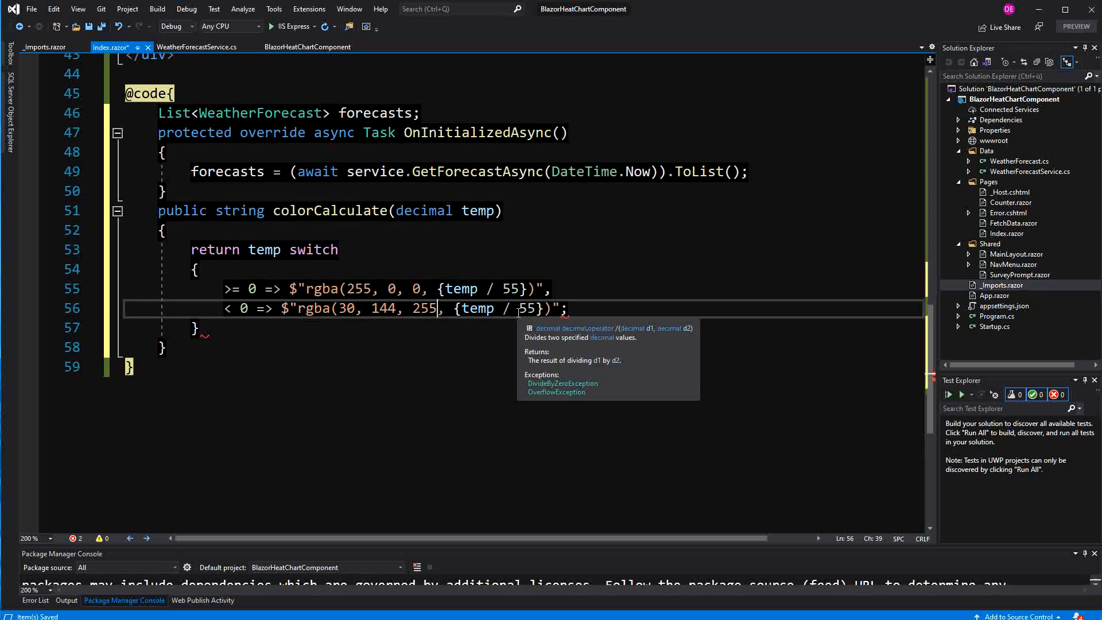
text(2)
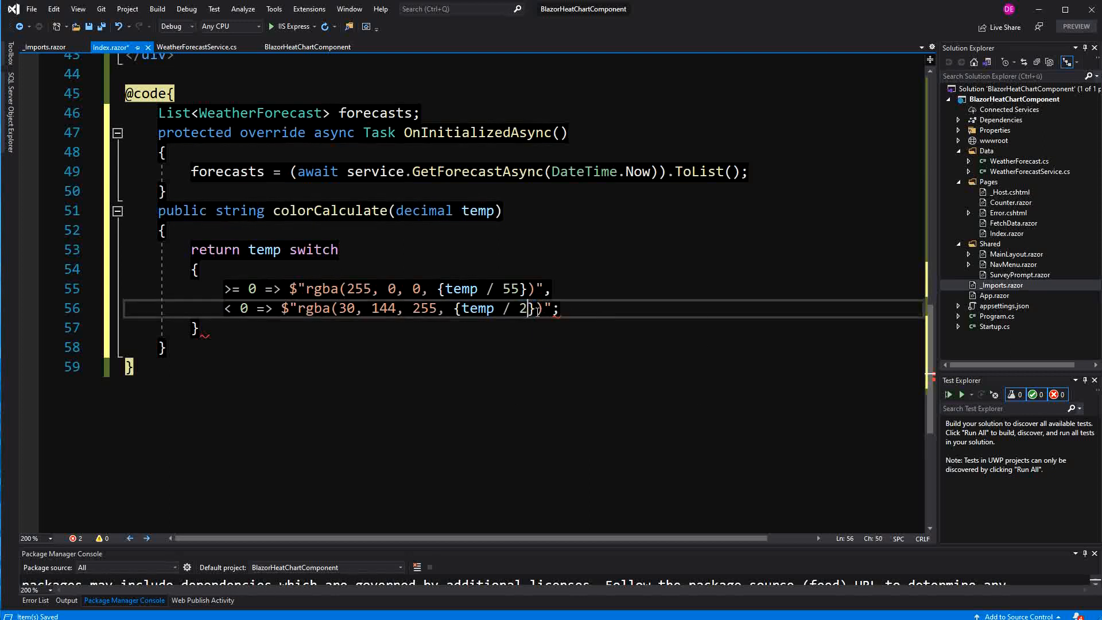
click(197, 47)
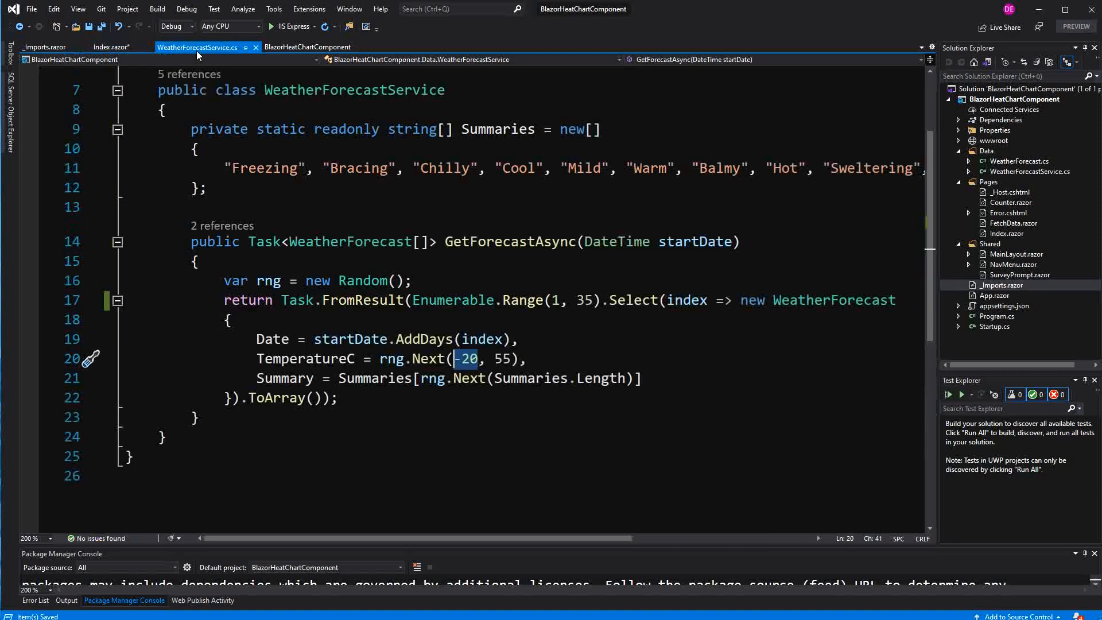
click(110, 47)
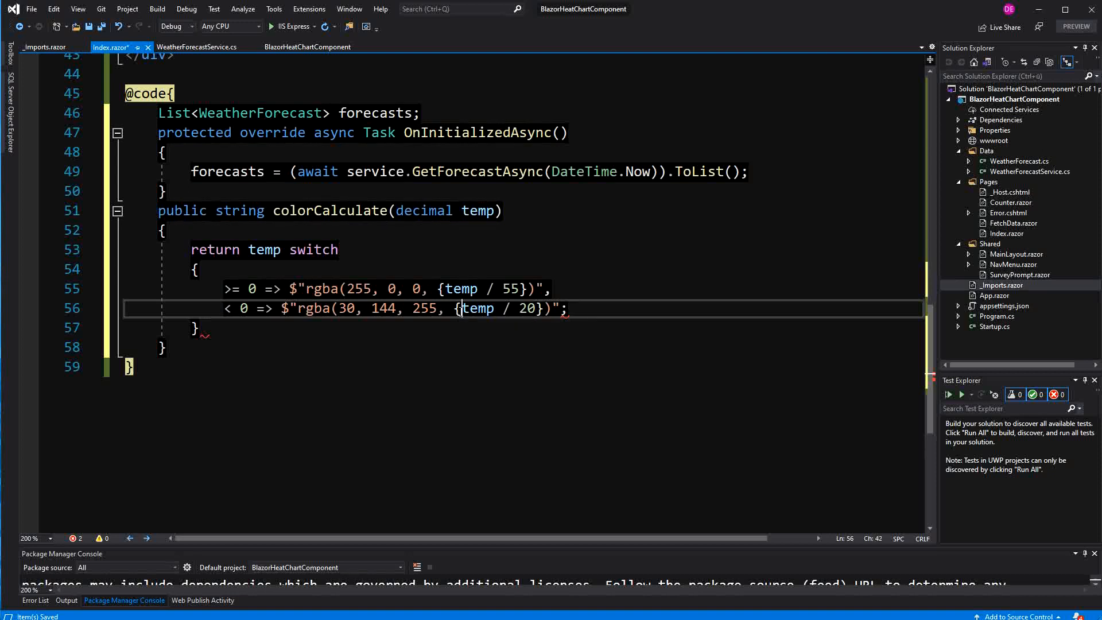
text(Math.)
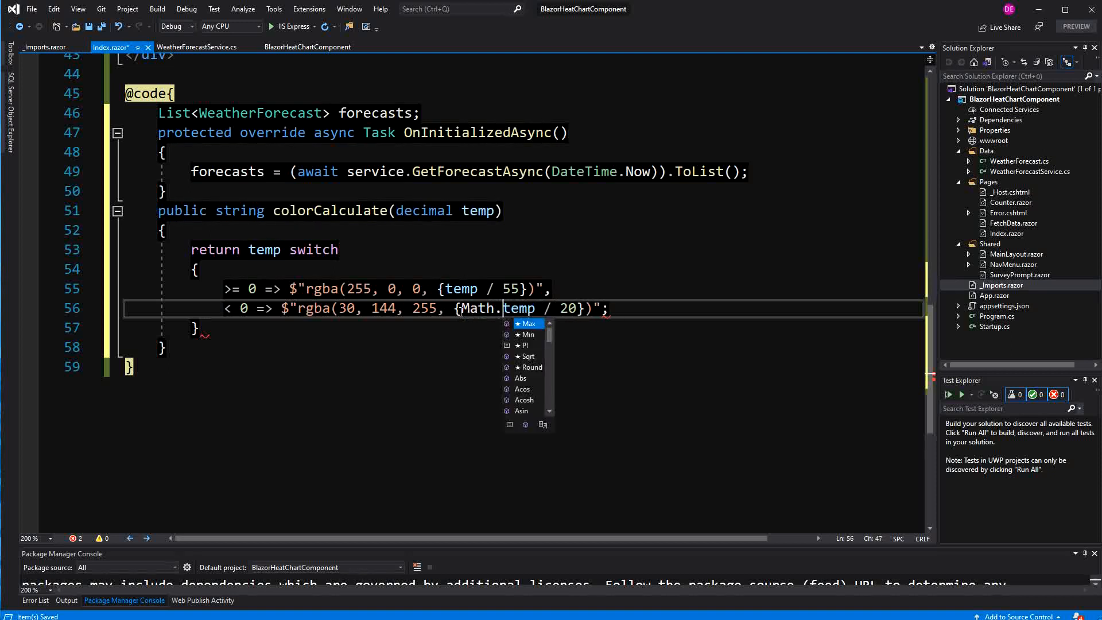
text(Abs()
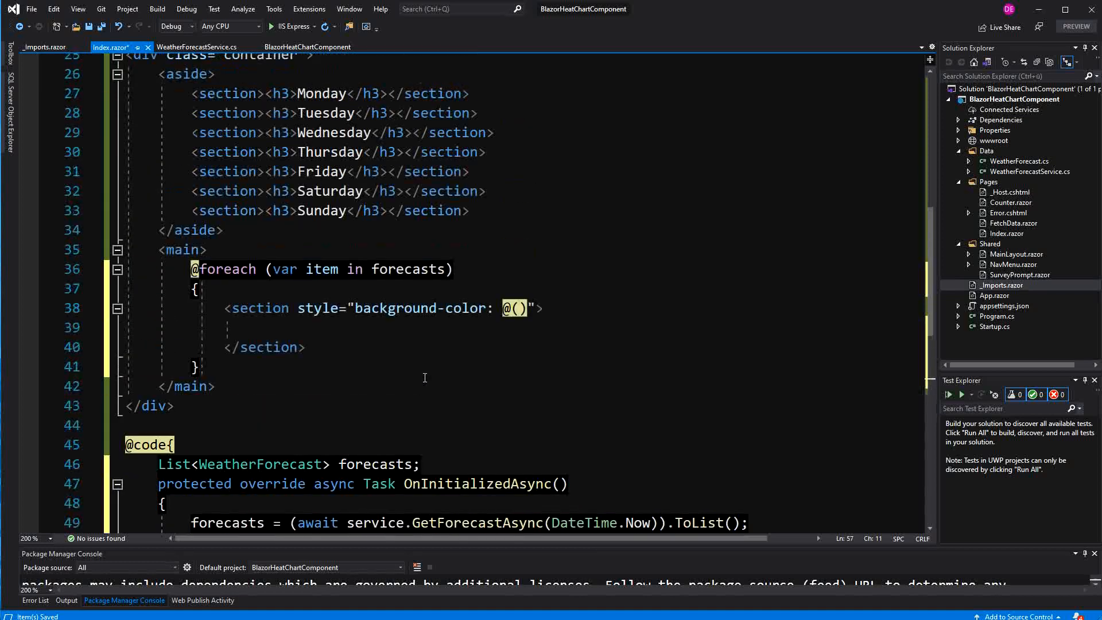
- Fill the section's background-color expression with colorCalculate(item.TemperatureC)
text(c)
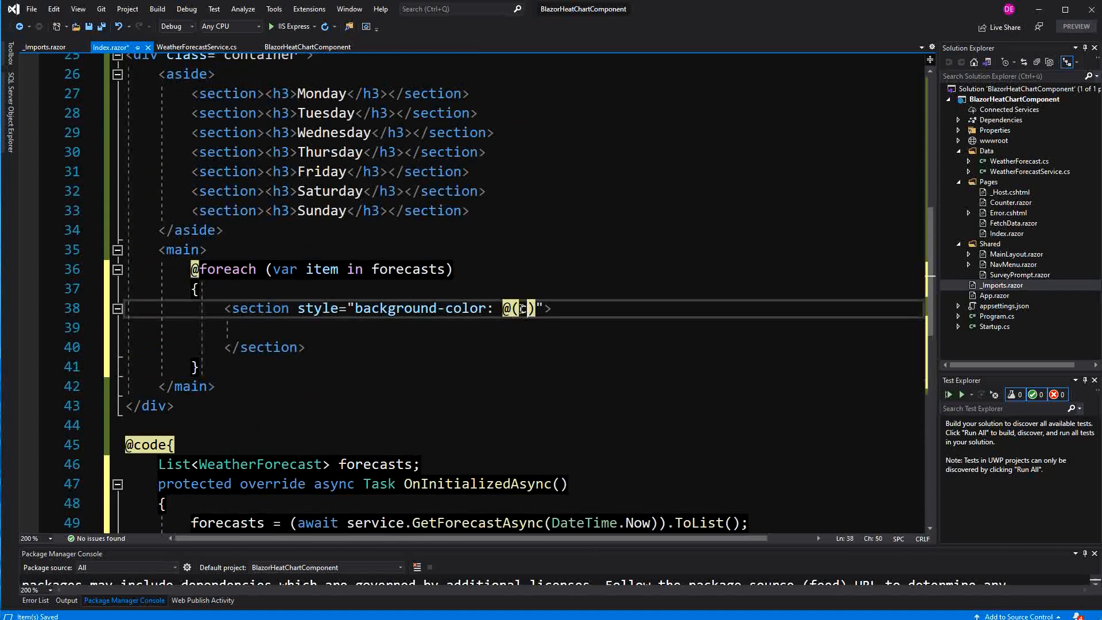
text(olorCalculate)
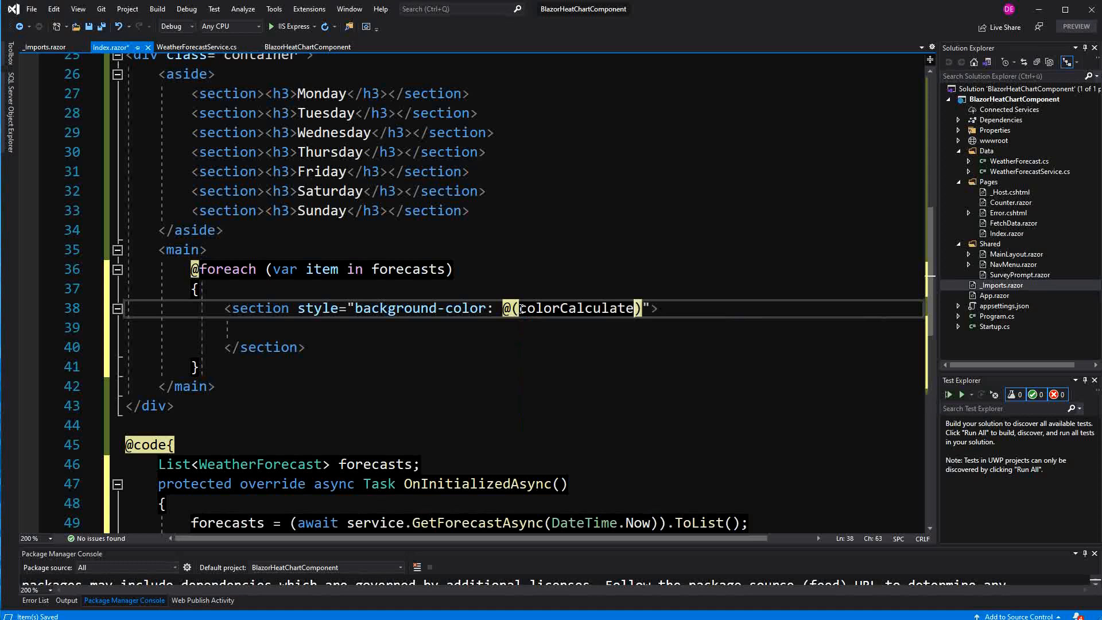
text((i))
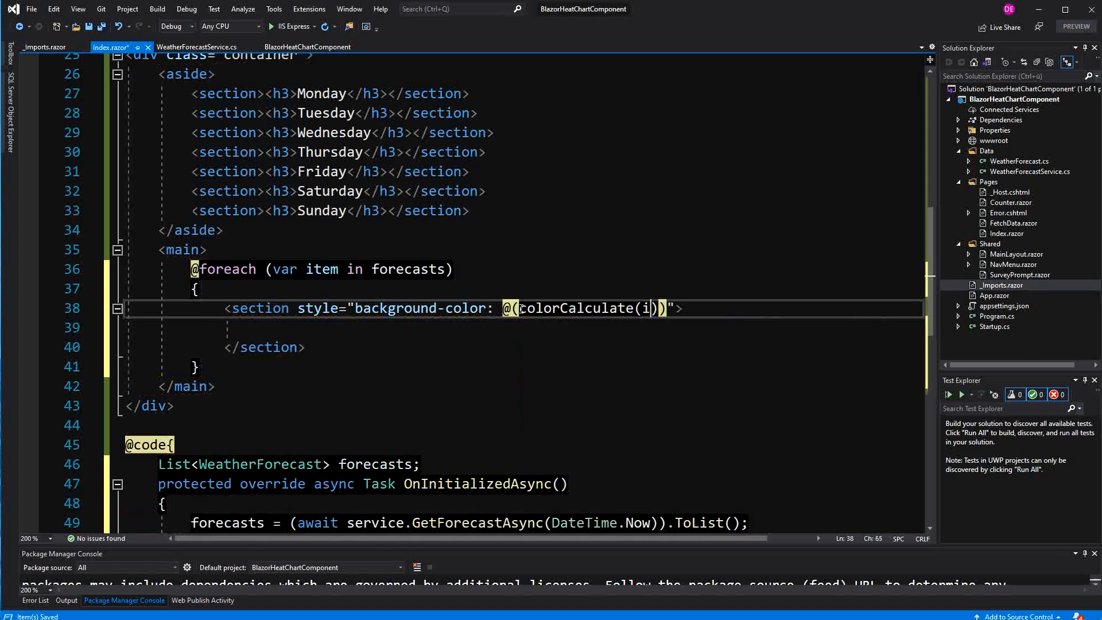
text(tem.TemperatureC)
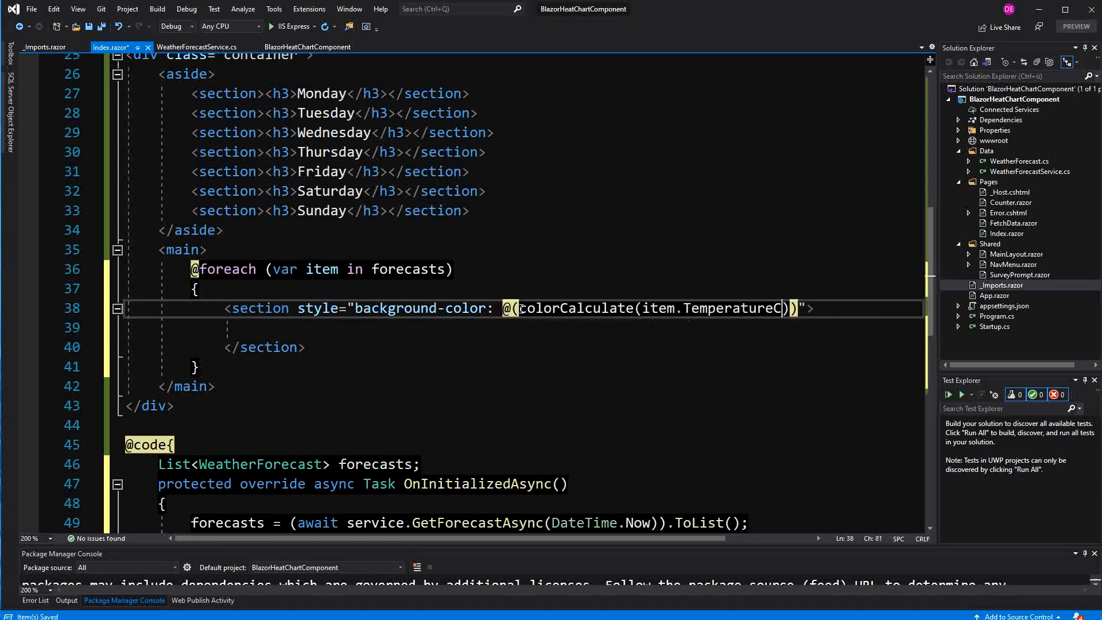
double_click(731, 308)
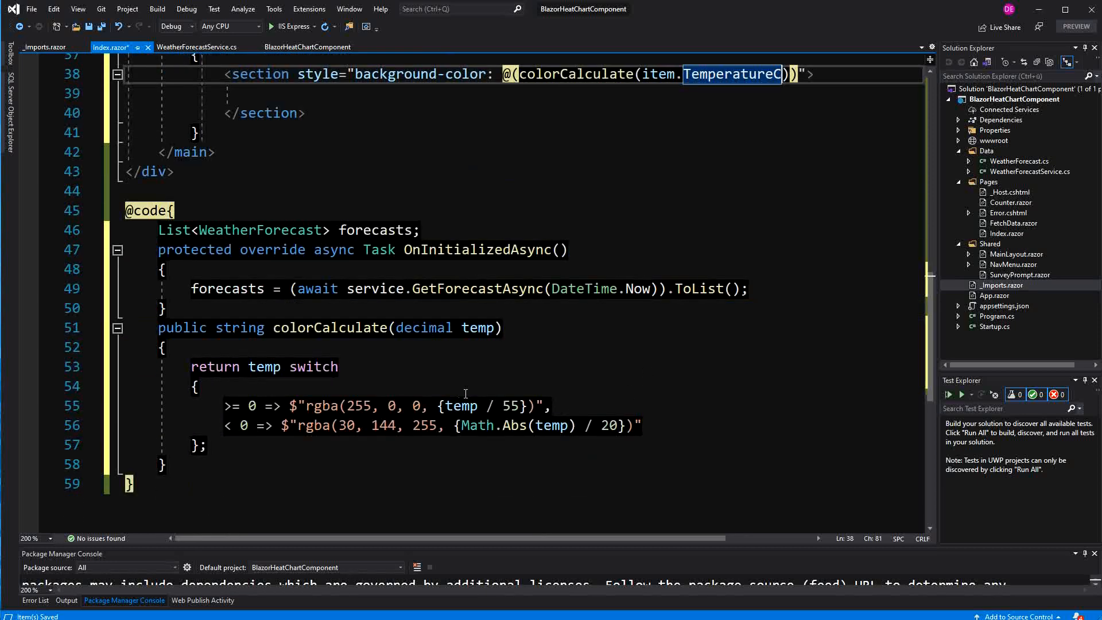
mouse_move(521, 398)
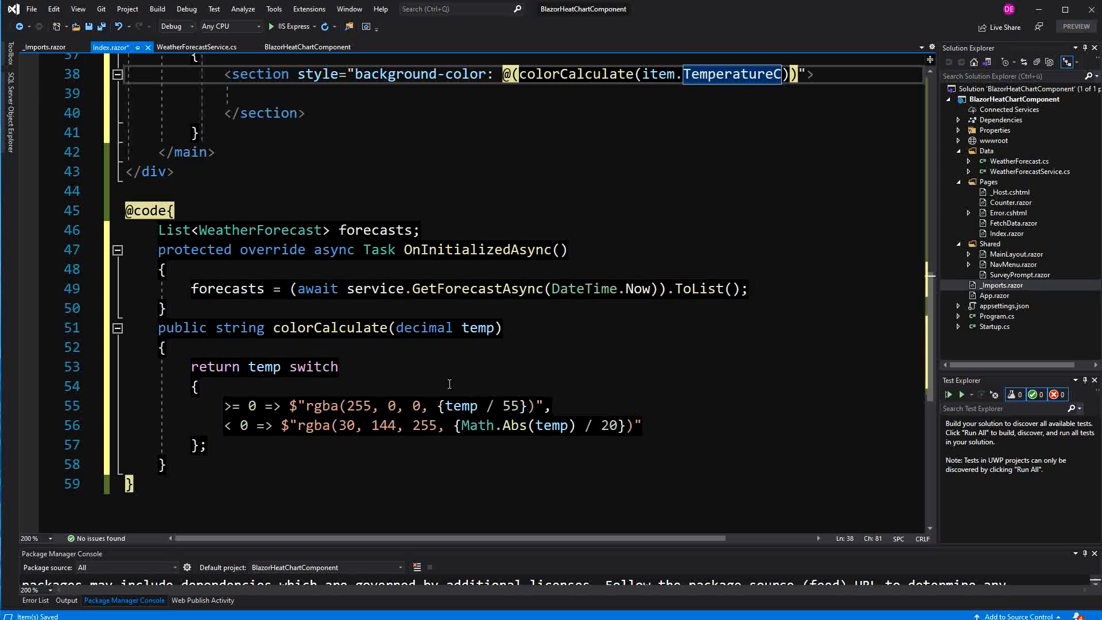
mouse_move(480, 386)
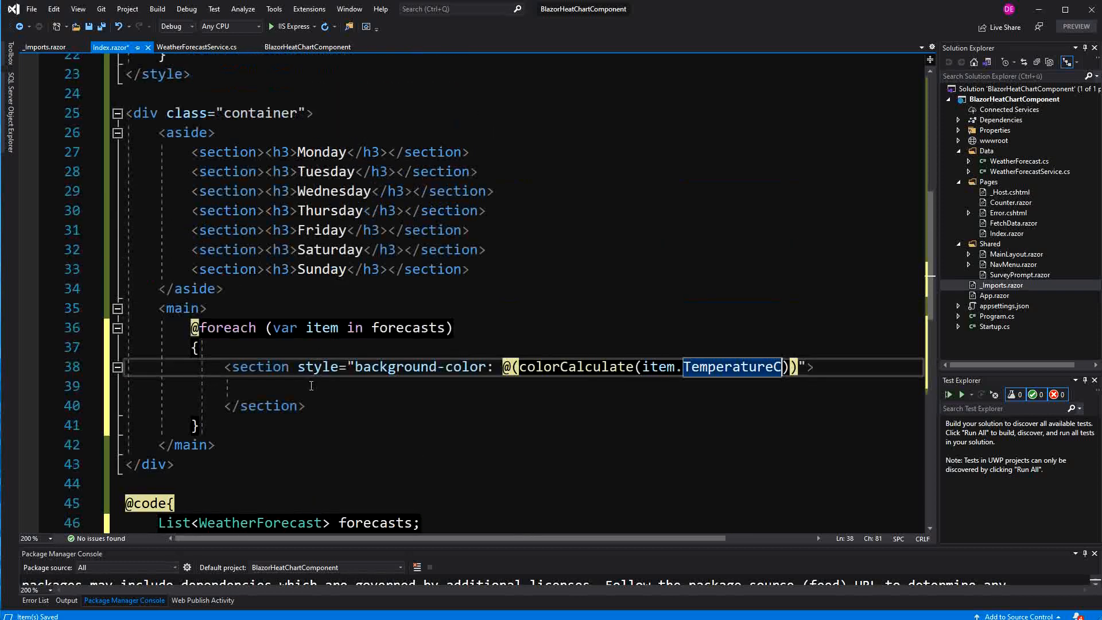
text(<p></p>)
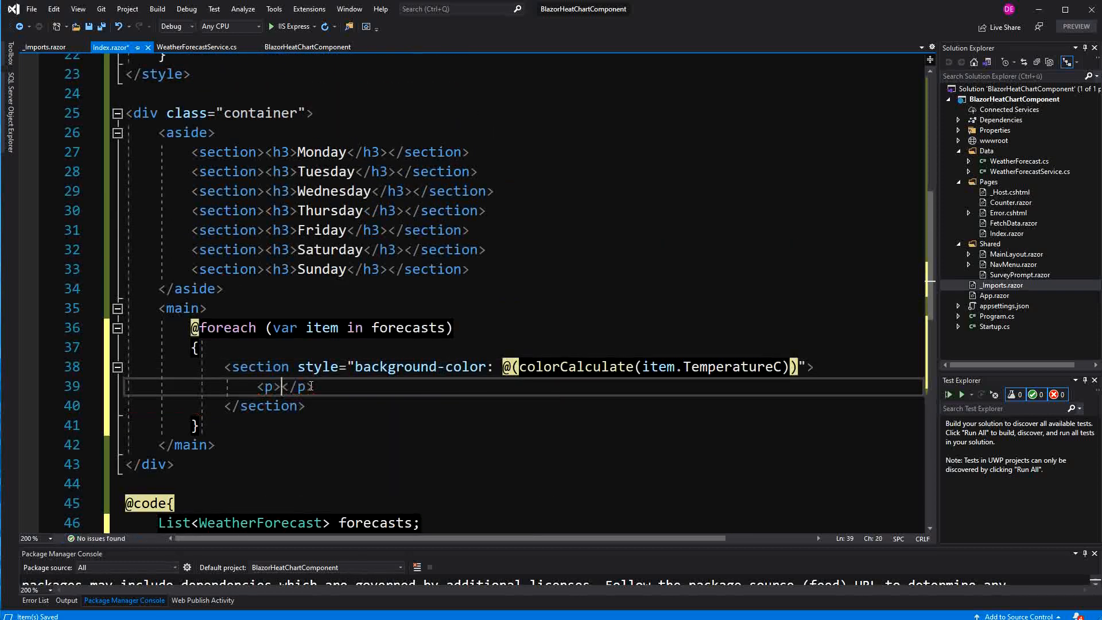
text(@item.)
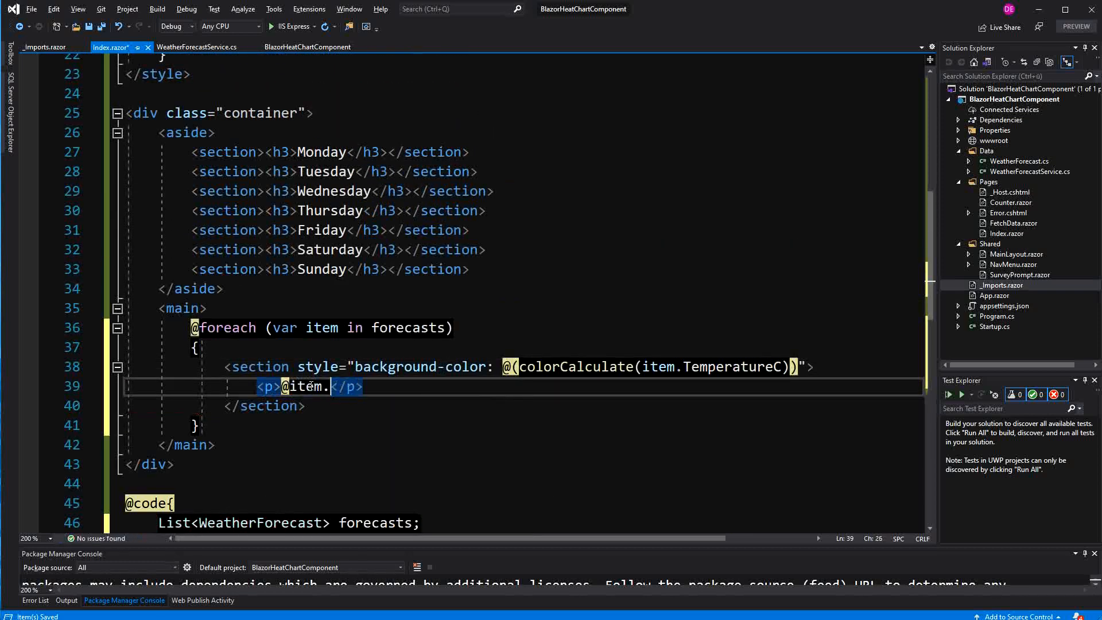
text(Date.ToSH)
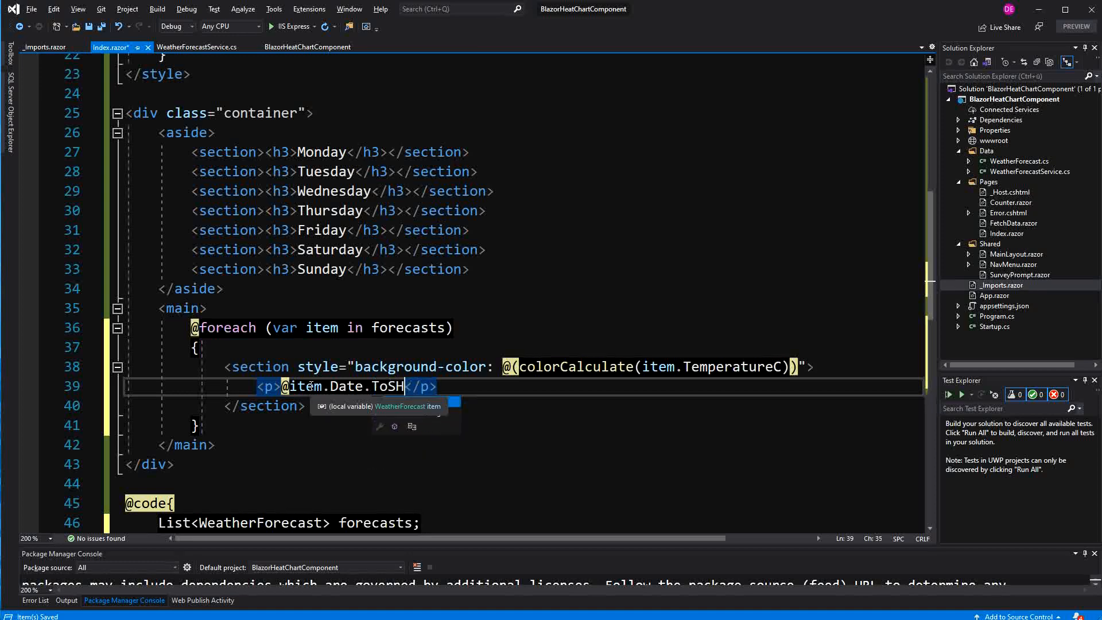
text(ortDateString())
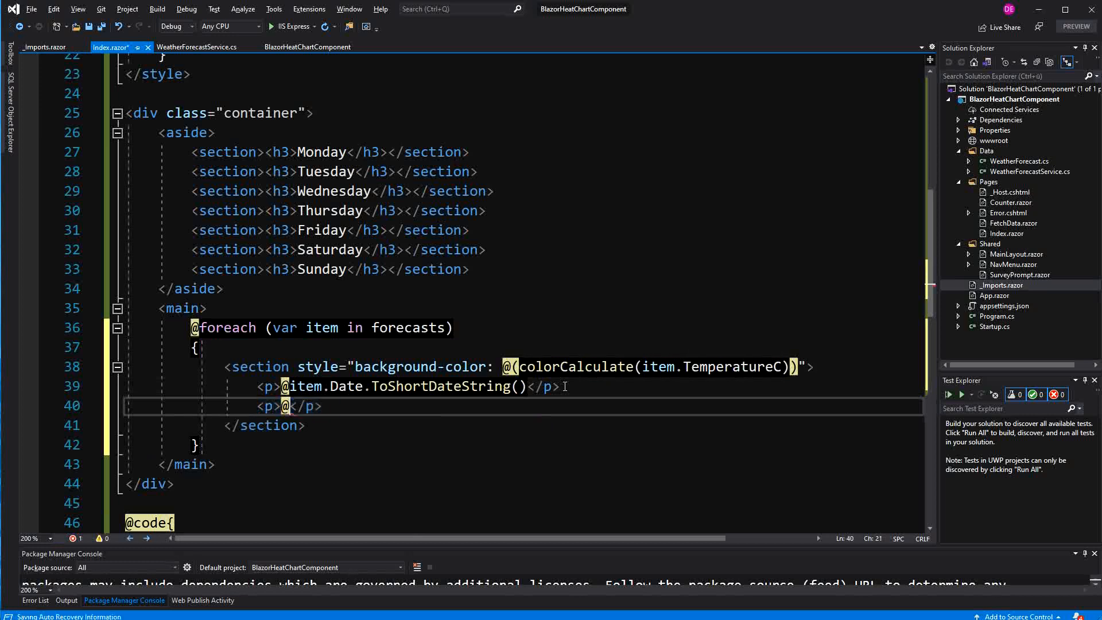
text(item.TemperatureC)
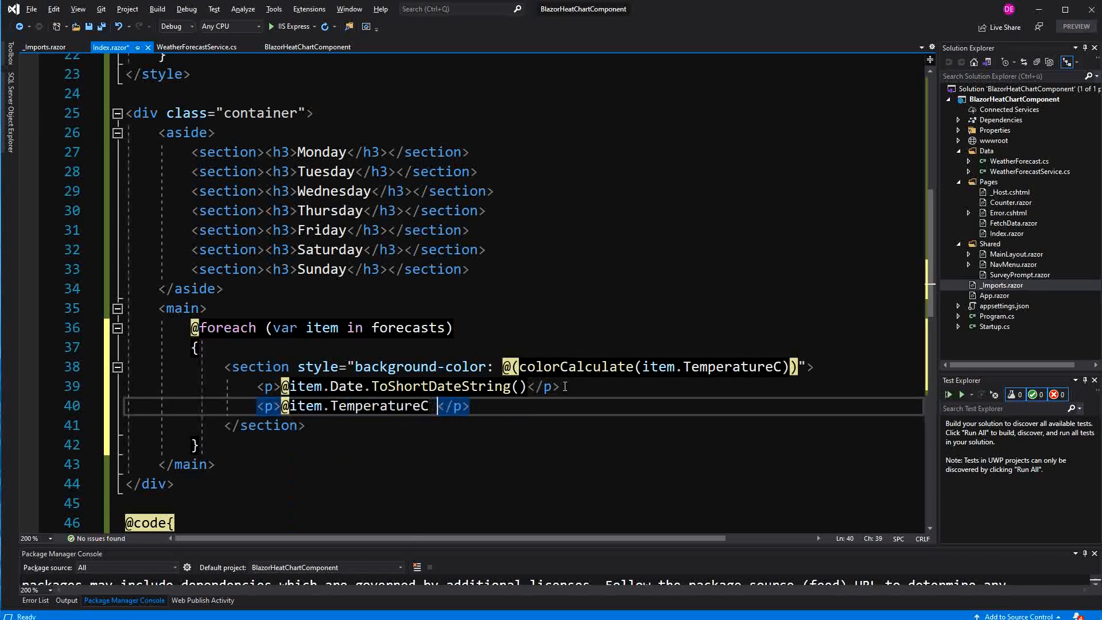
text(C)
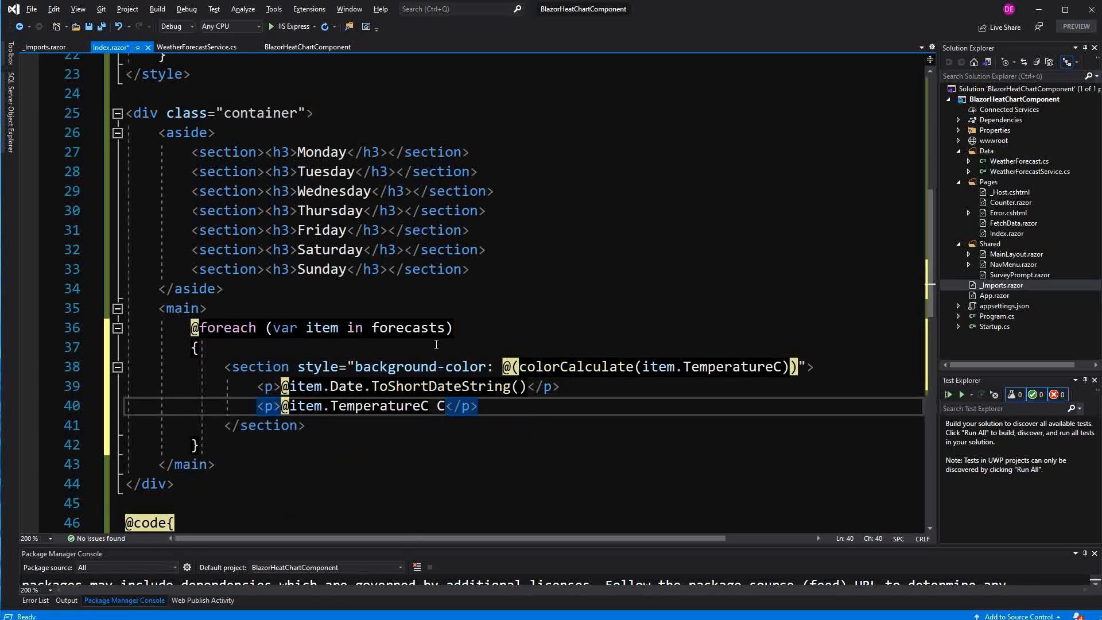
- Give section 3px solid black right and bottom borders
scroll(up, 3)
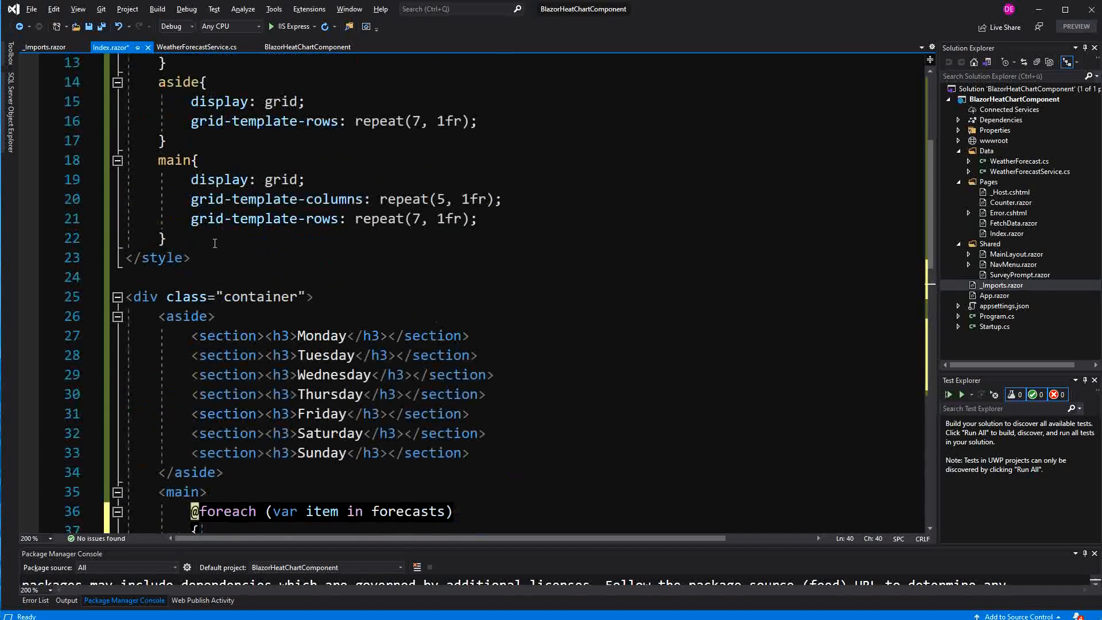
text(section)
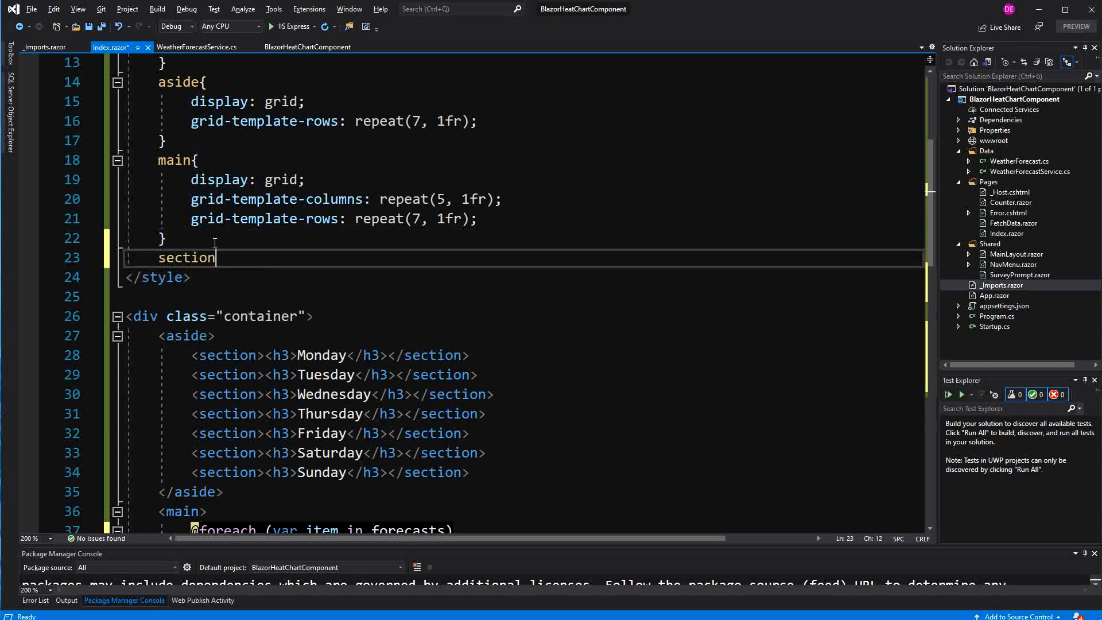
text({)
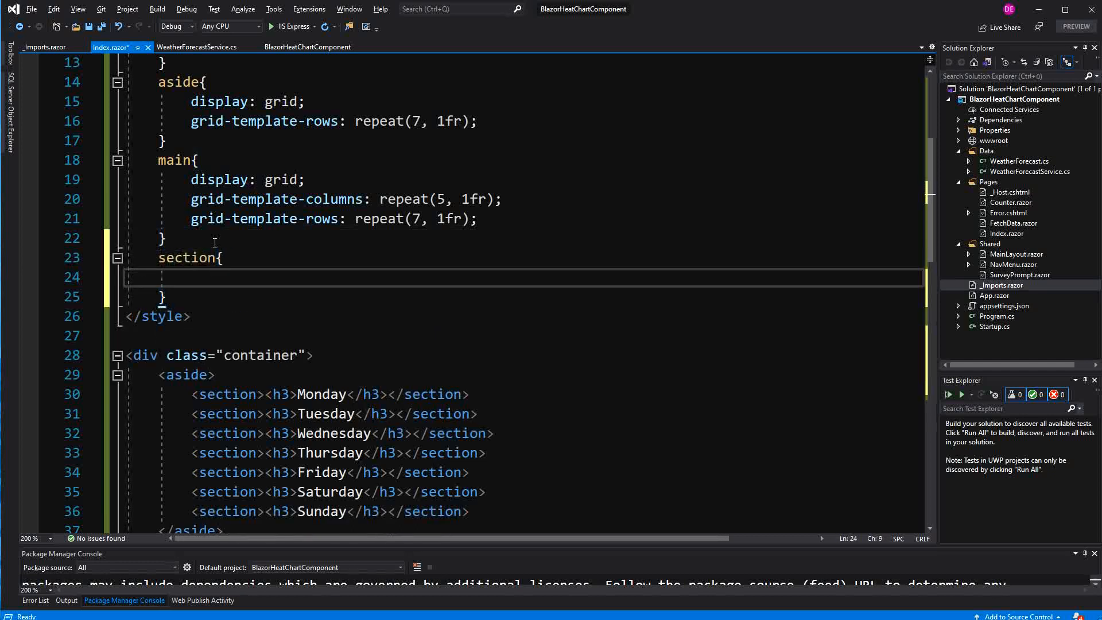
text(border-right:)
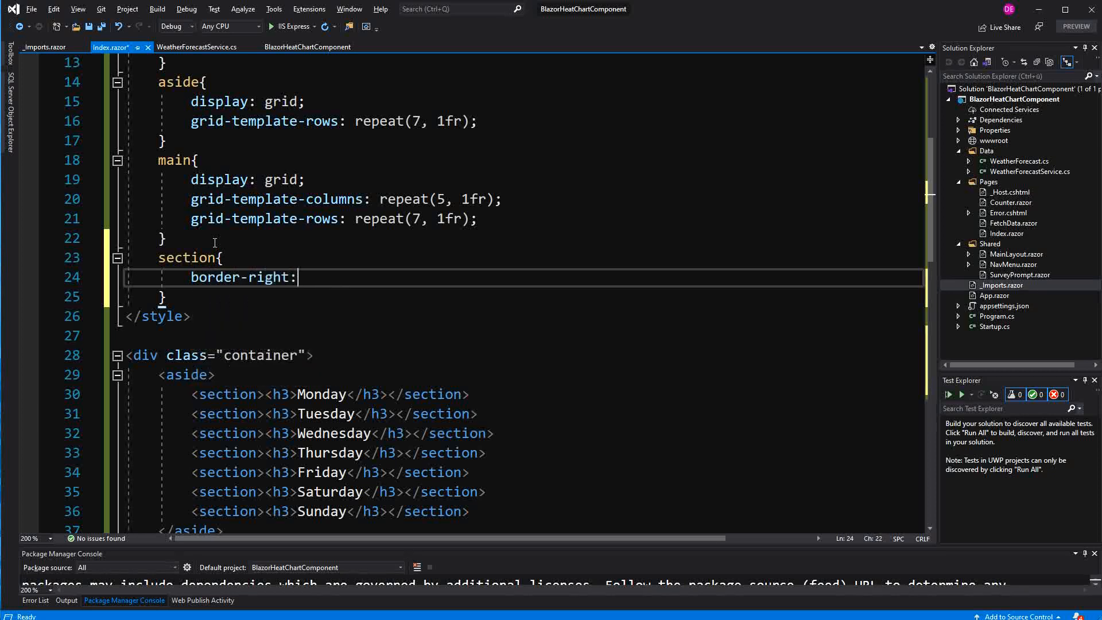
text(3px solid black;)
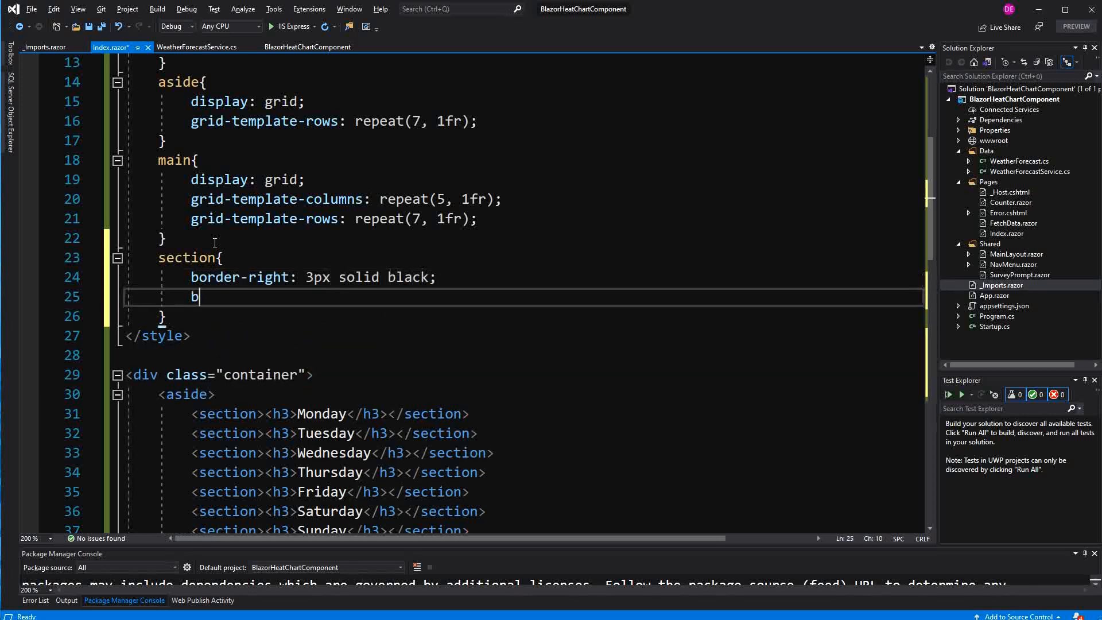
text(order-bottom:)
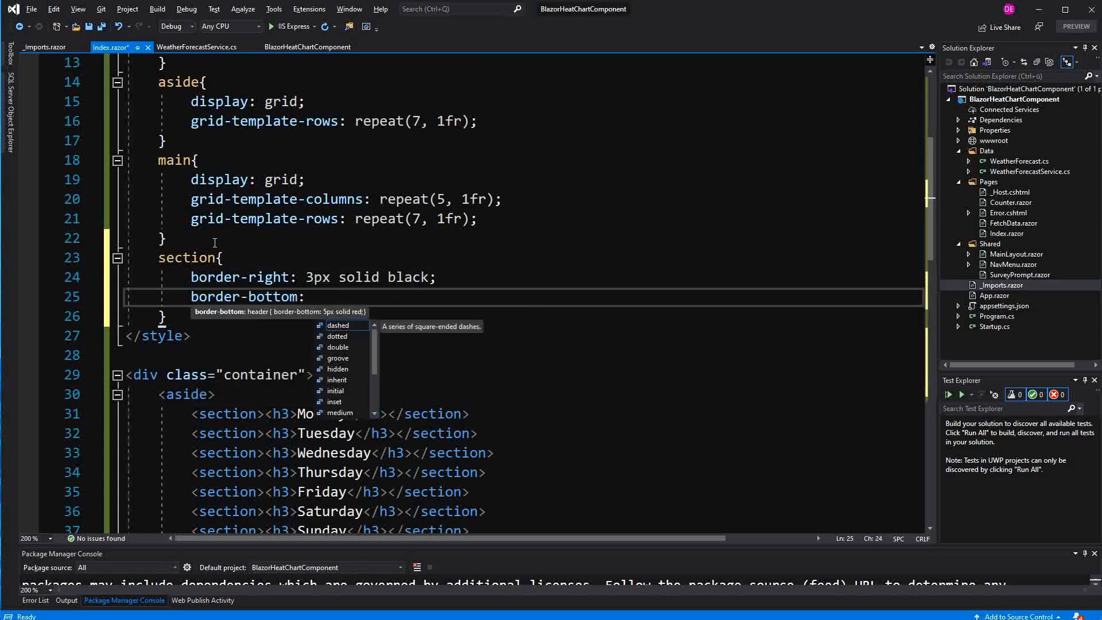
text(3px solid)
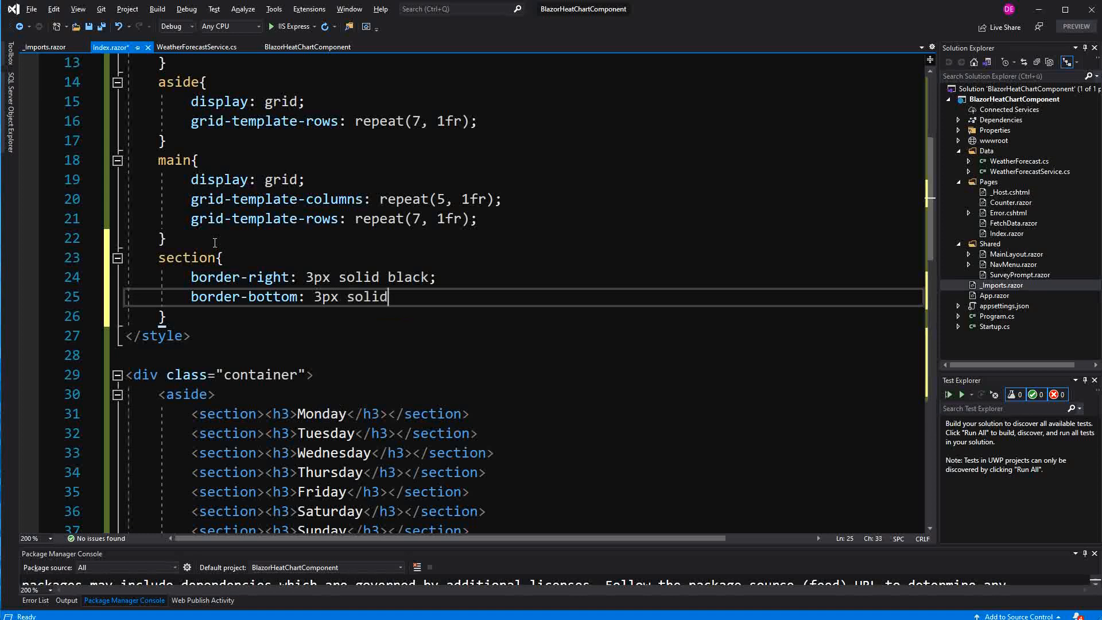
text(black;)
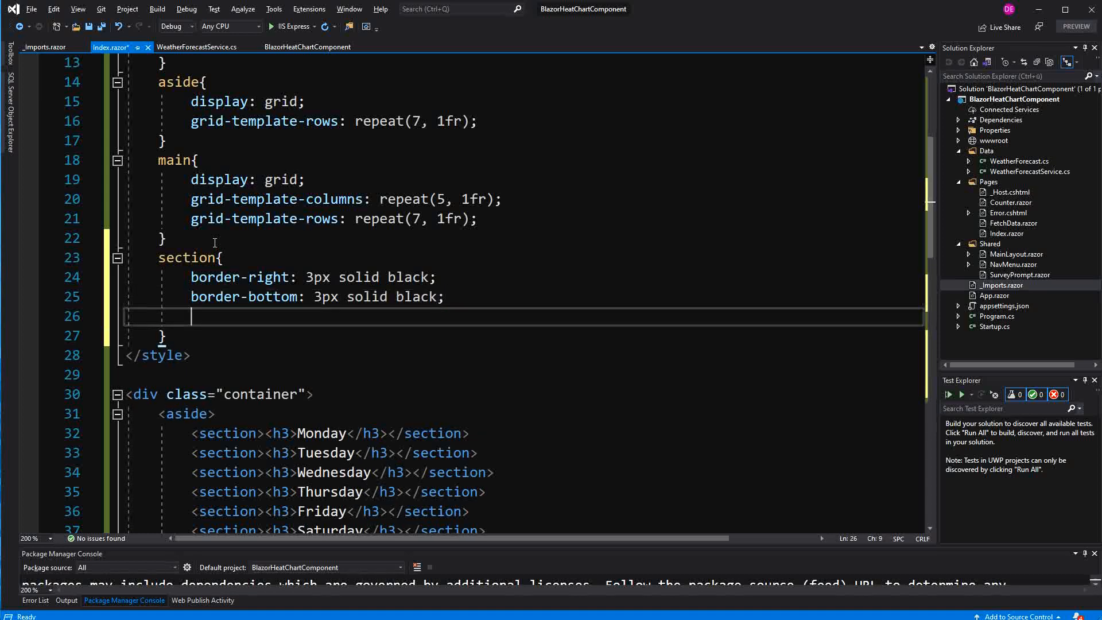
- Make section a grid with justify-content and align-content both set to center
scroll(down, 3)
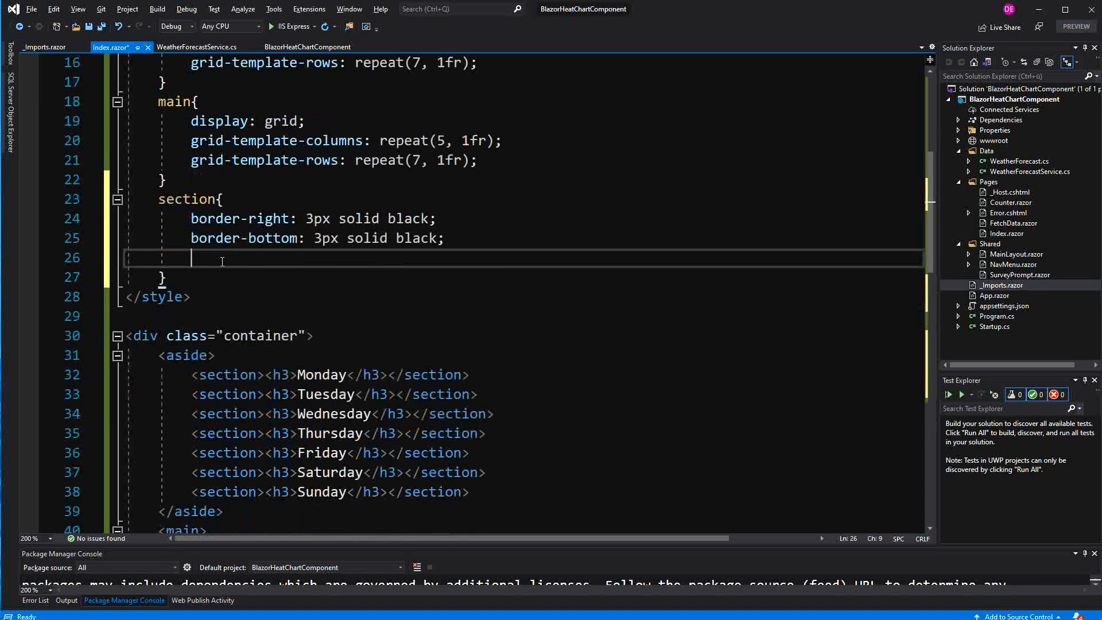
text(display:)
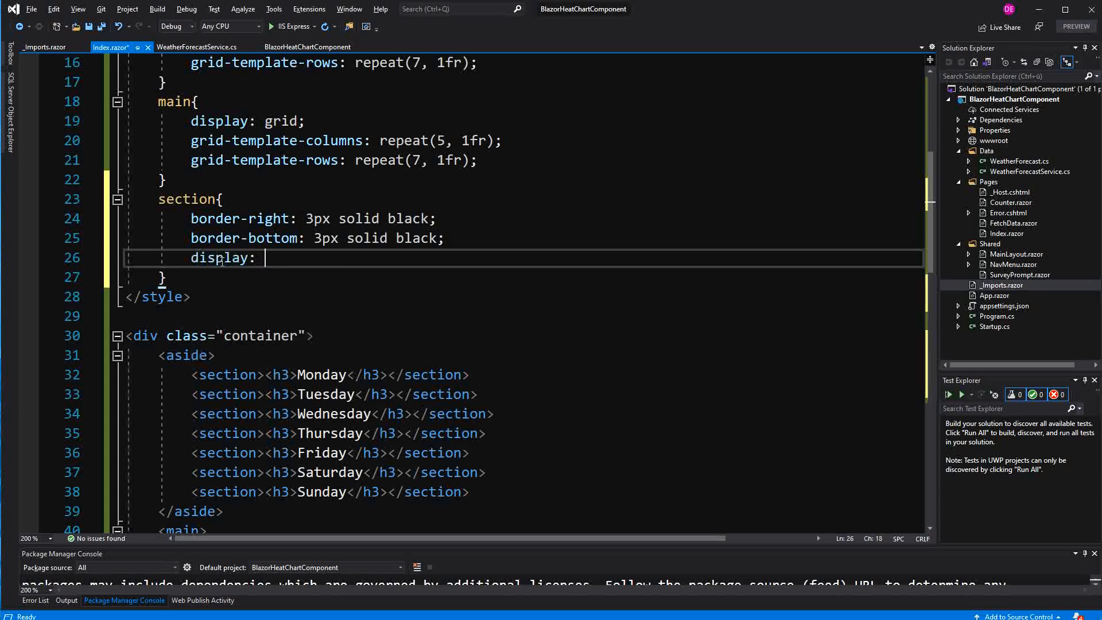
text(grid)
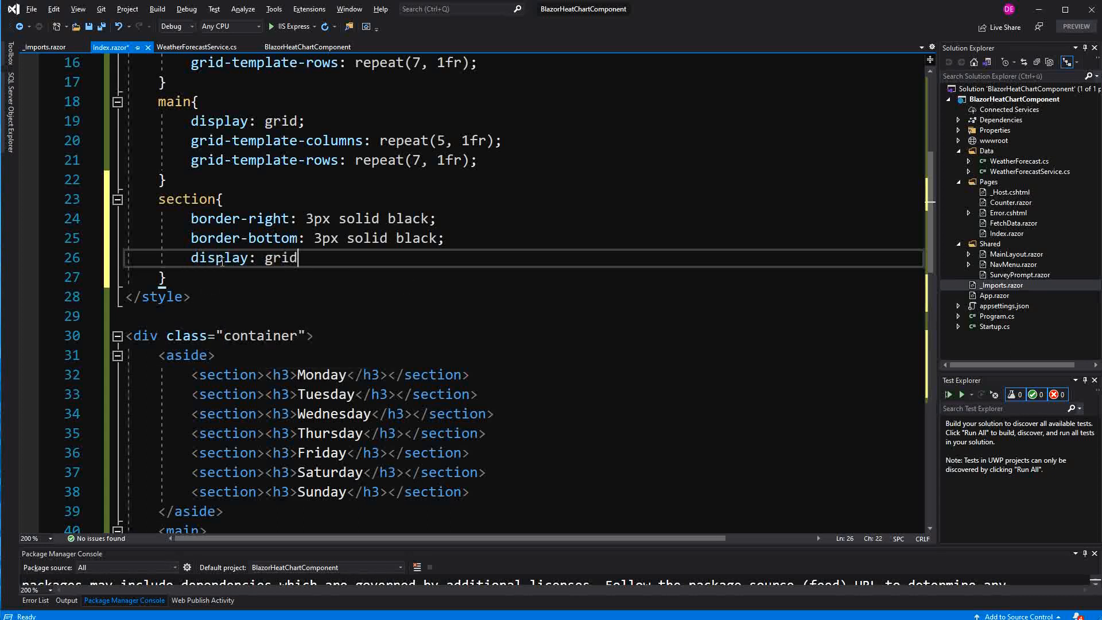
text(justify-content)
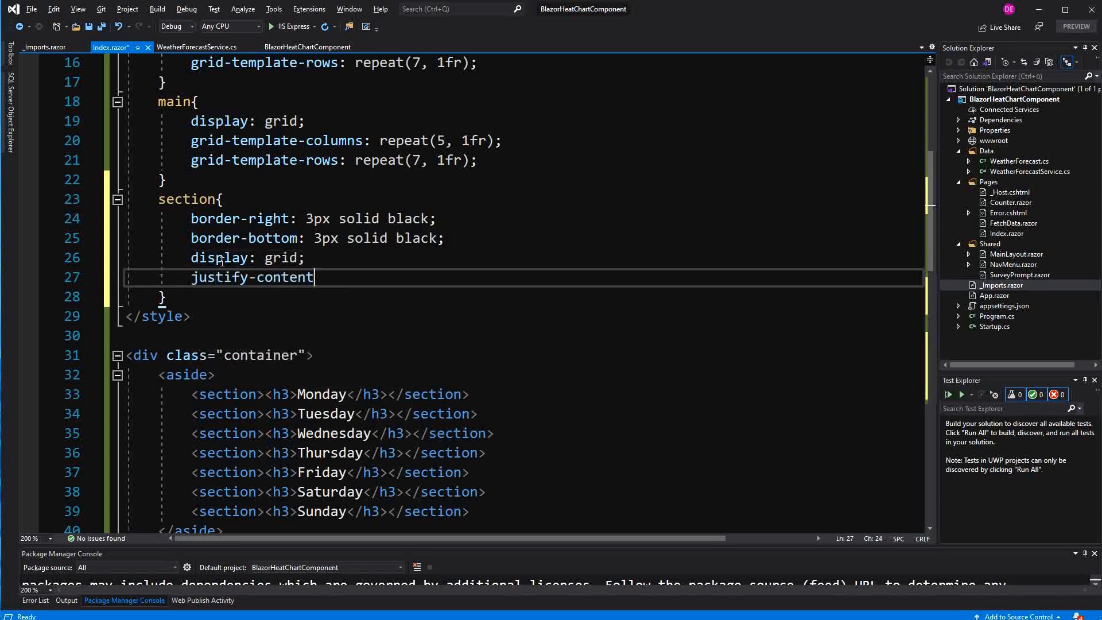
text(: center;)
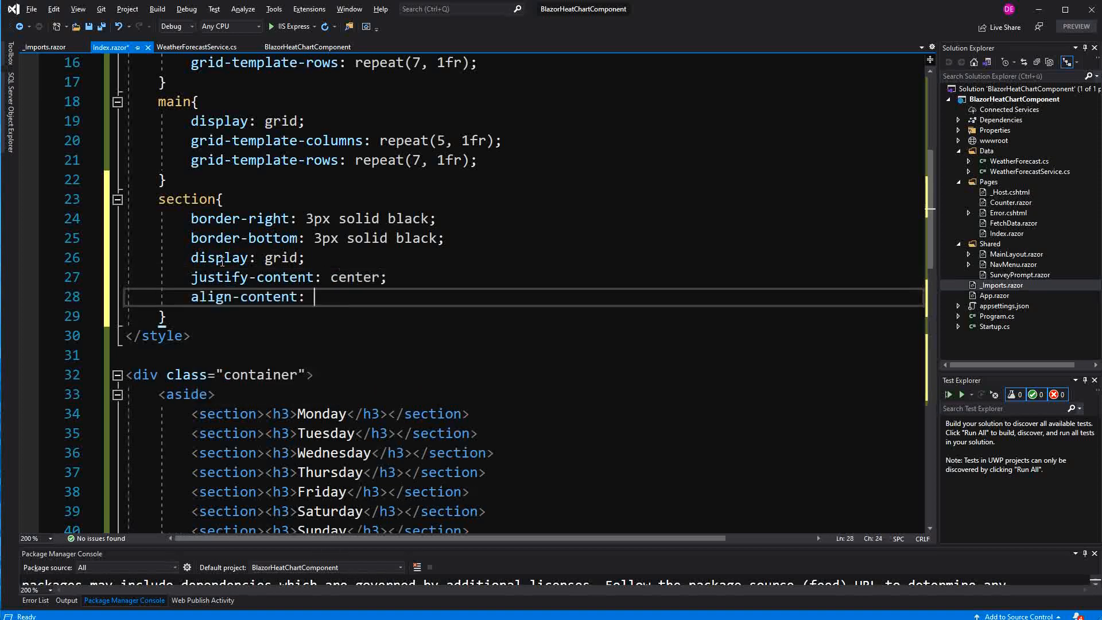
text(center;)
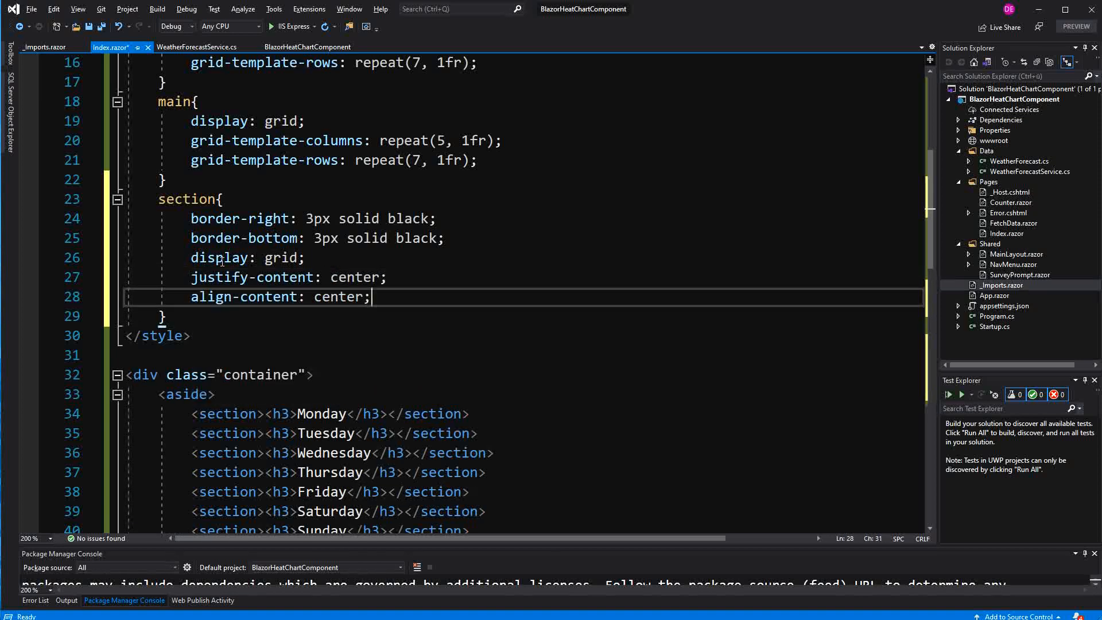
- Start a section p rule with display: grid and justify-content
scroll(down, 3)
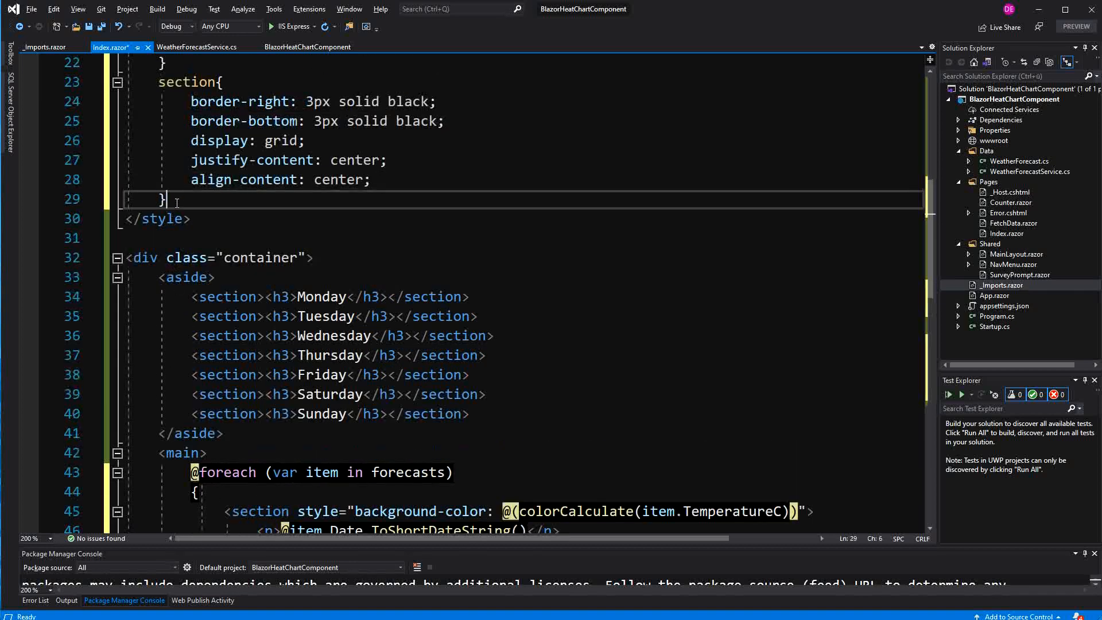
text(section p)
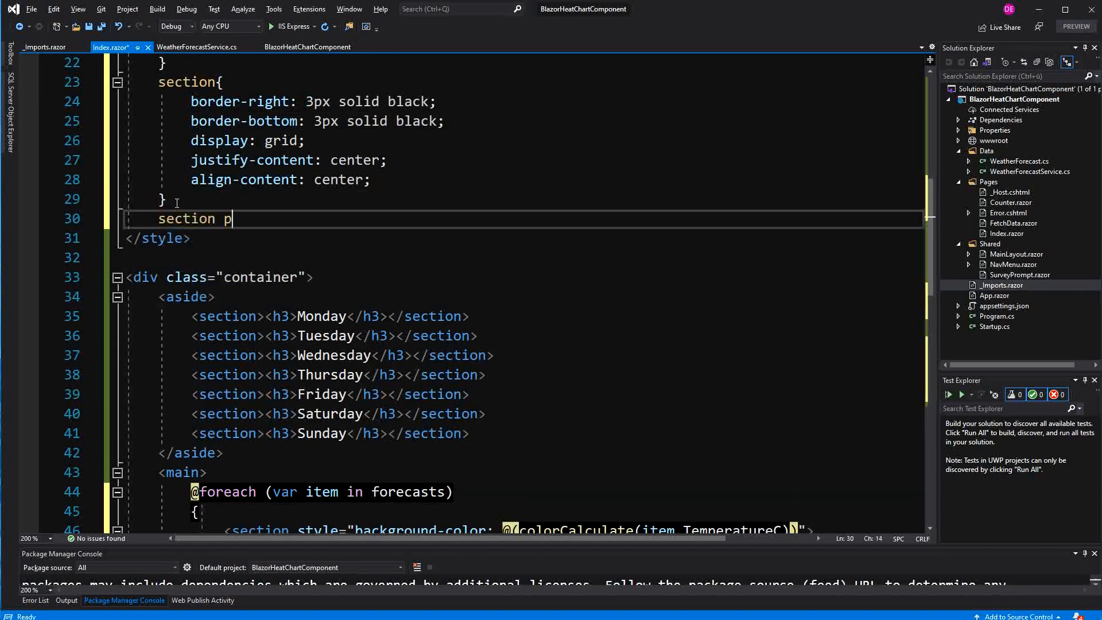
text({)
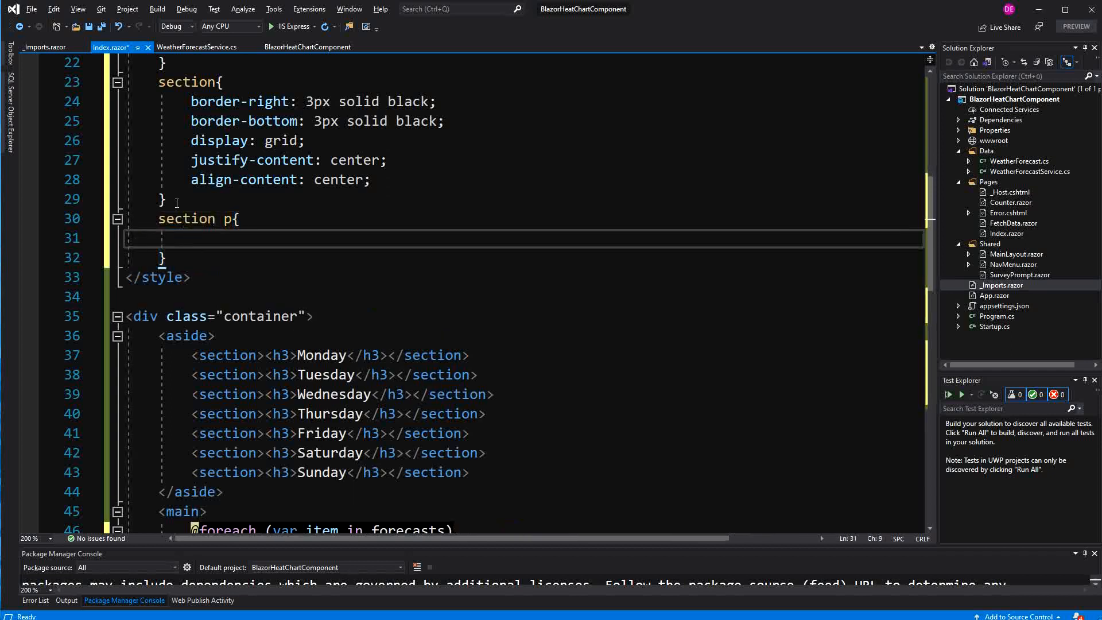
text(display: grid;)
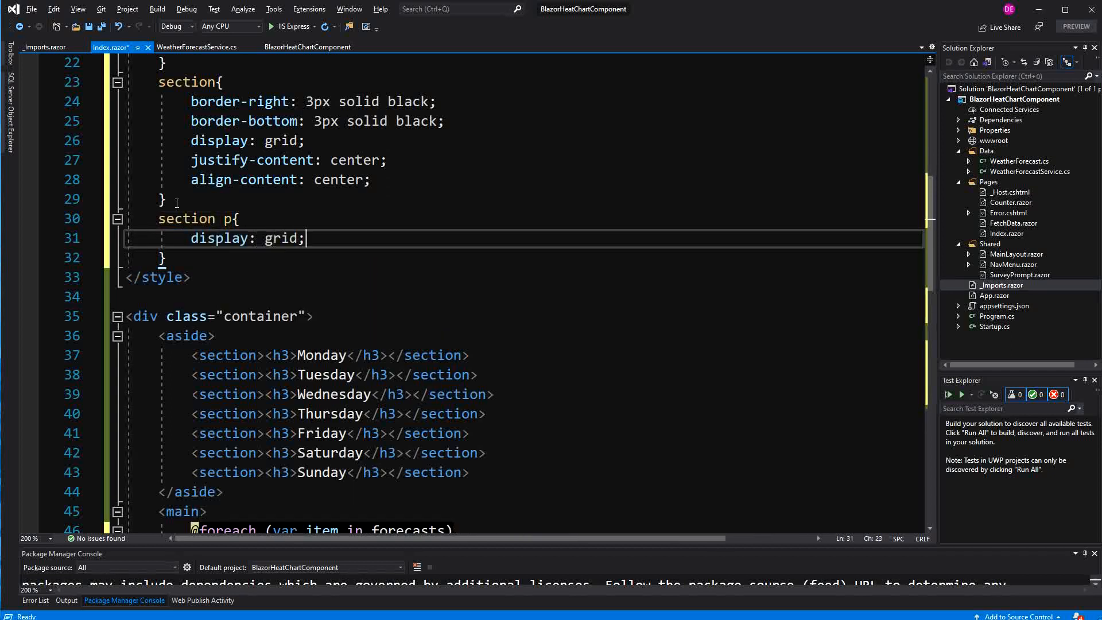
text(justify-content:)
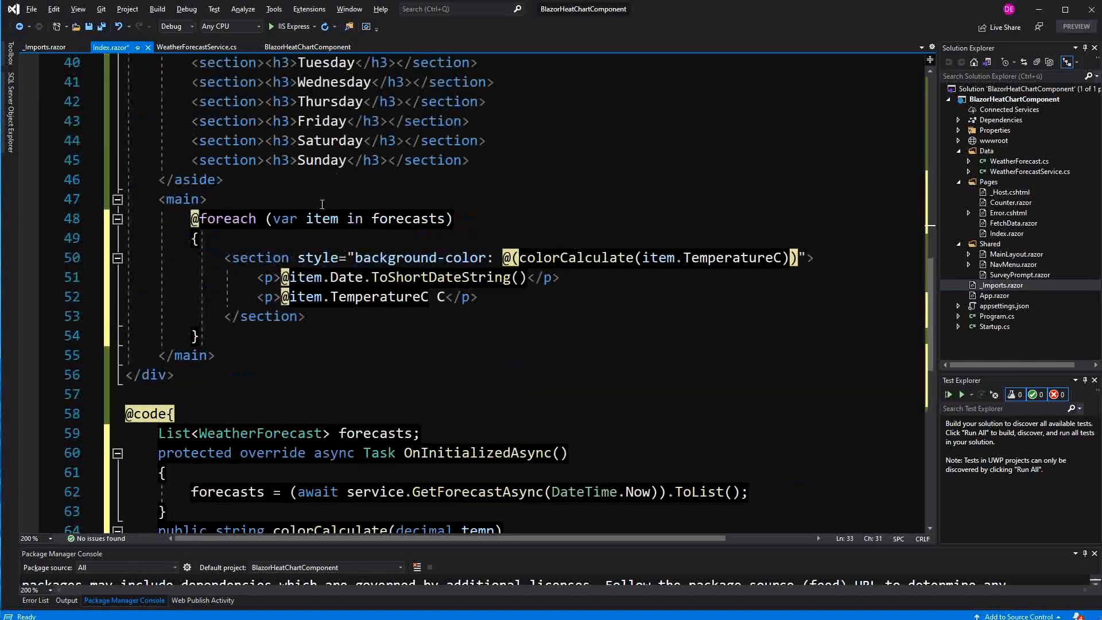
scroll(down, 3)
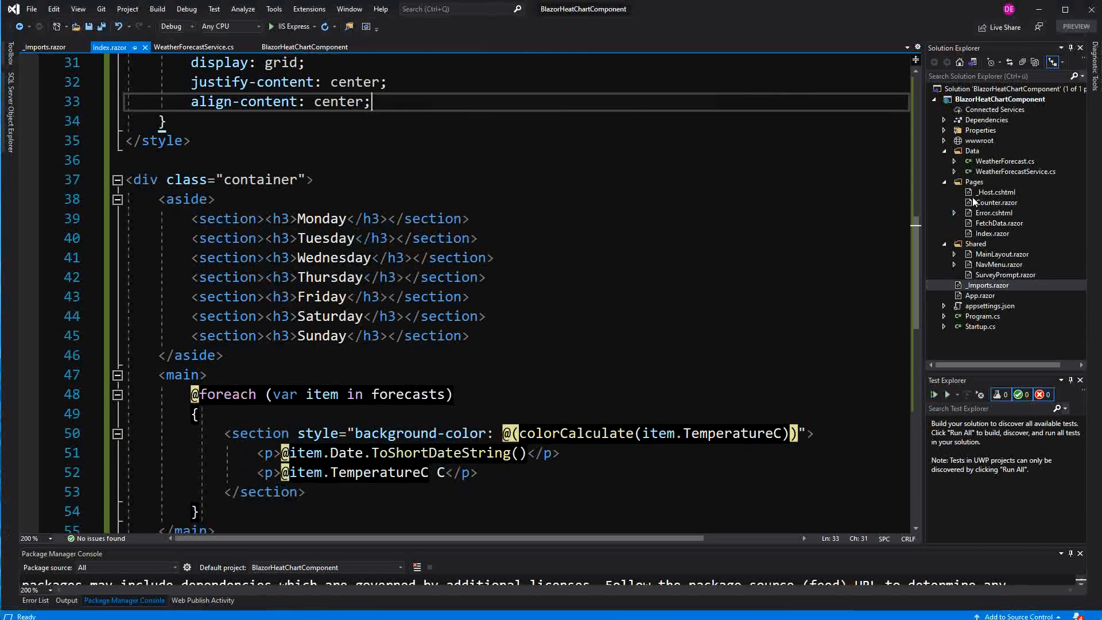
double_click(1001, 254)
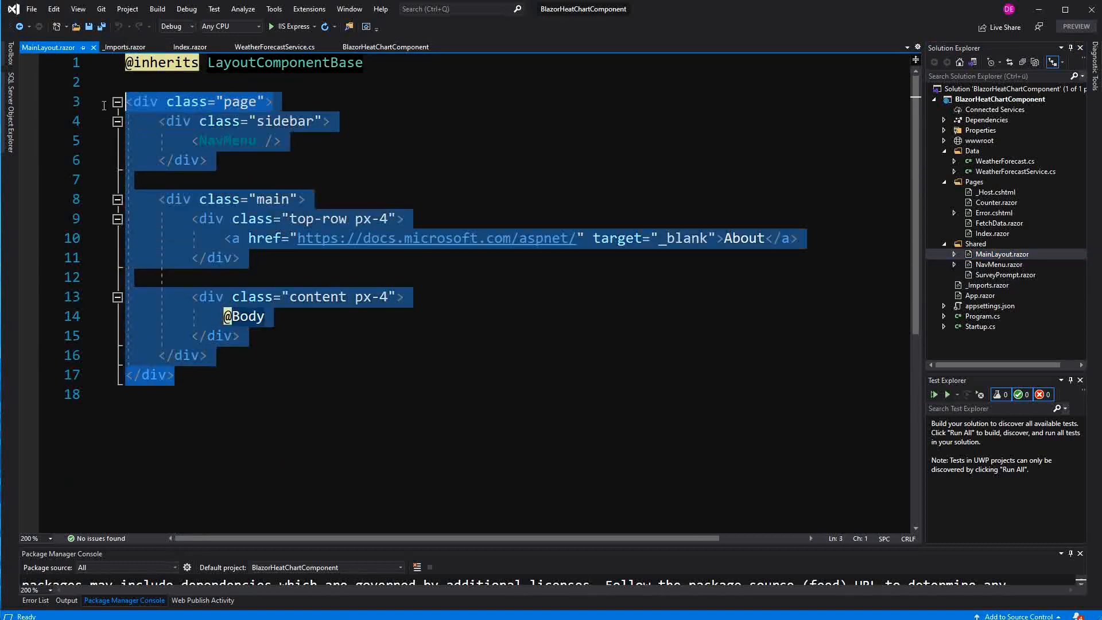
text(@Body)
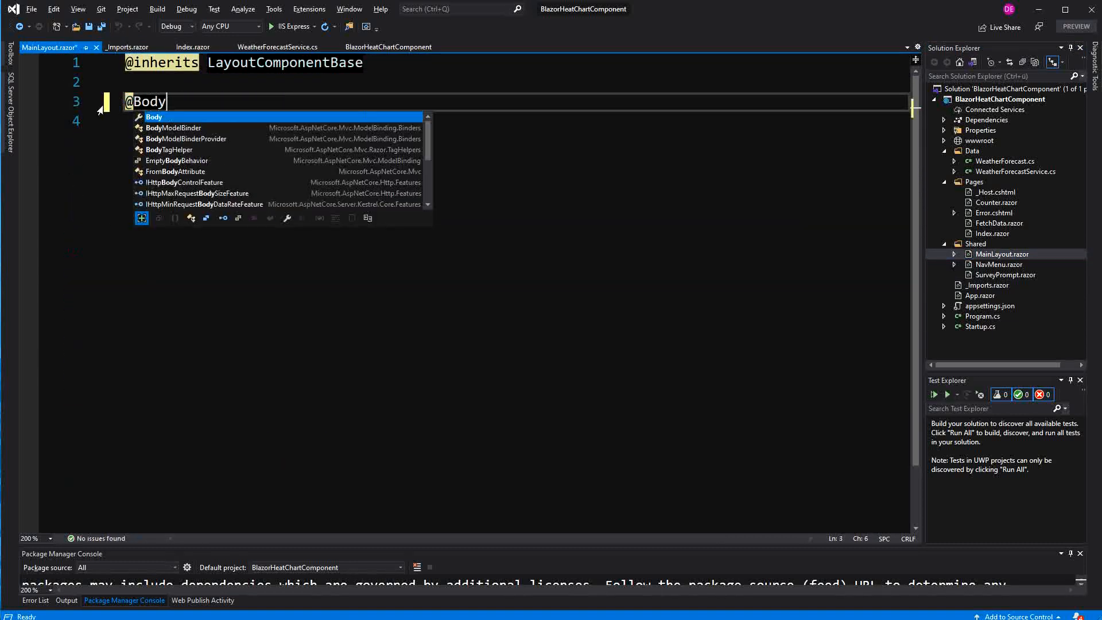
key(ctrl+s)
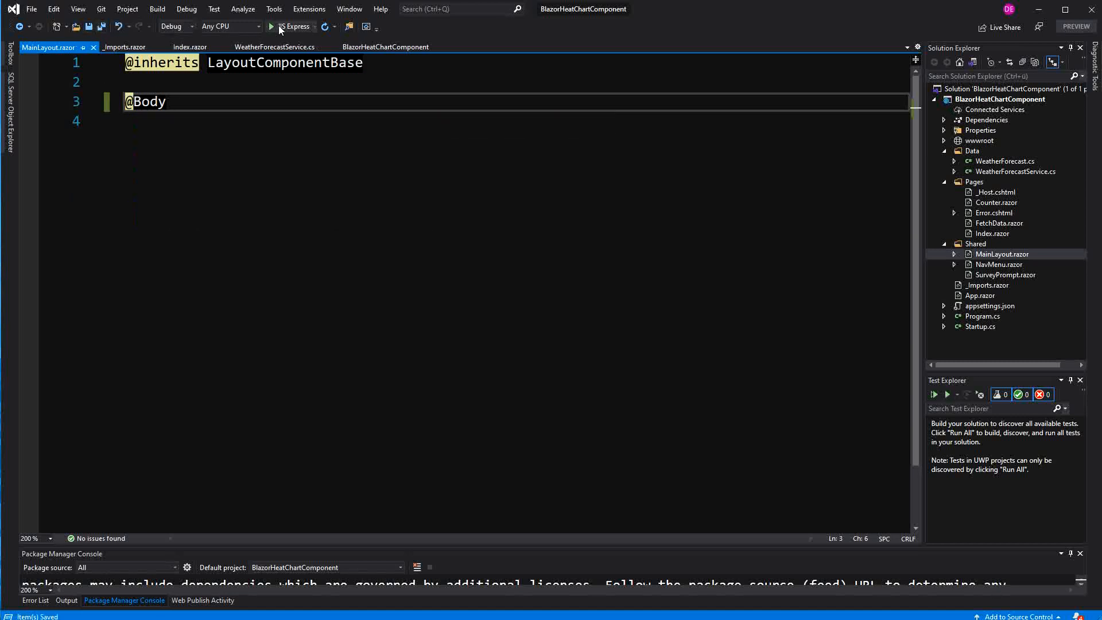
- Run the heat chart app and reload it twice in Chrome for new temperatures
click(270, 26)
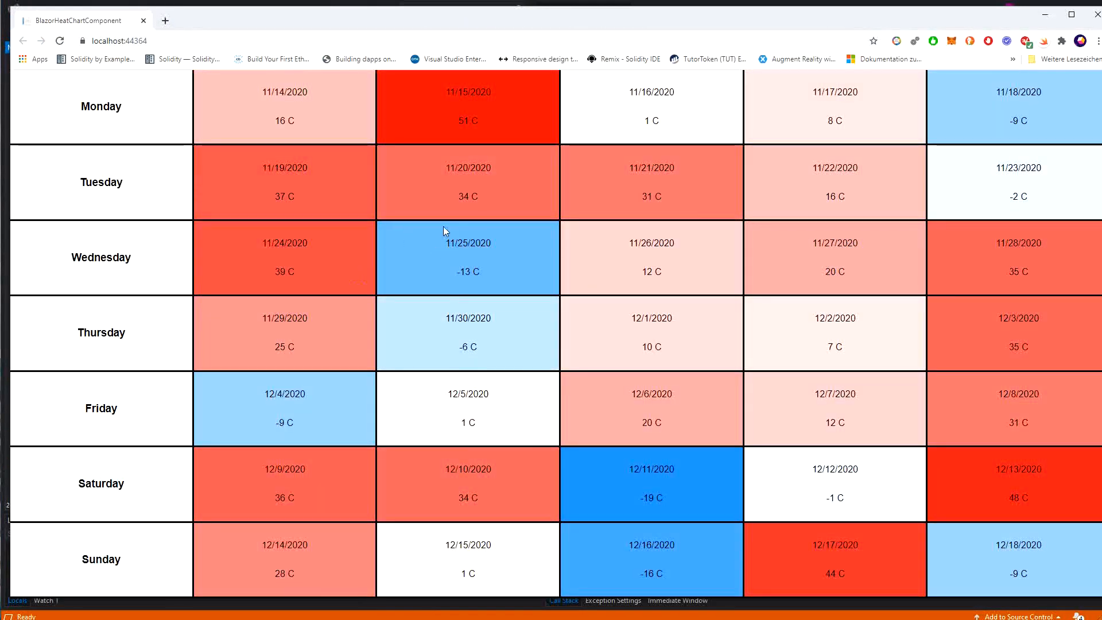
mouse_move(519, 262)
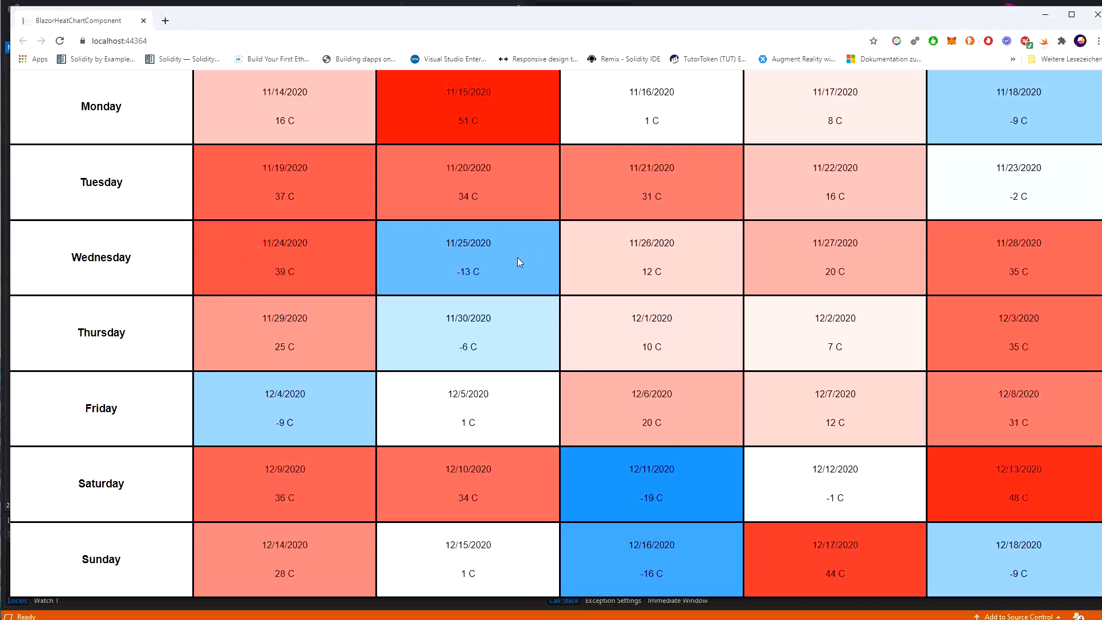
mouse_move(506, 256)
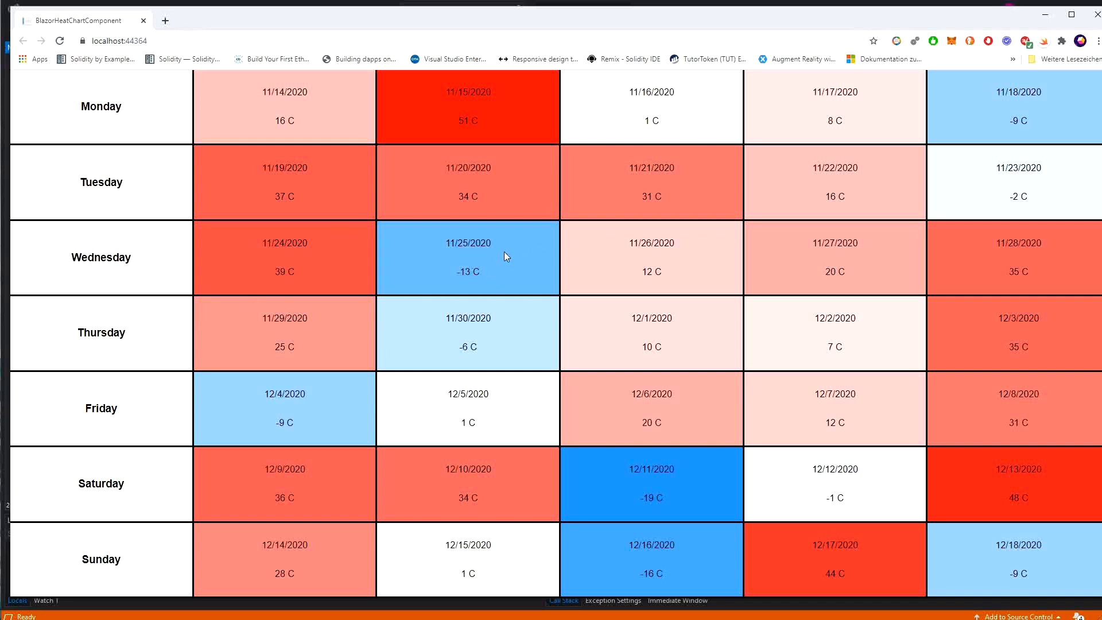
mouse_move(685, 563)
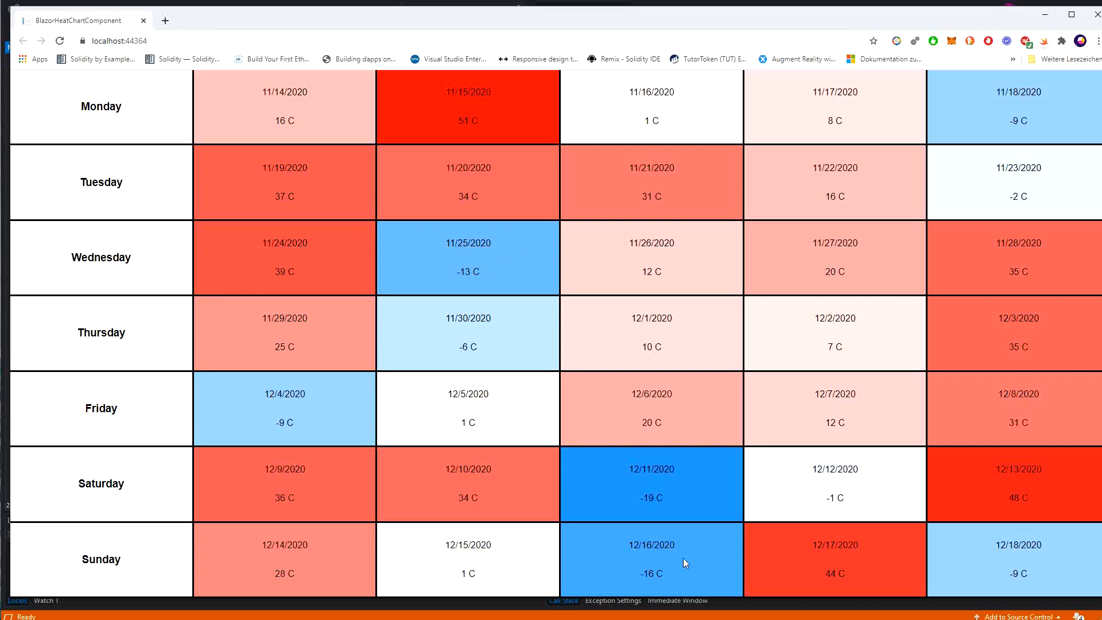
mouse_move(655, 505)
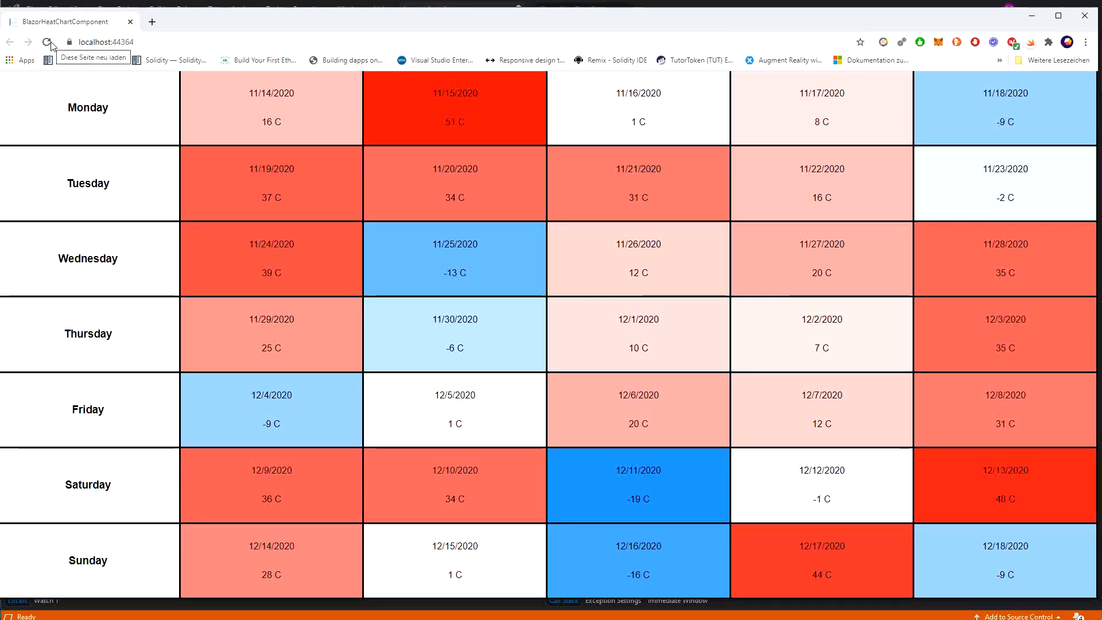
click(46, 42)
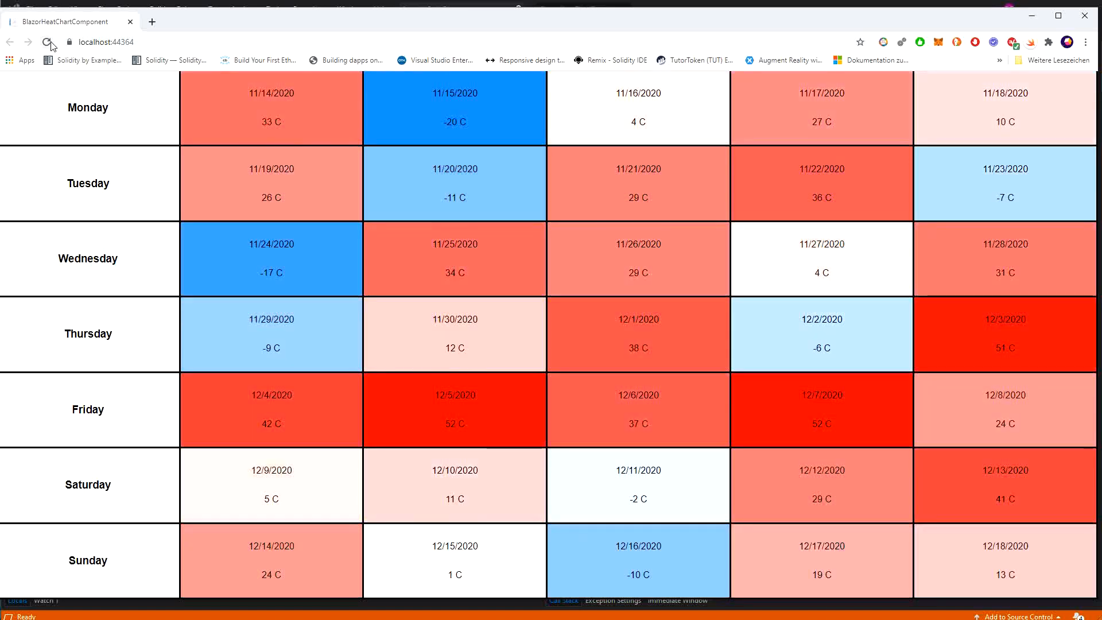
click(47, 41)
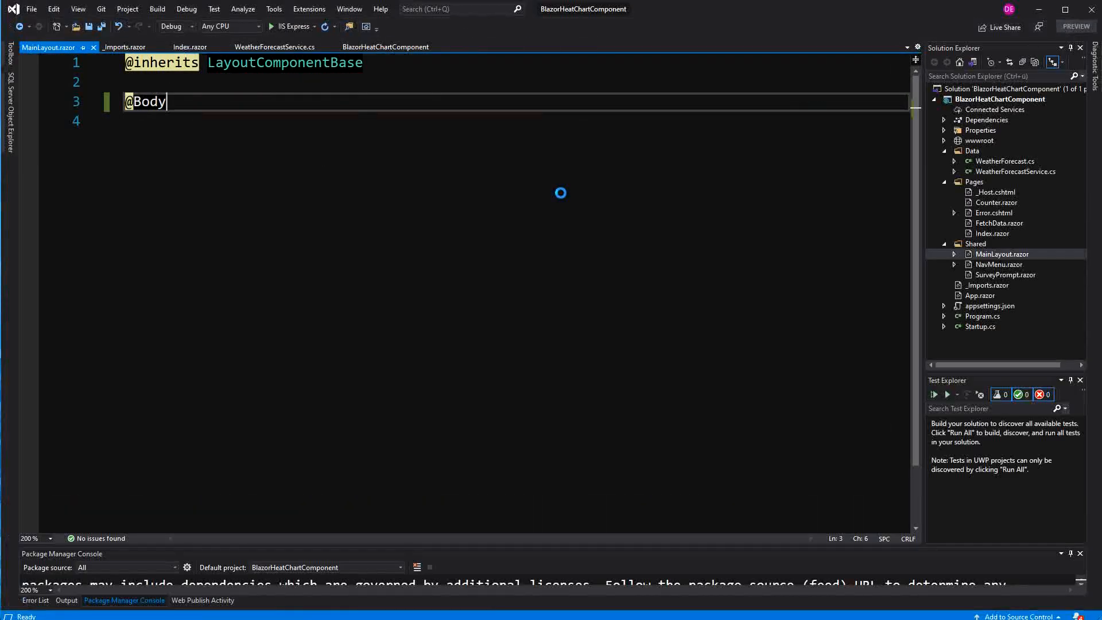
- Open _Host.cshtml, render App with render-mode Server, and relaunch the app
double_click(996, 192)
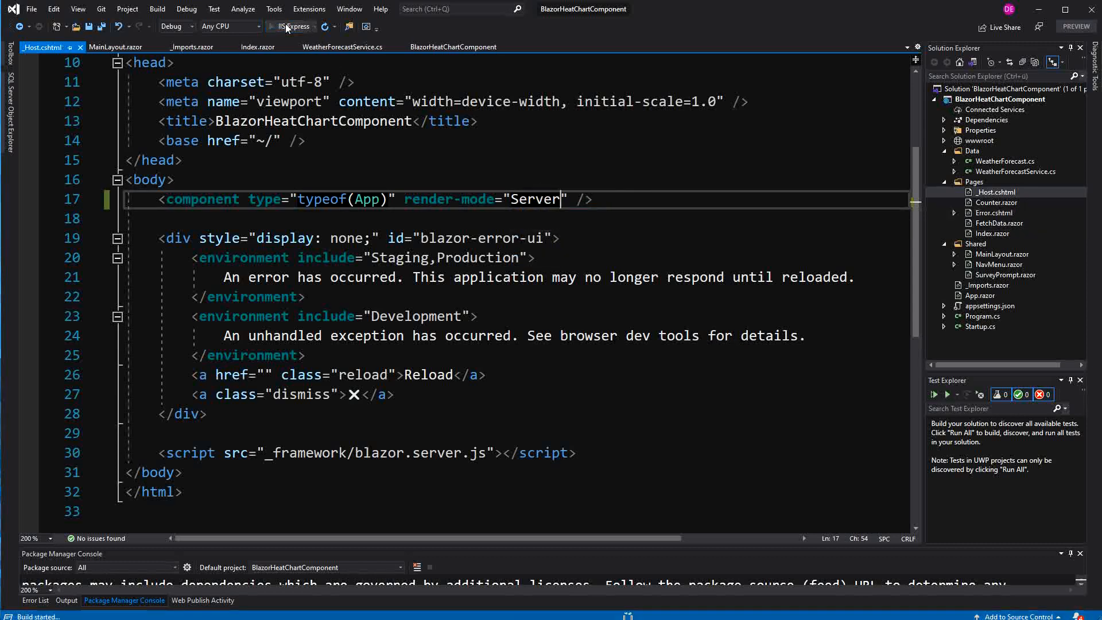
click(284, 26)
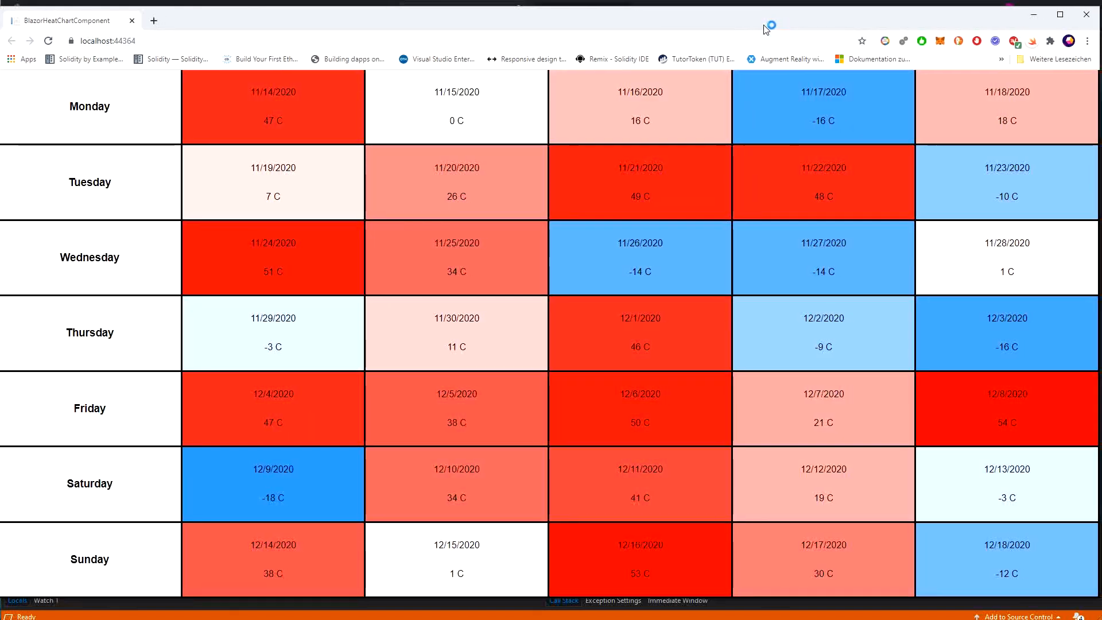
mouse_move(665, 150)
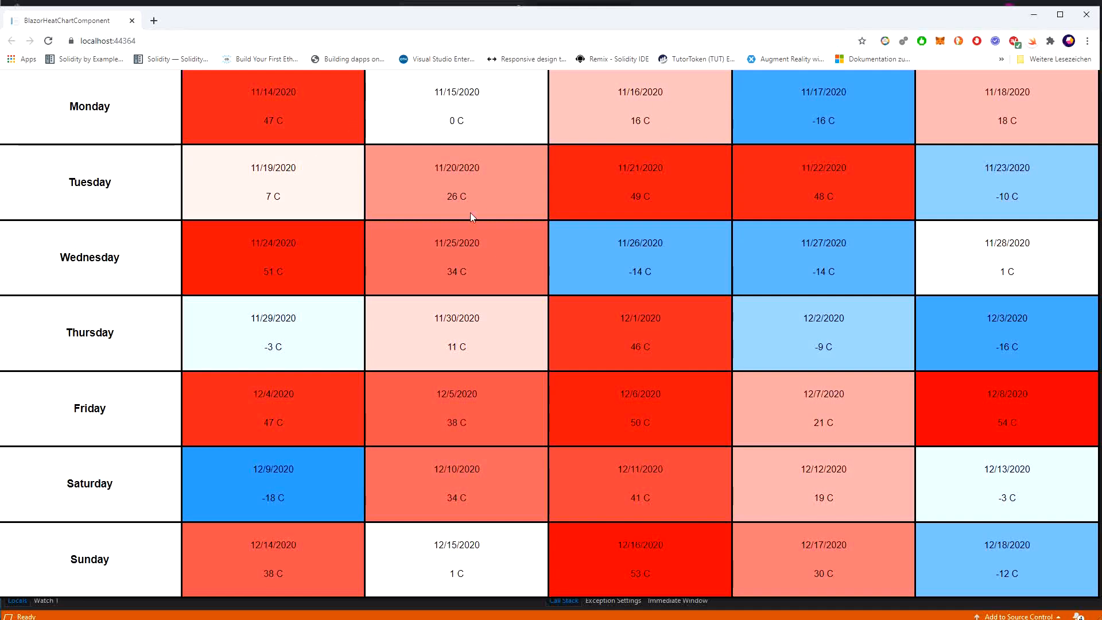
mouse_move(314, 167)
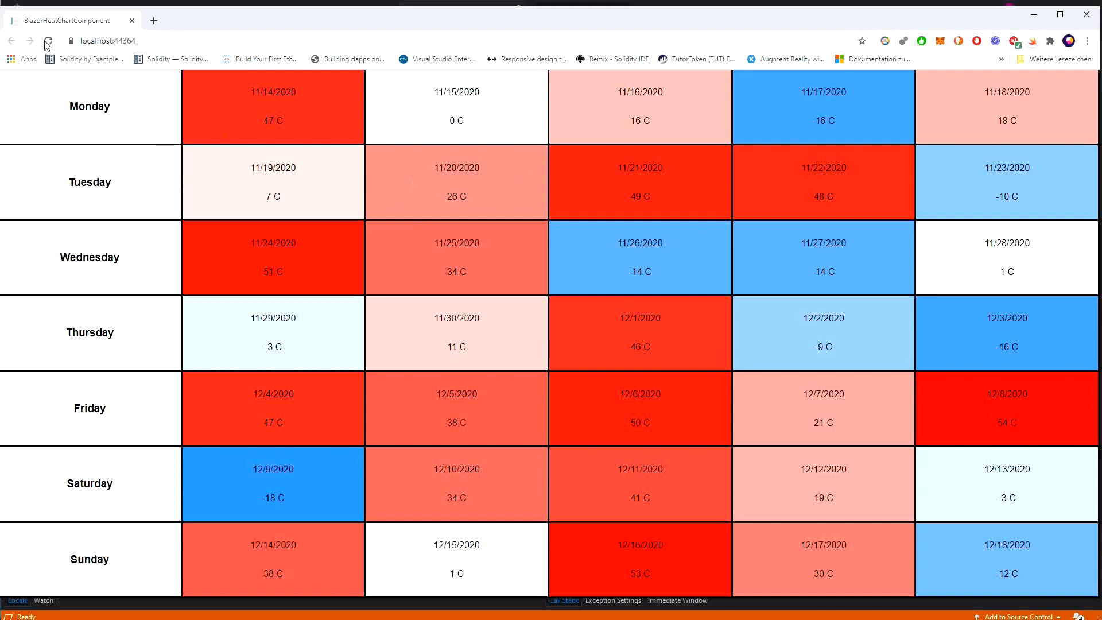
- Reload the localhost page for a fresh set of red/blue temperature cells
click(48, 40)
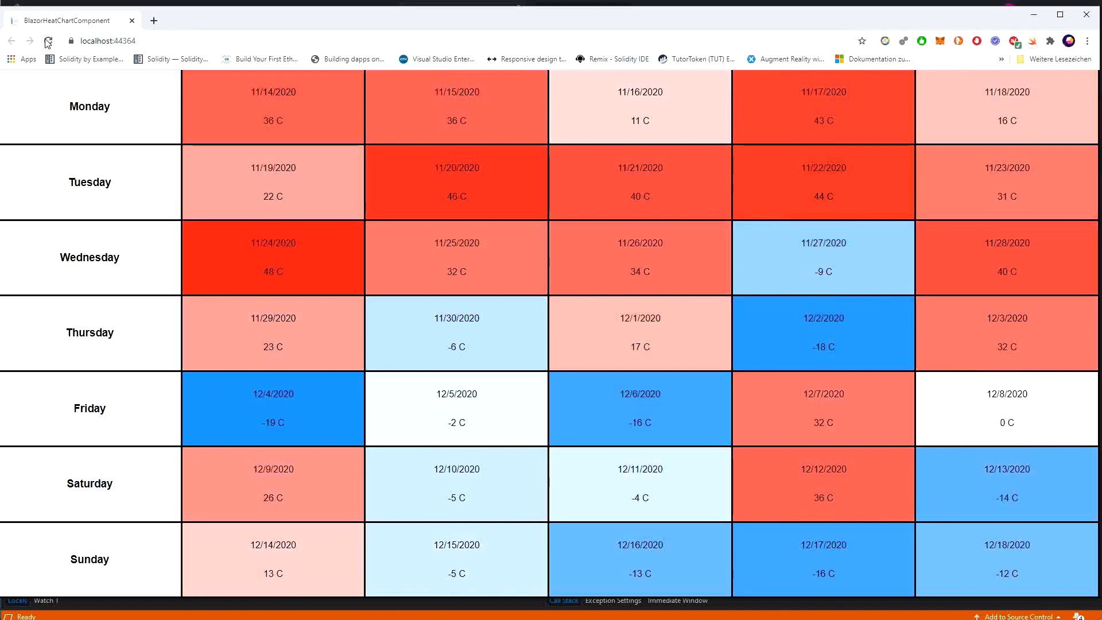